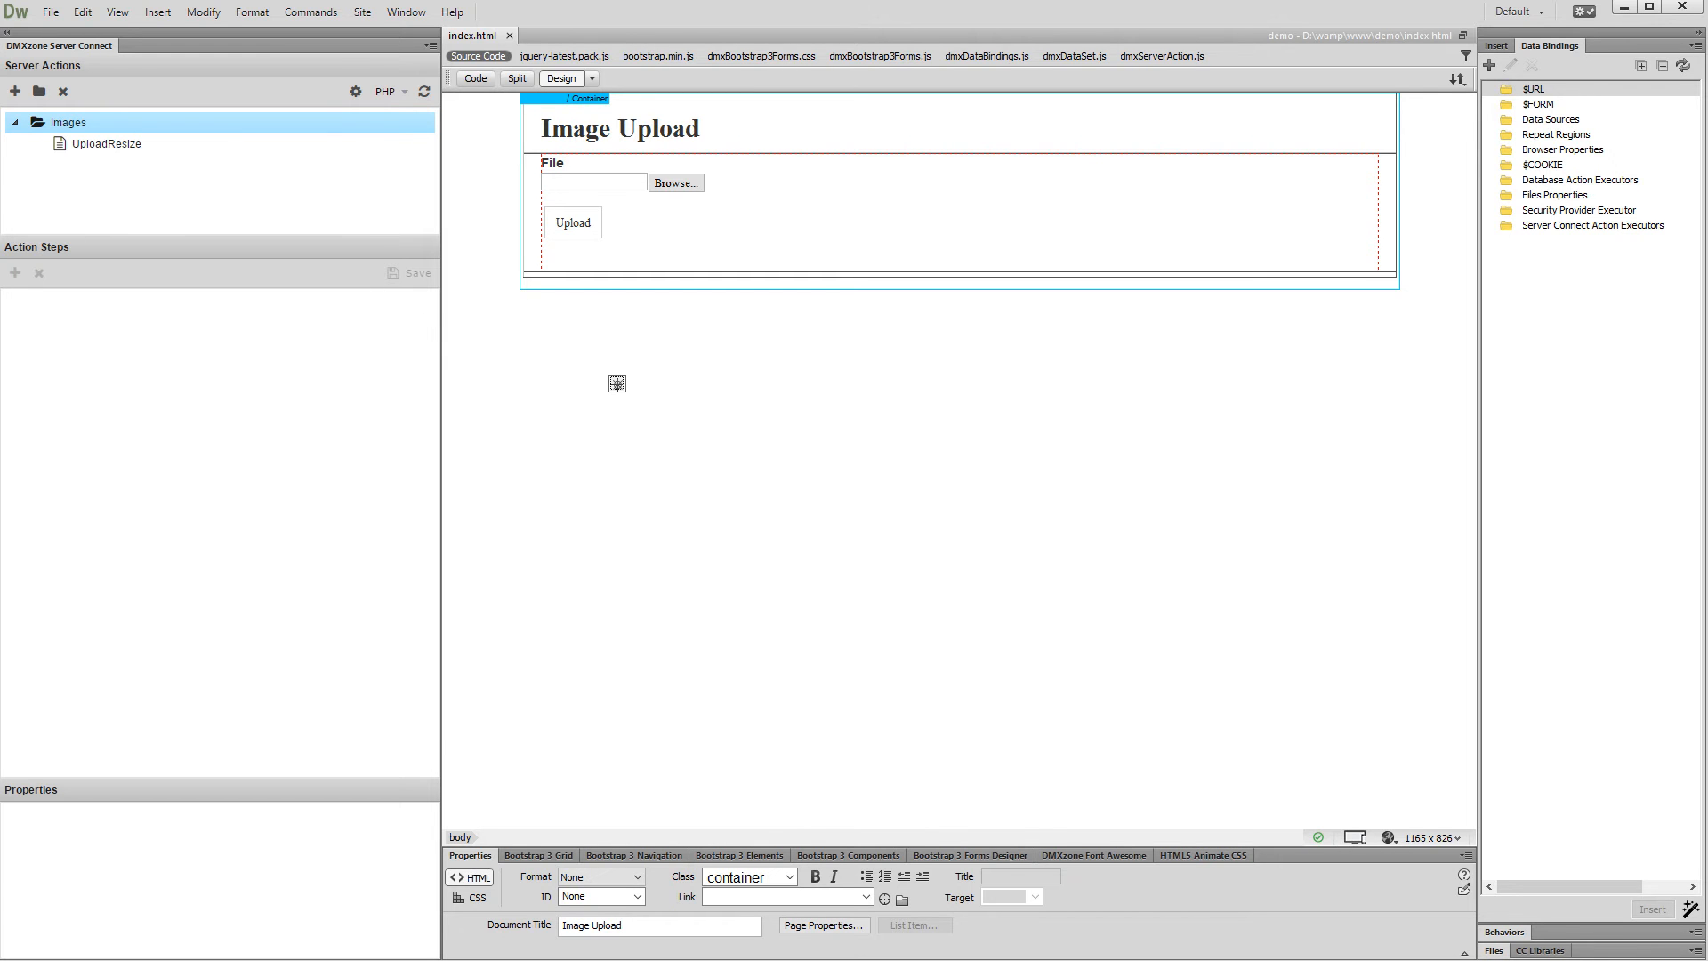
Step: Let the file input accept multiple files and create a new server action named UploadCrop
left_click(591, 181)
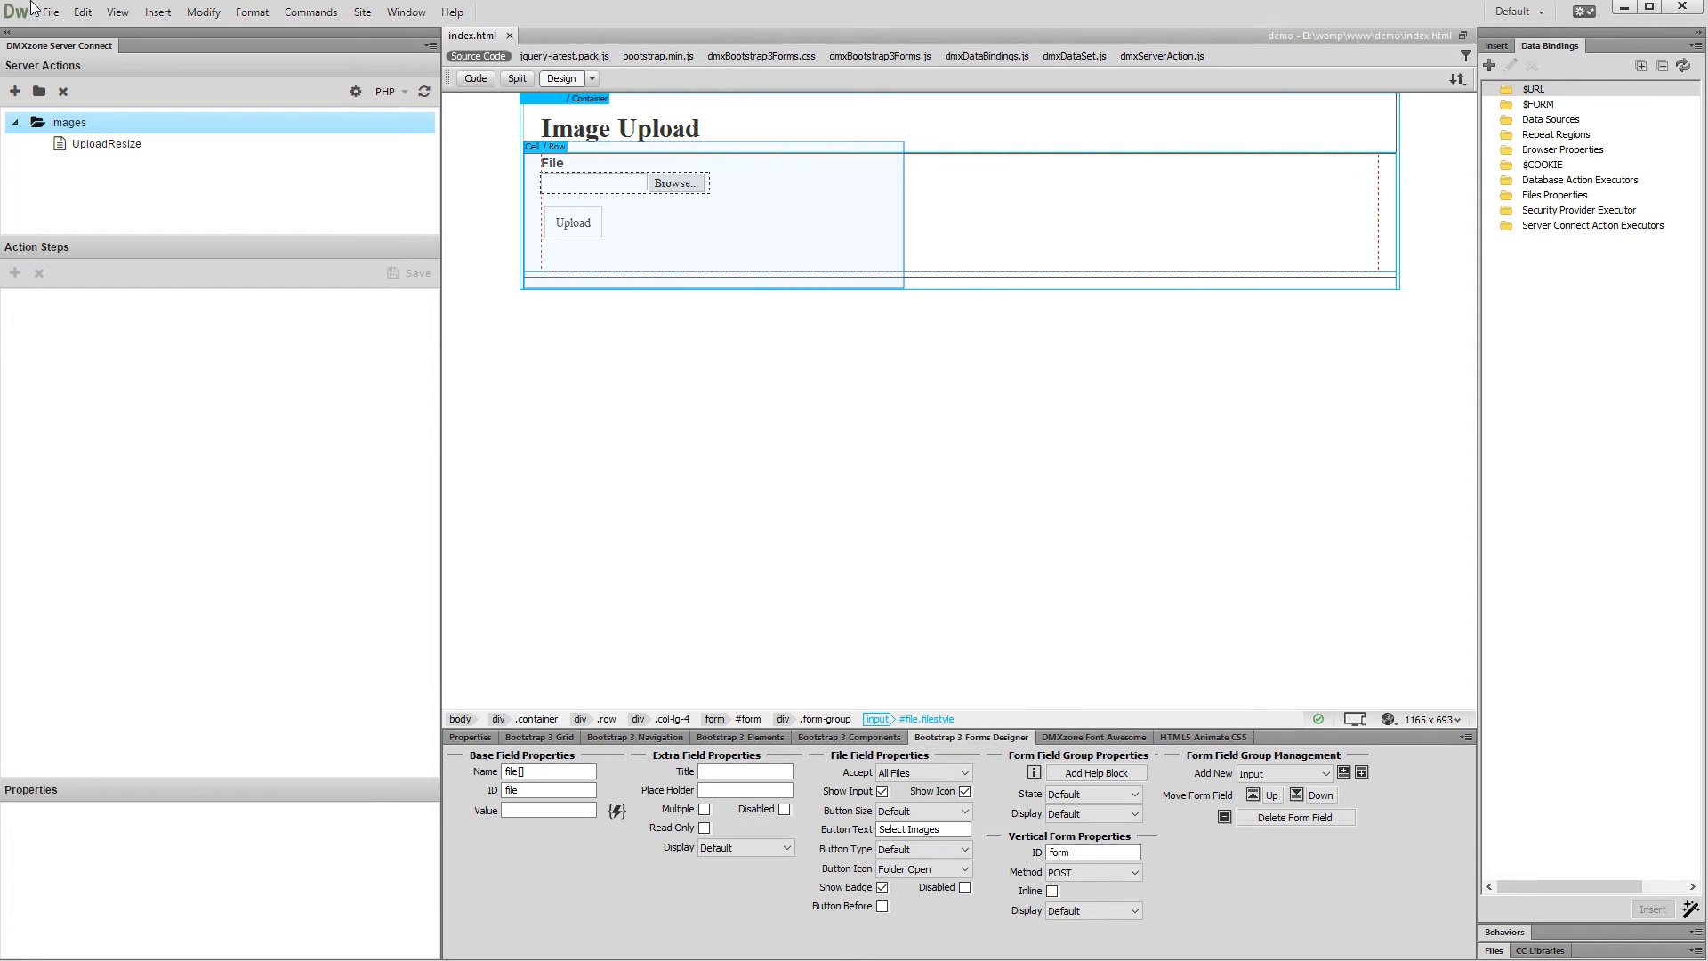
mouse_move(588, 131)
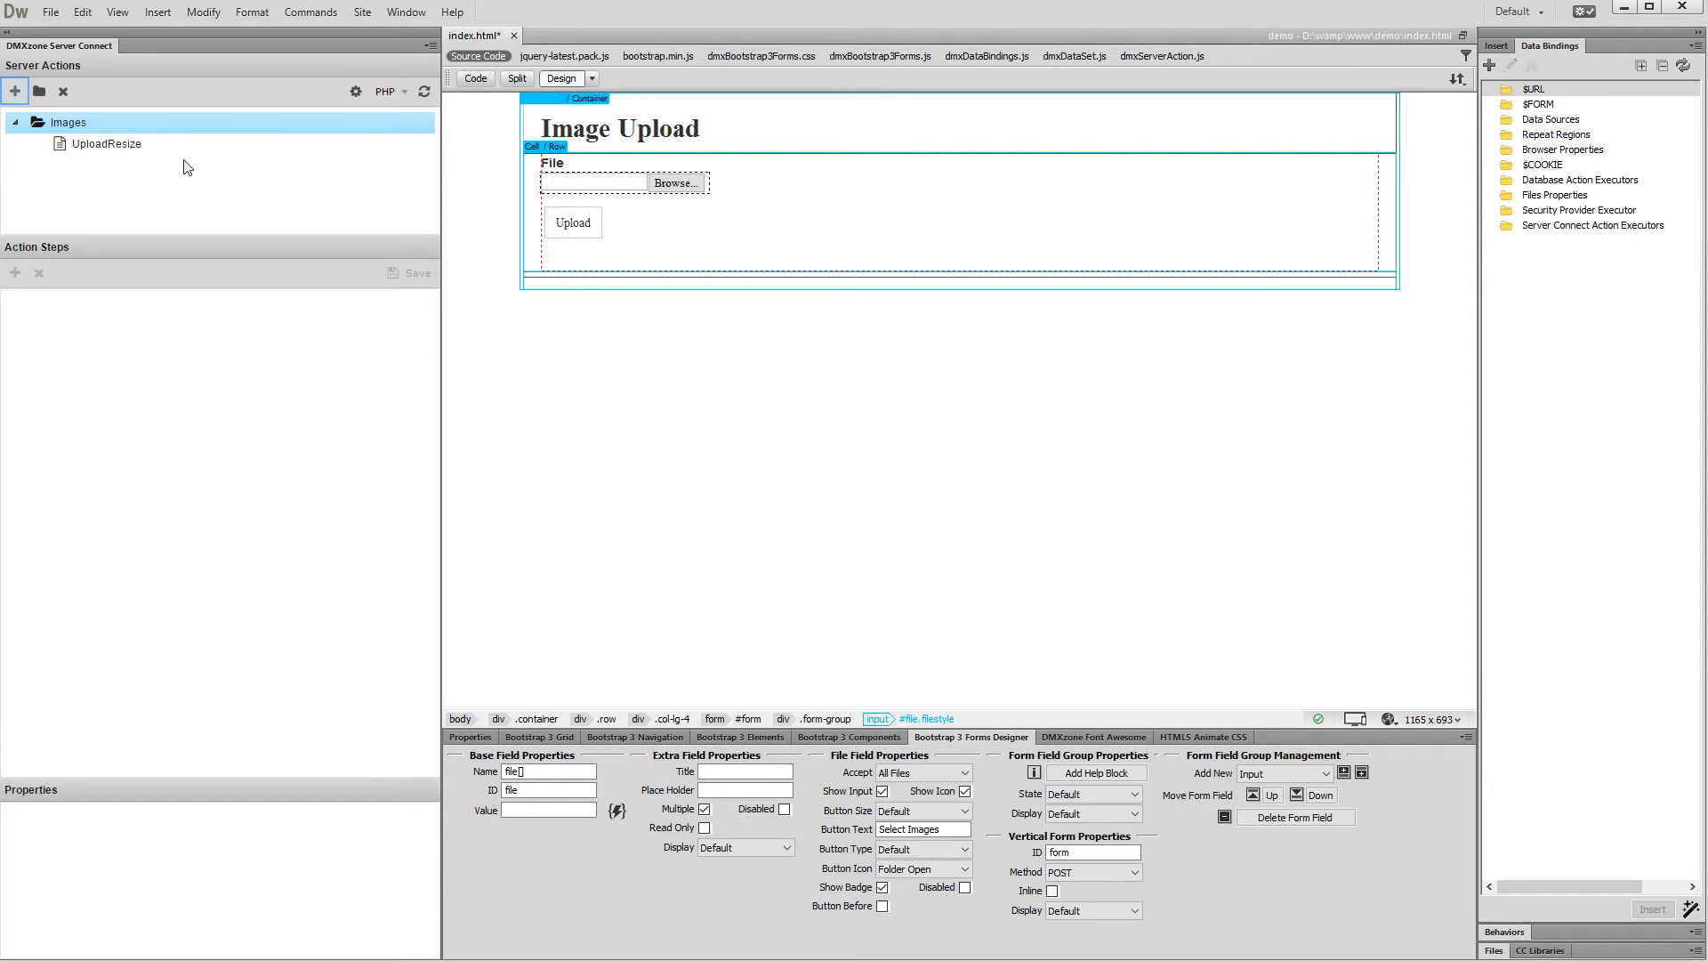
left_click(15, 92)
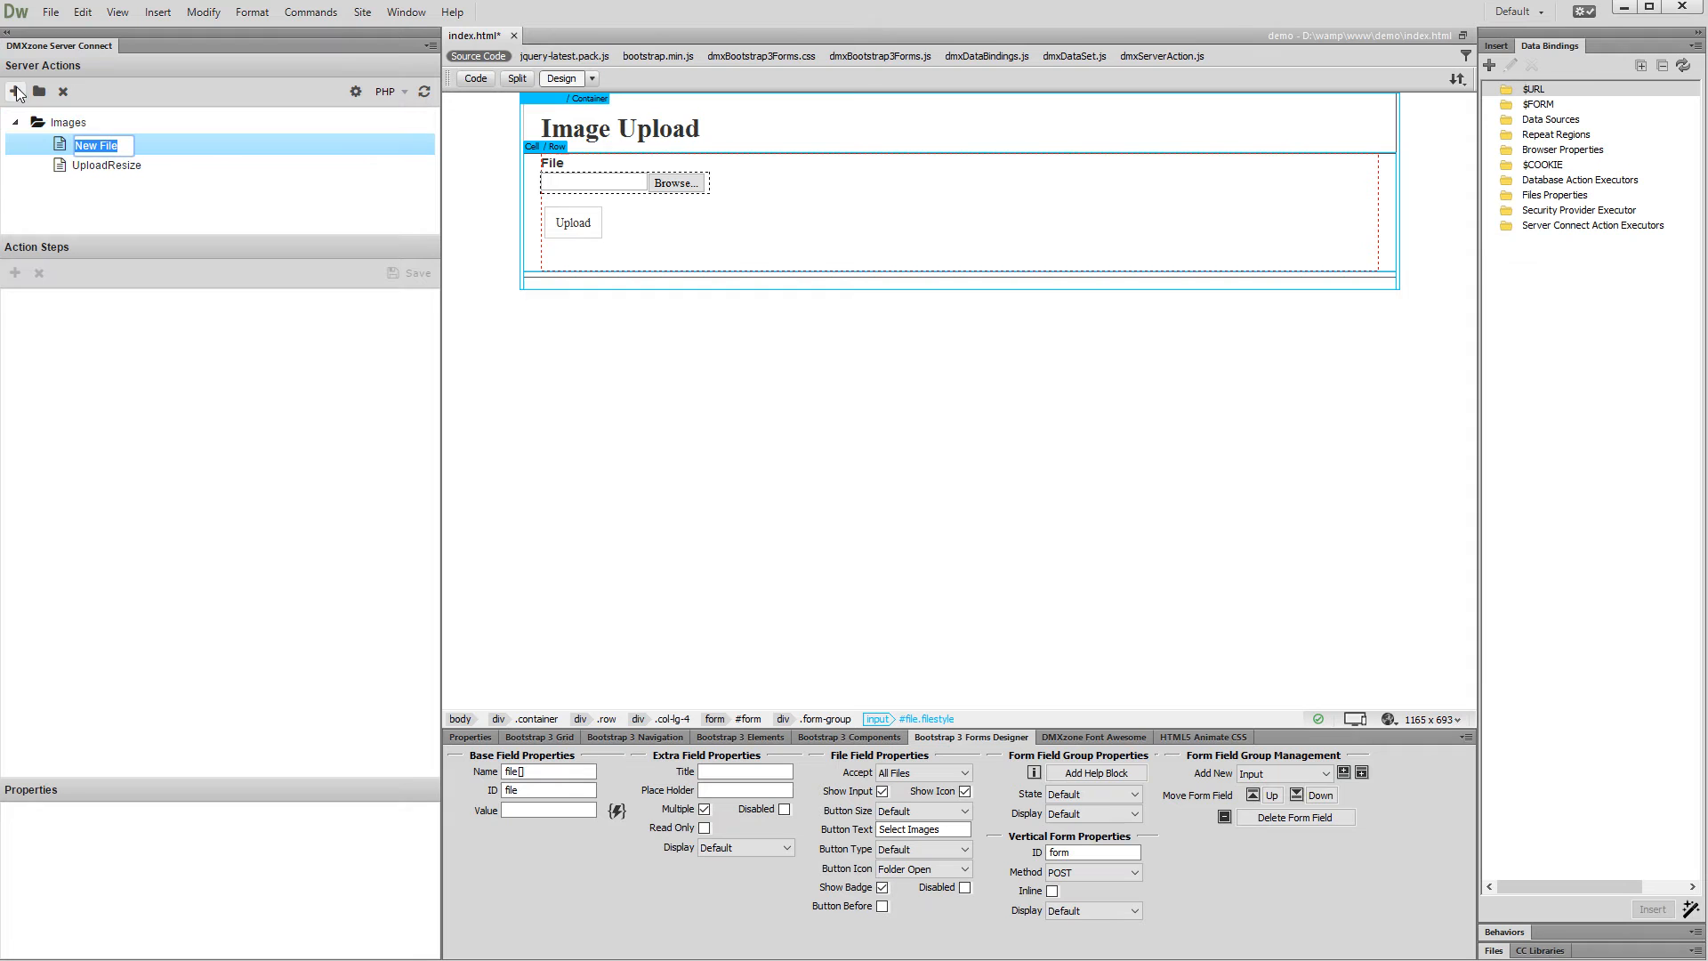
type("UploadCrop")
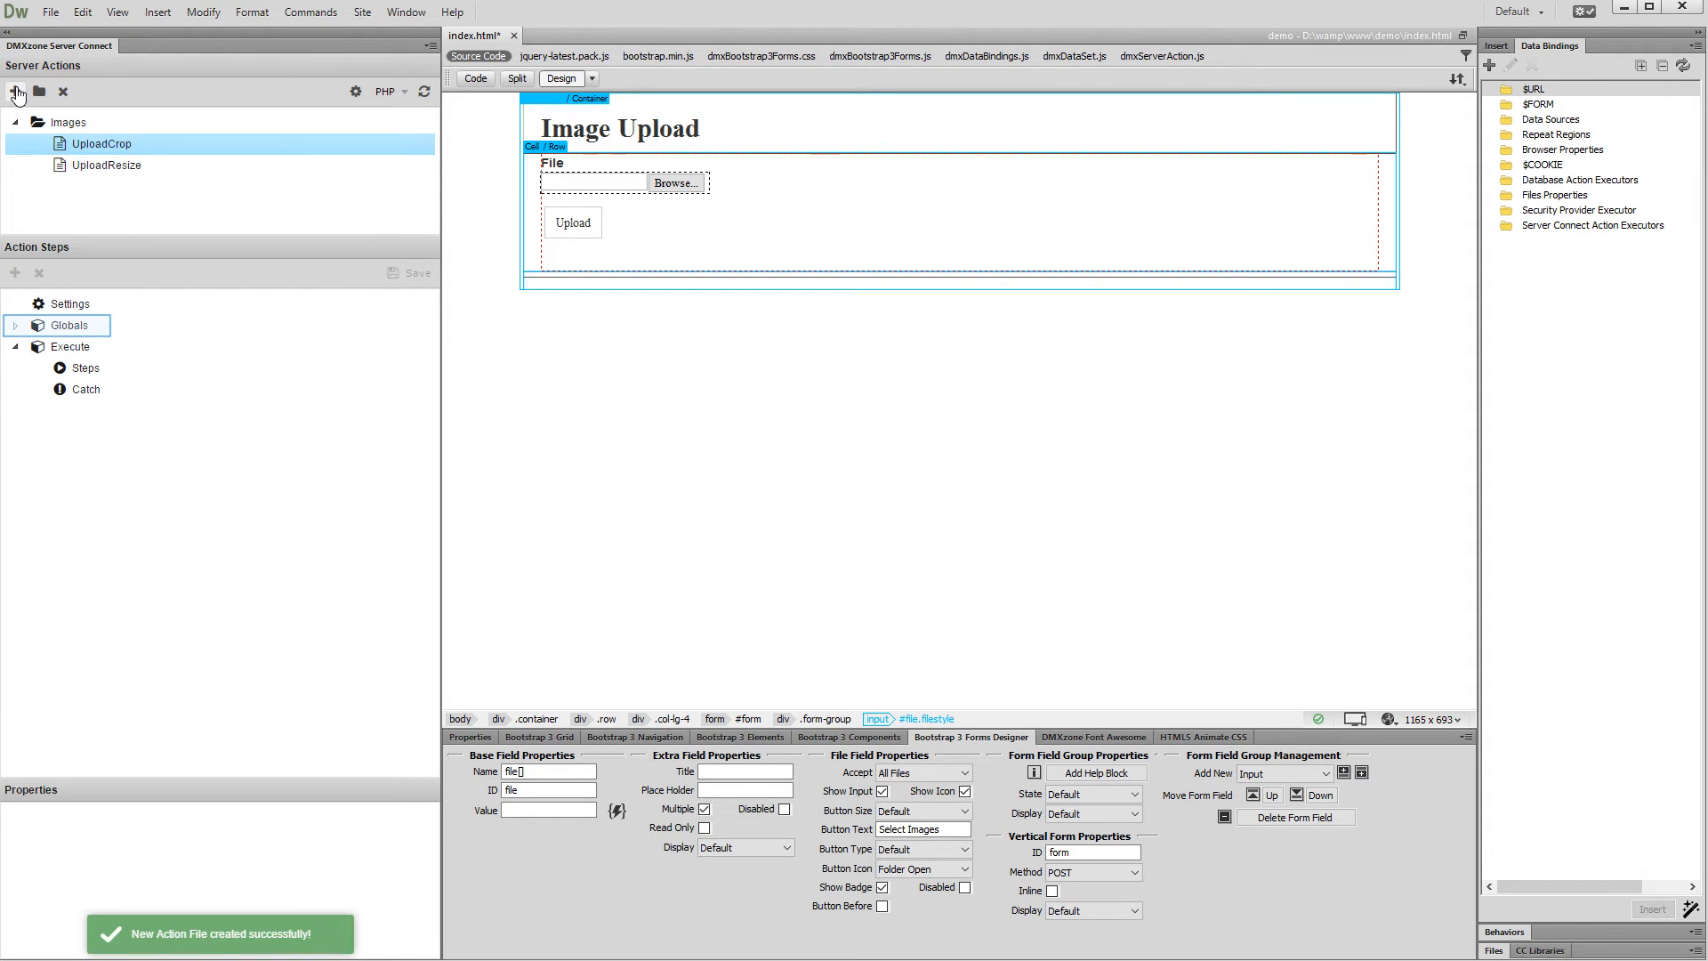
Step: Link UploadCrop's globals to /demo/index.html and import the form's file field
left_click(69, 324)
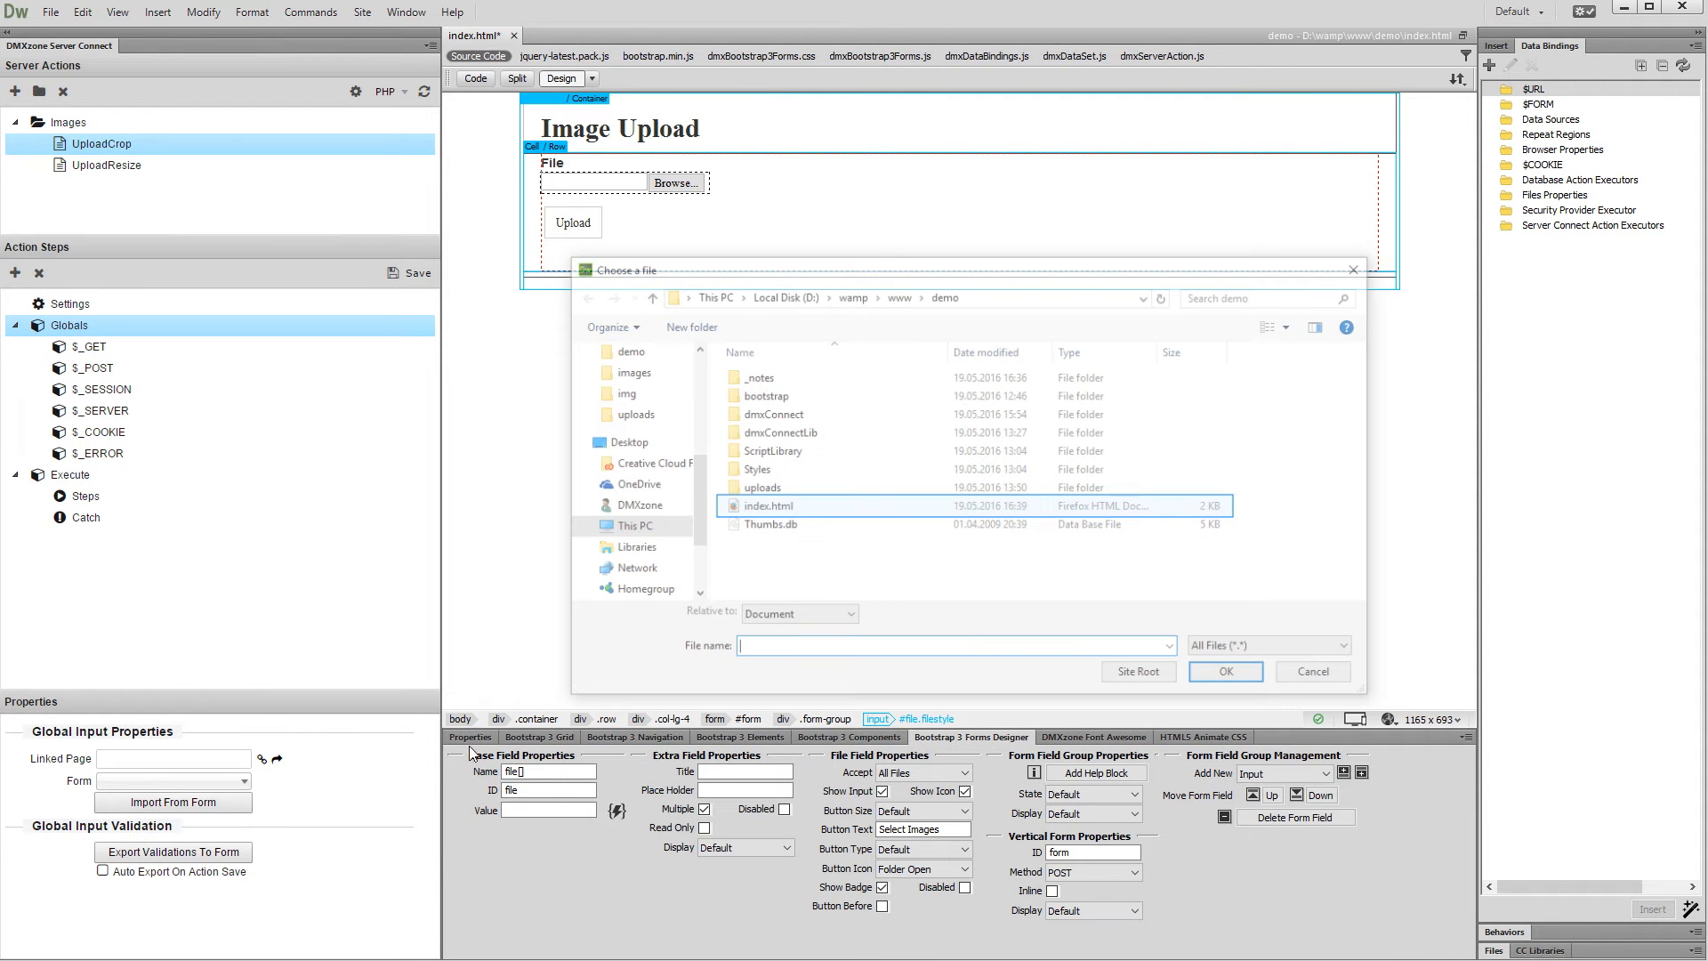
mouse_move(777, 520)
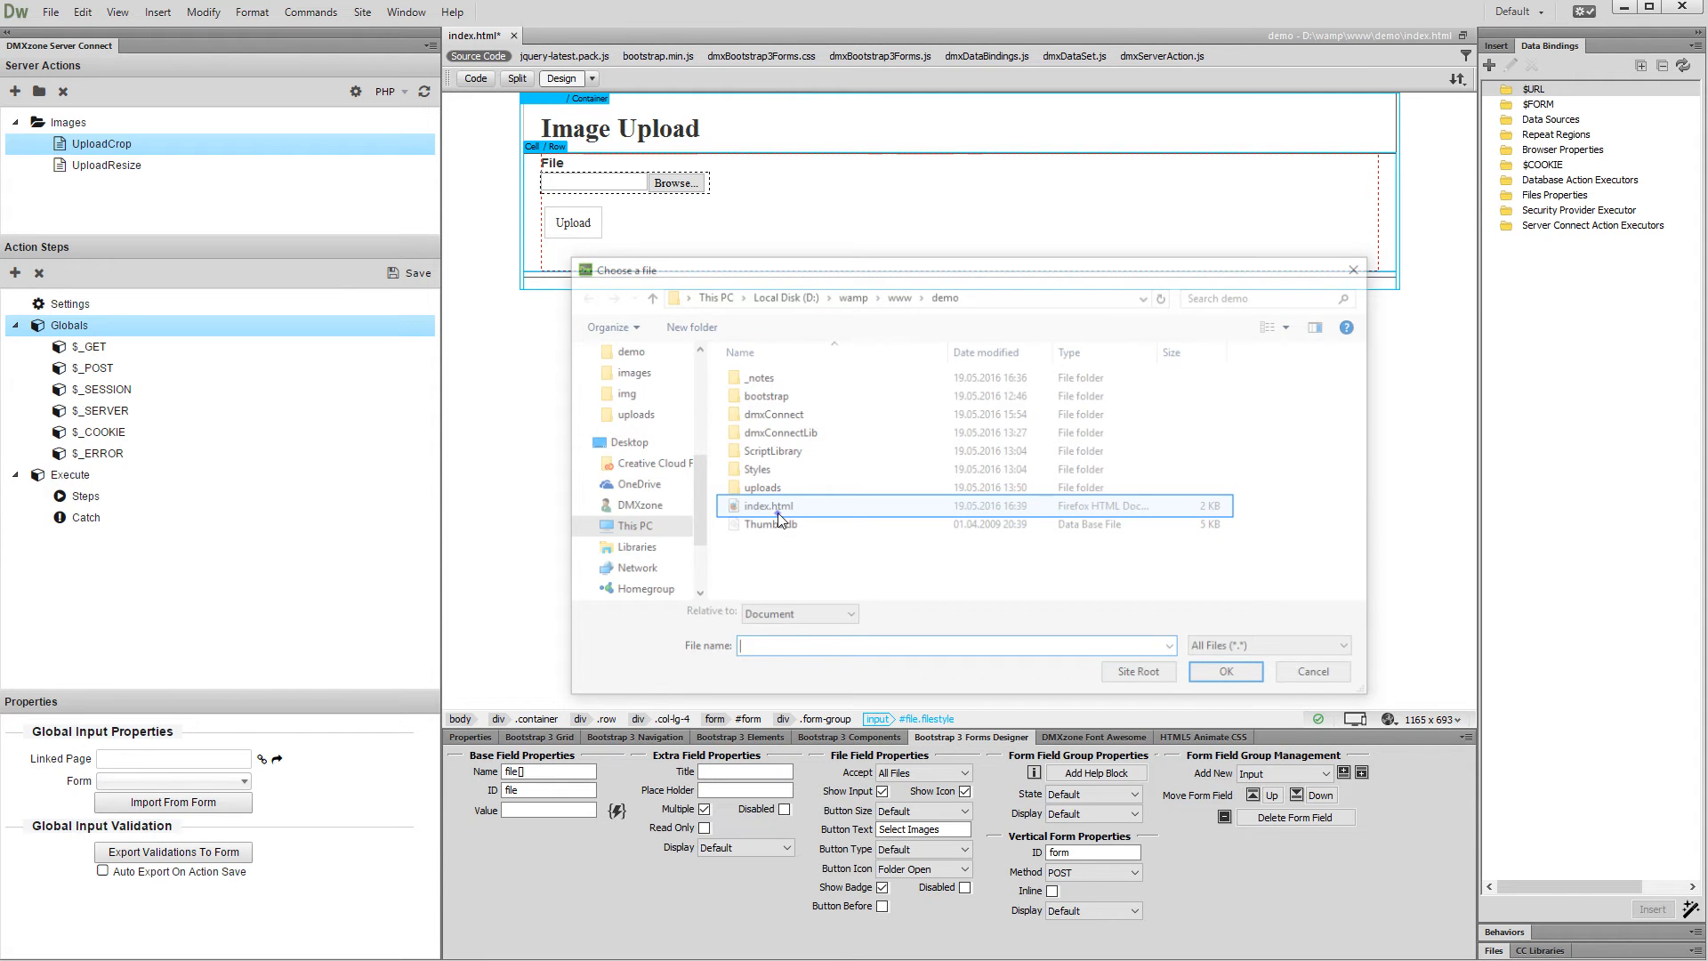
left_click(1224, 670)
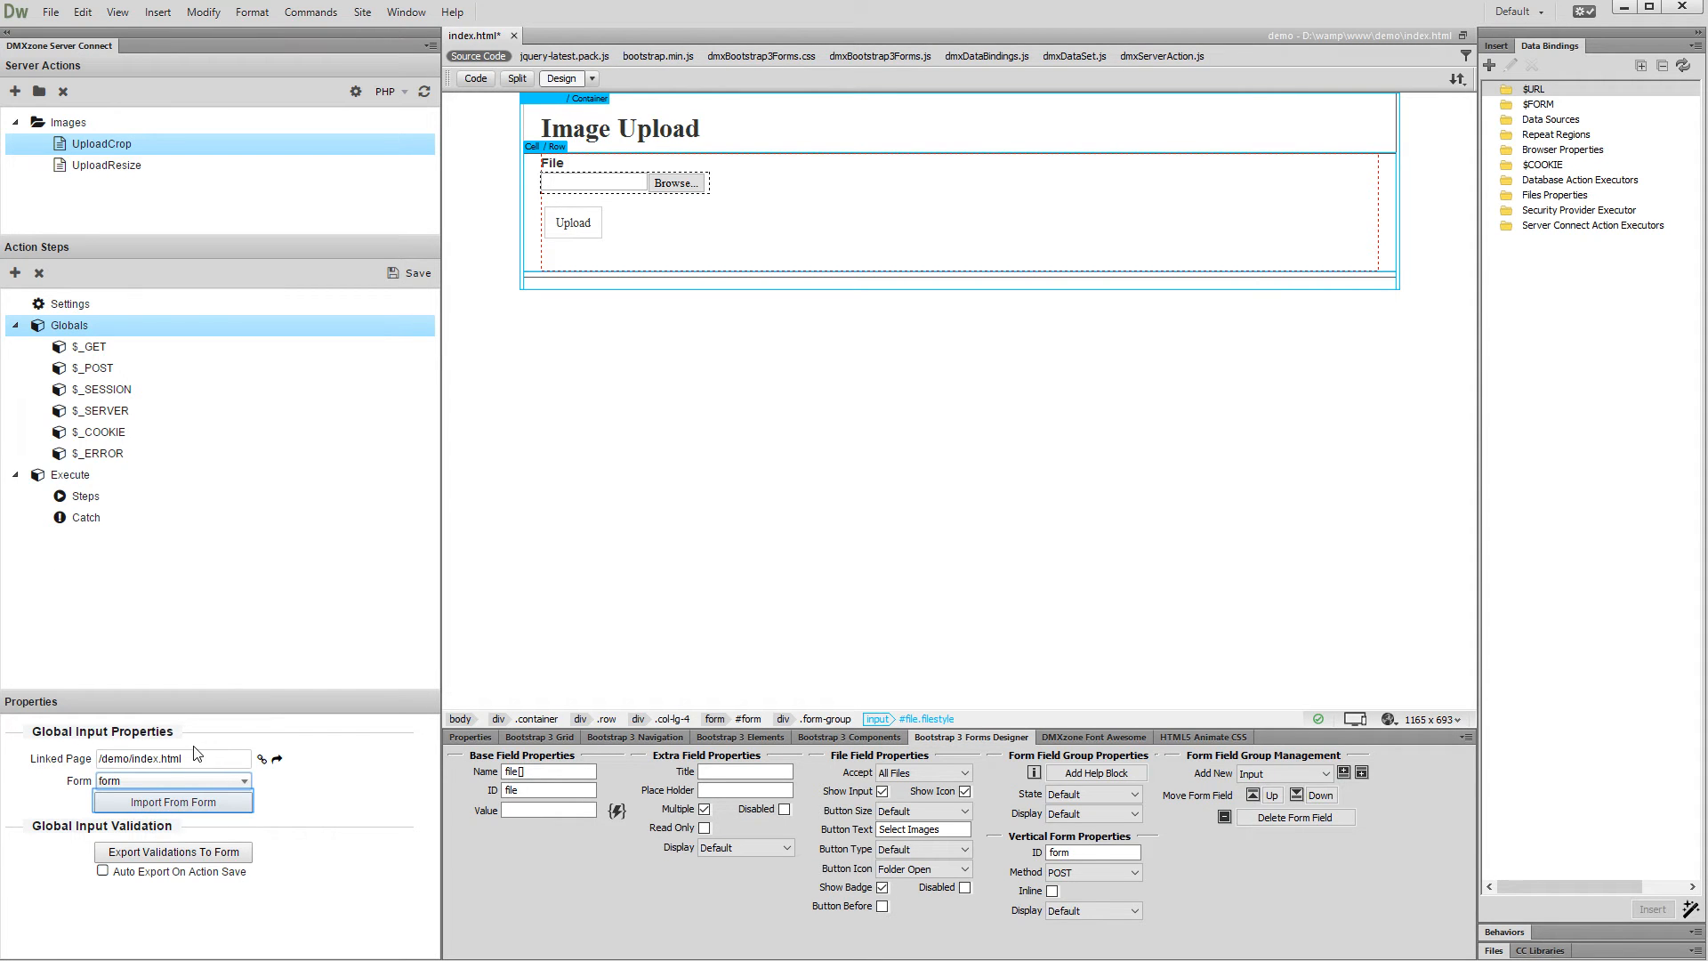
left_click(172, 801)
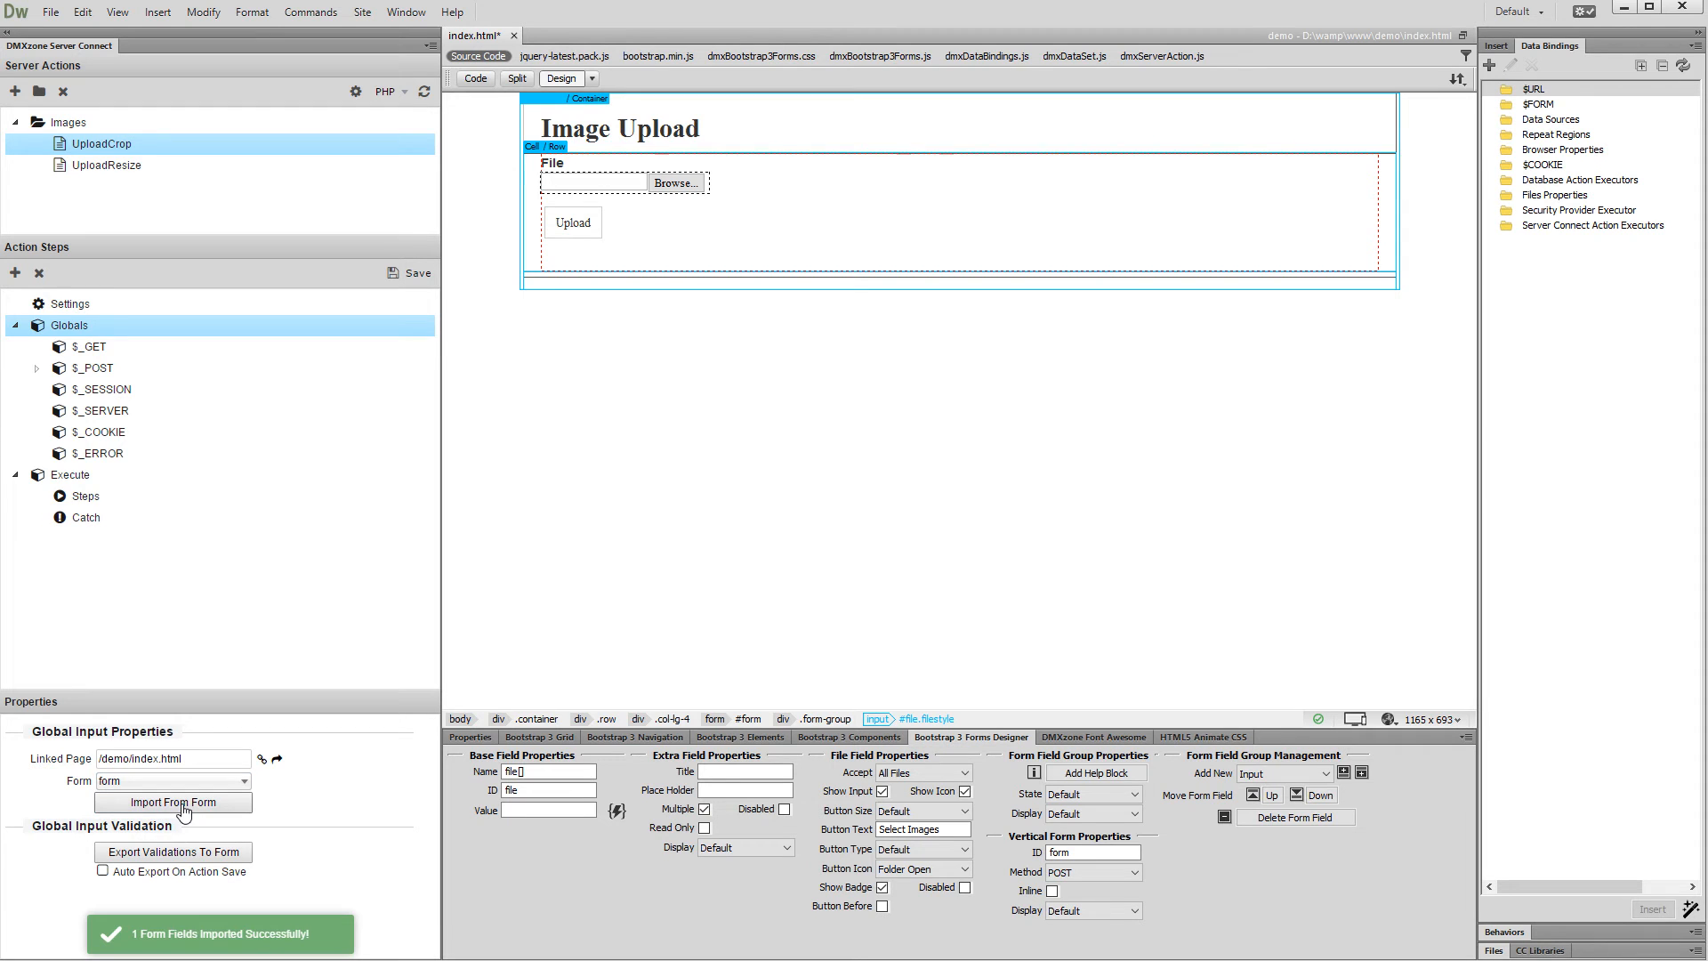
left_click(85, 495)
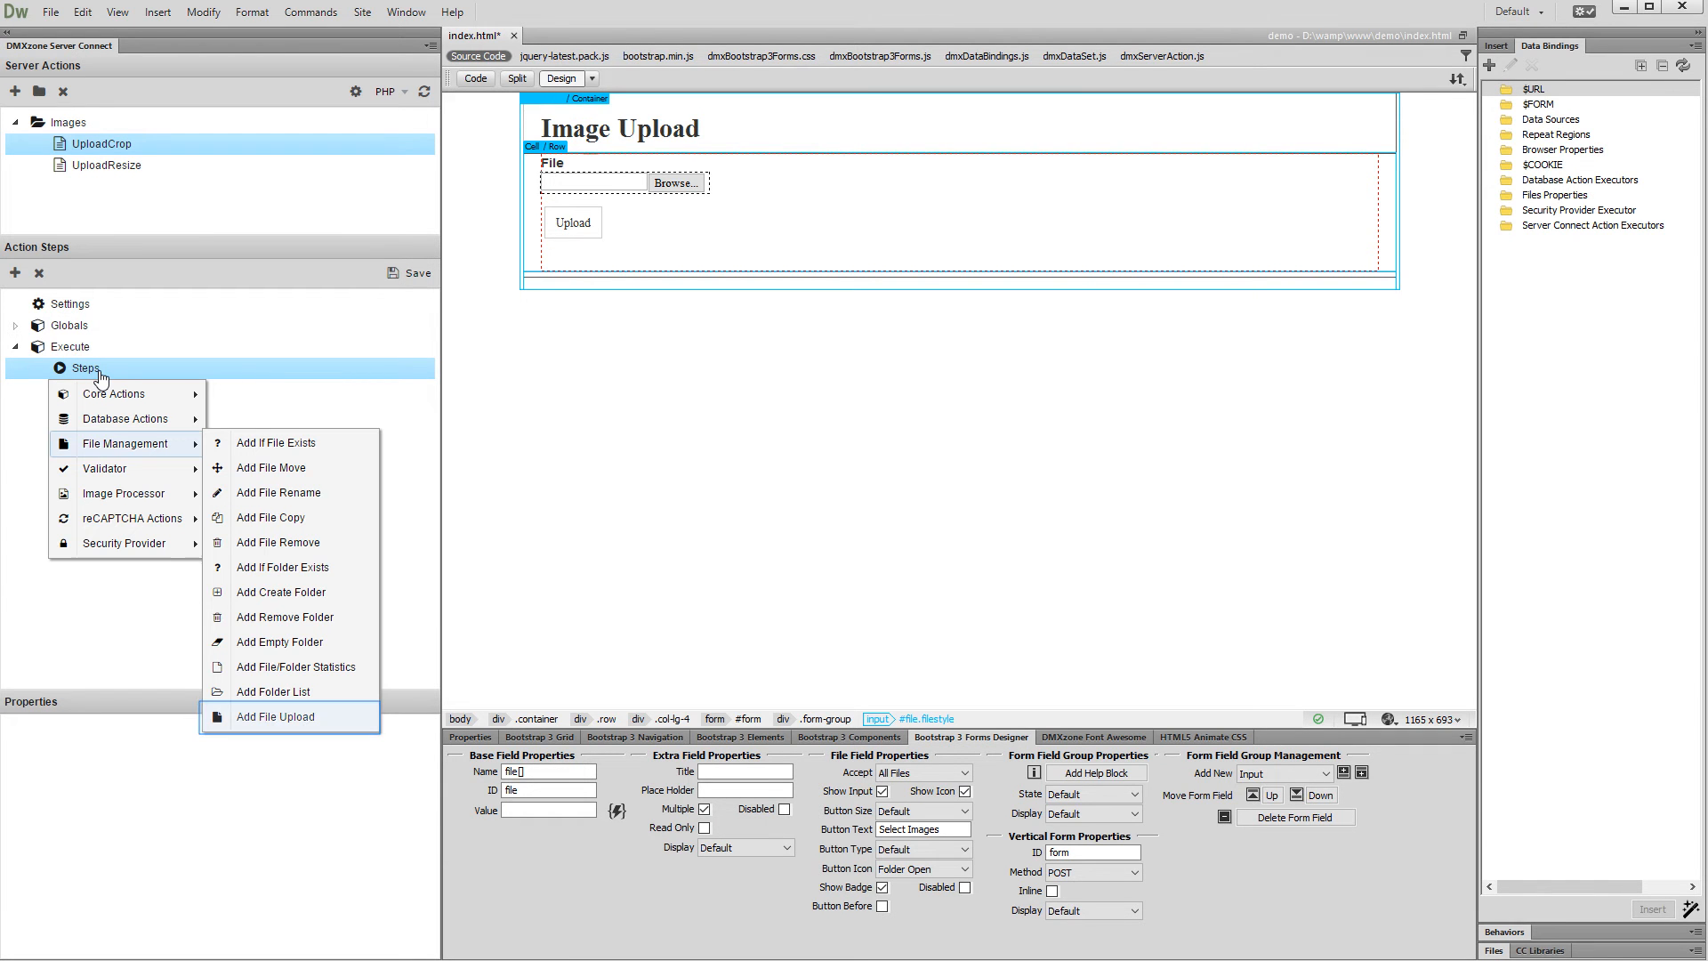
mouse_move(266, 699)
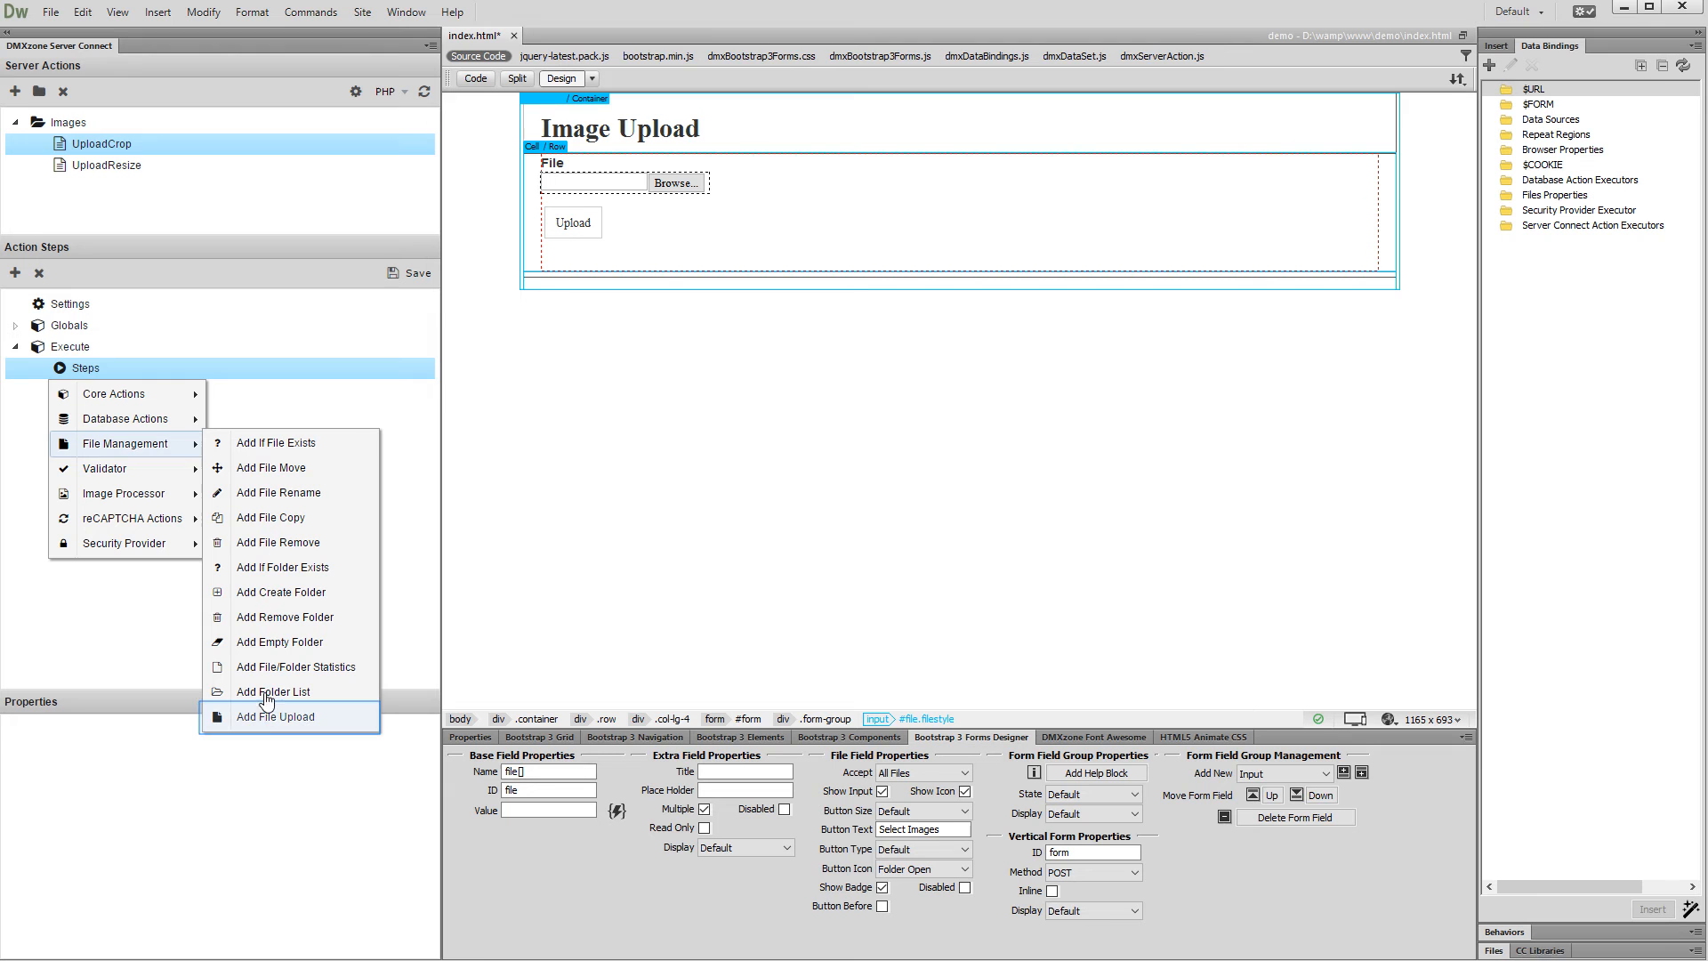
Step: Add File Upload step upload1 with its path set to /demo/uploads
left_click(275, 715)
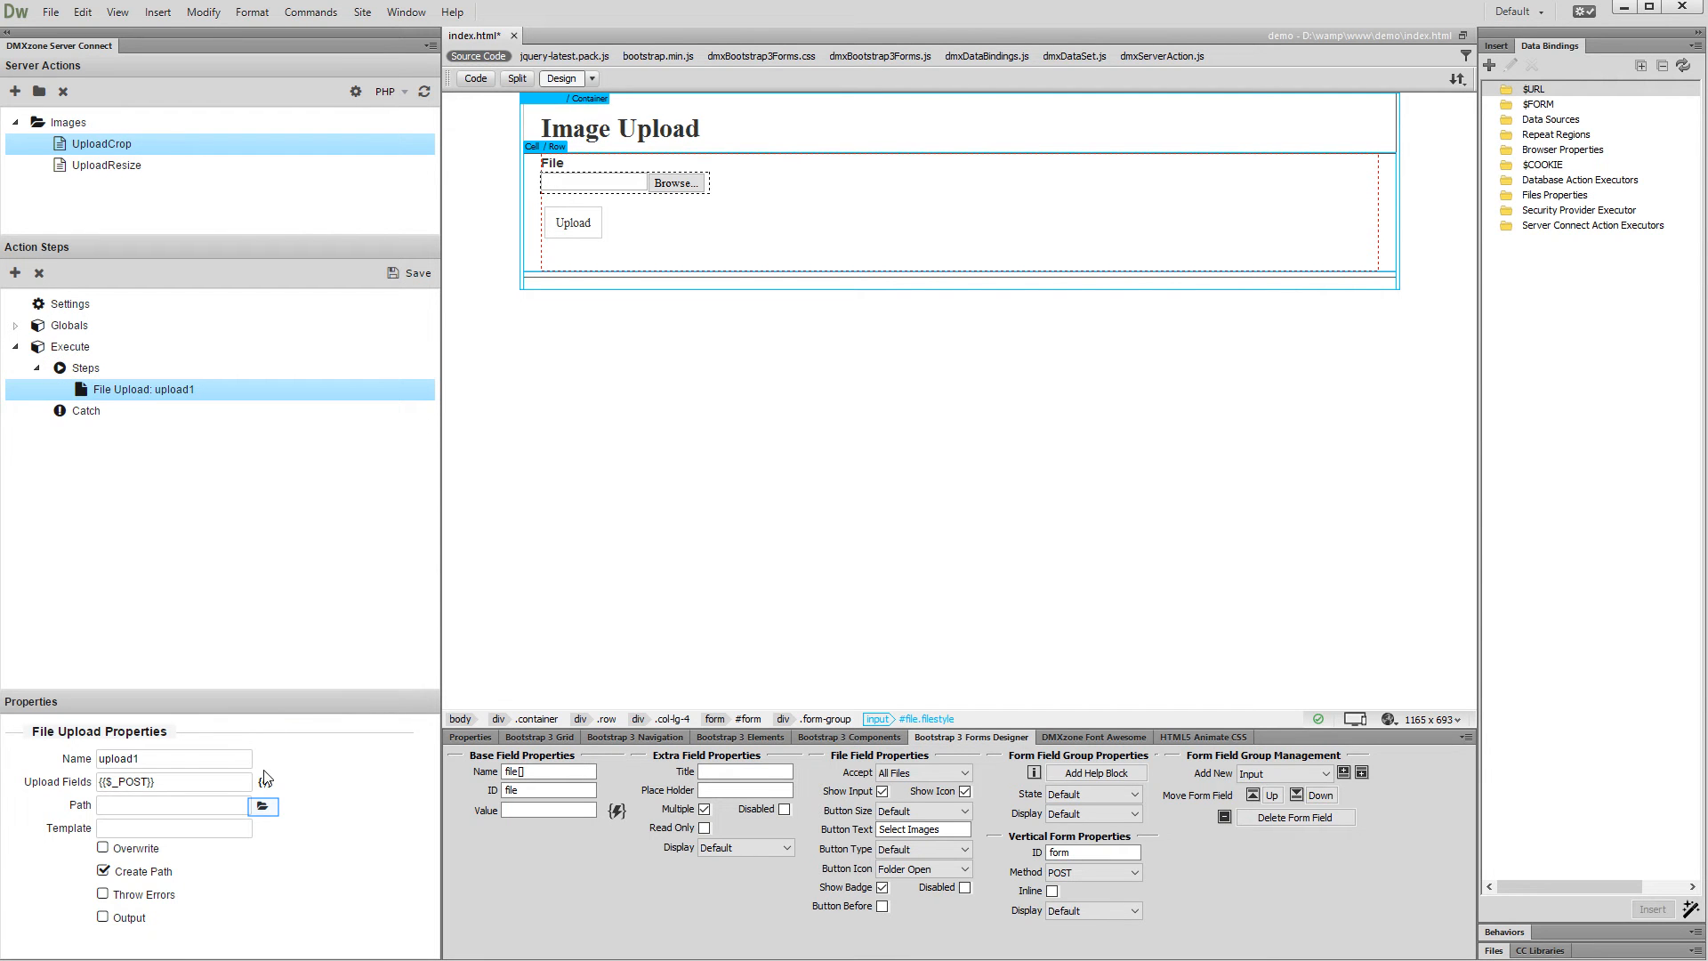
left_click(263, 806)
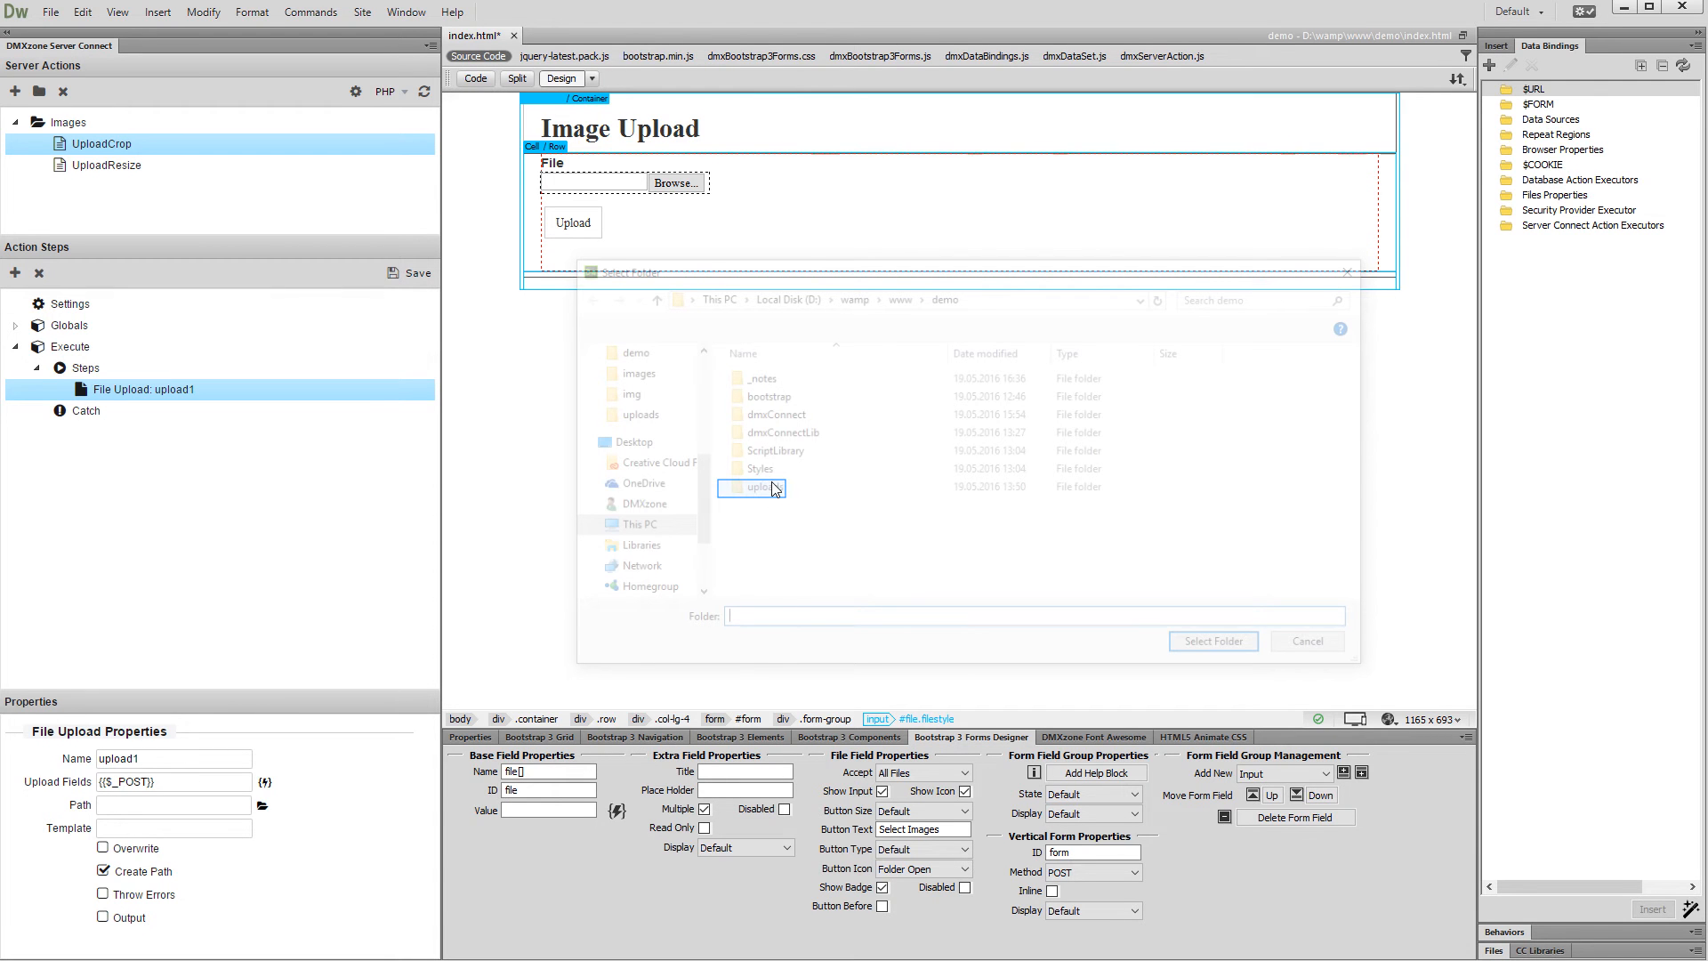
double_click(756, 487)
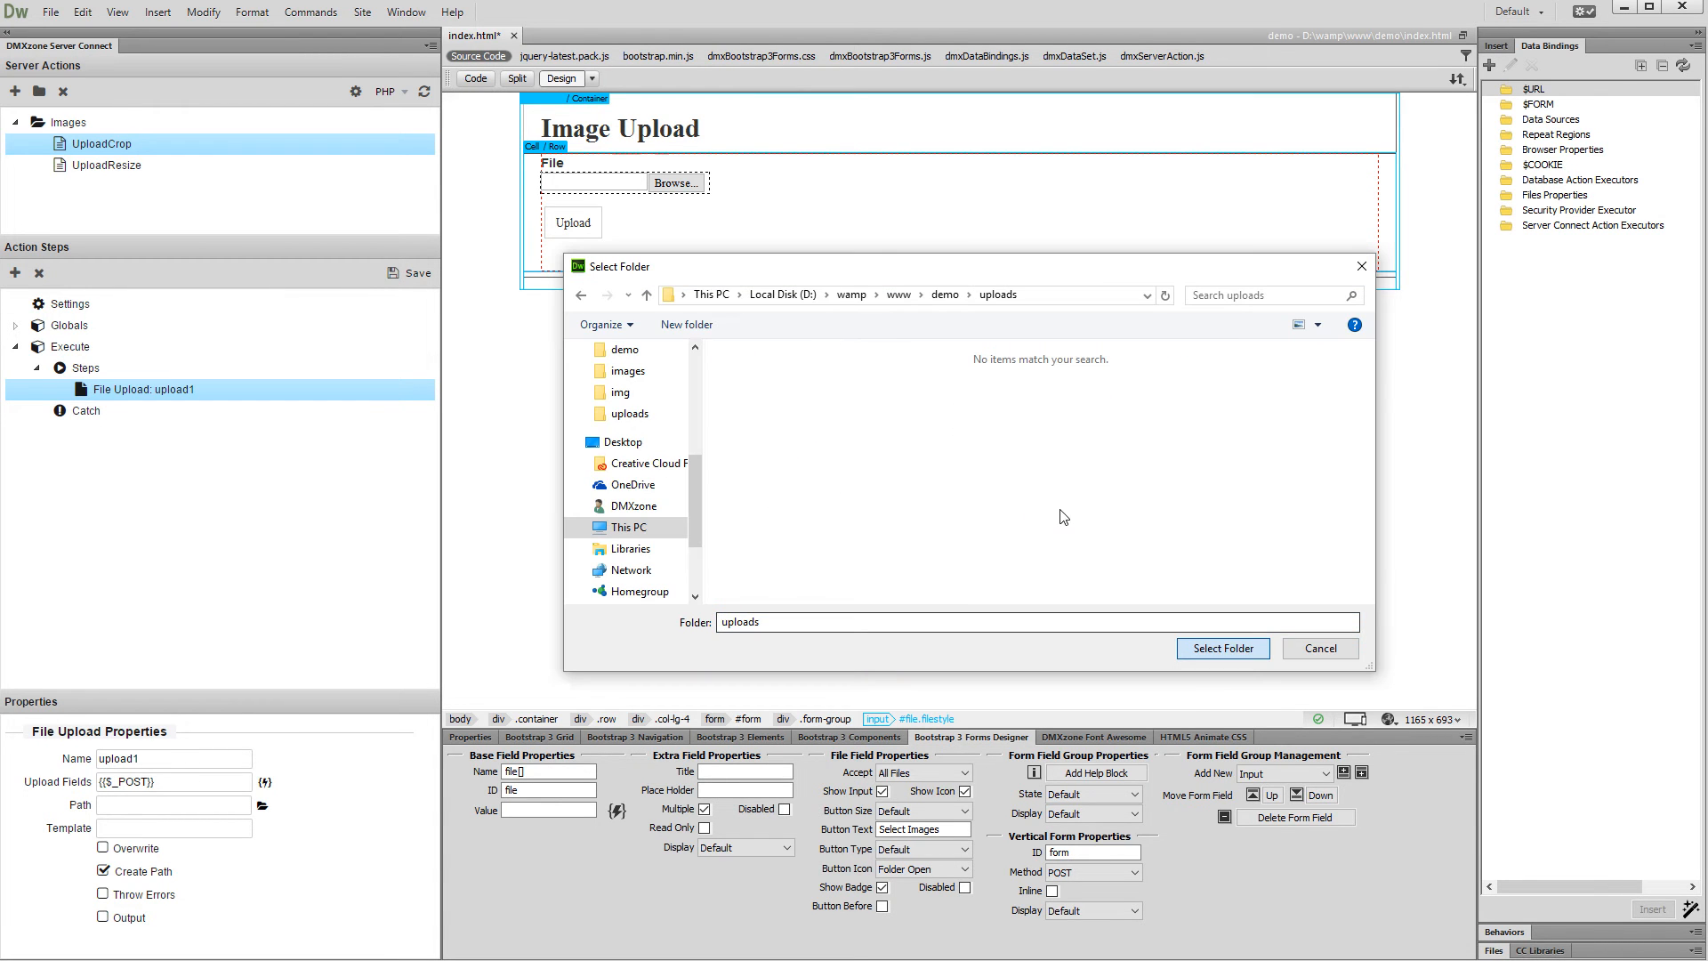
left_click(1221, 648)
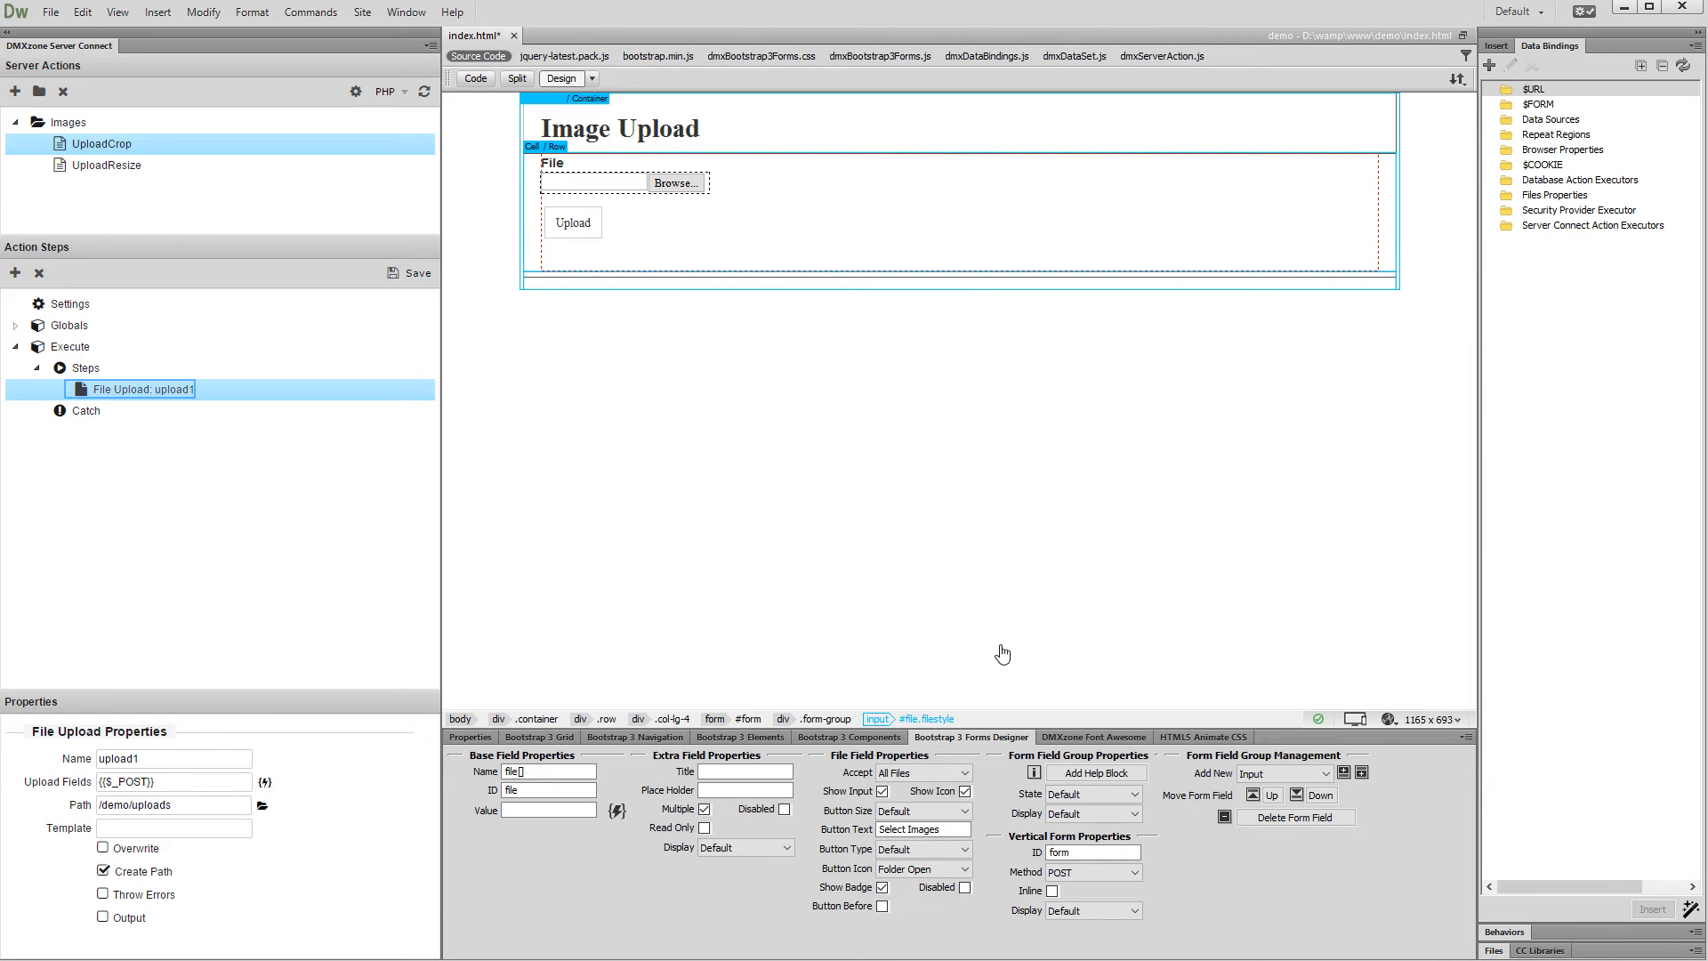
mouse_move(176, 442)
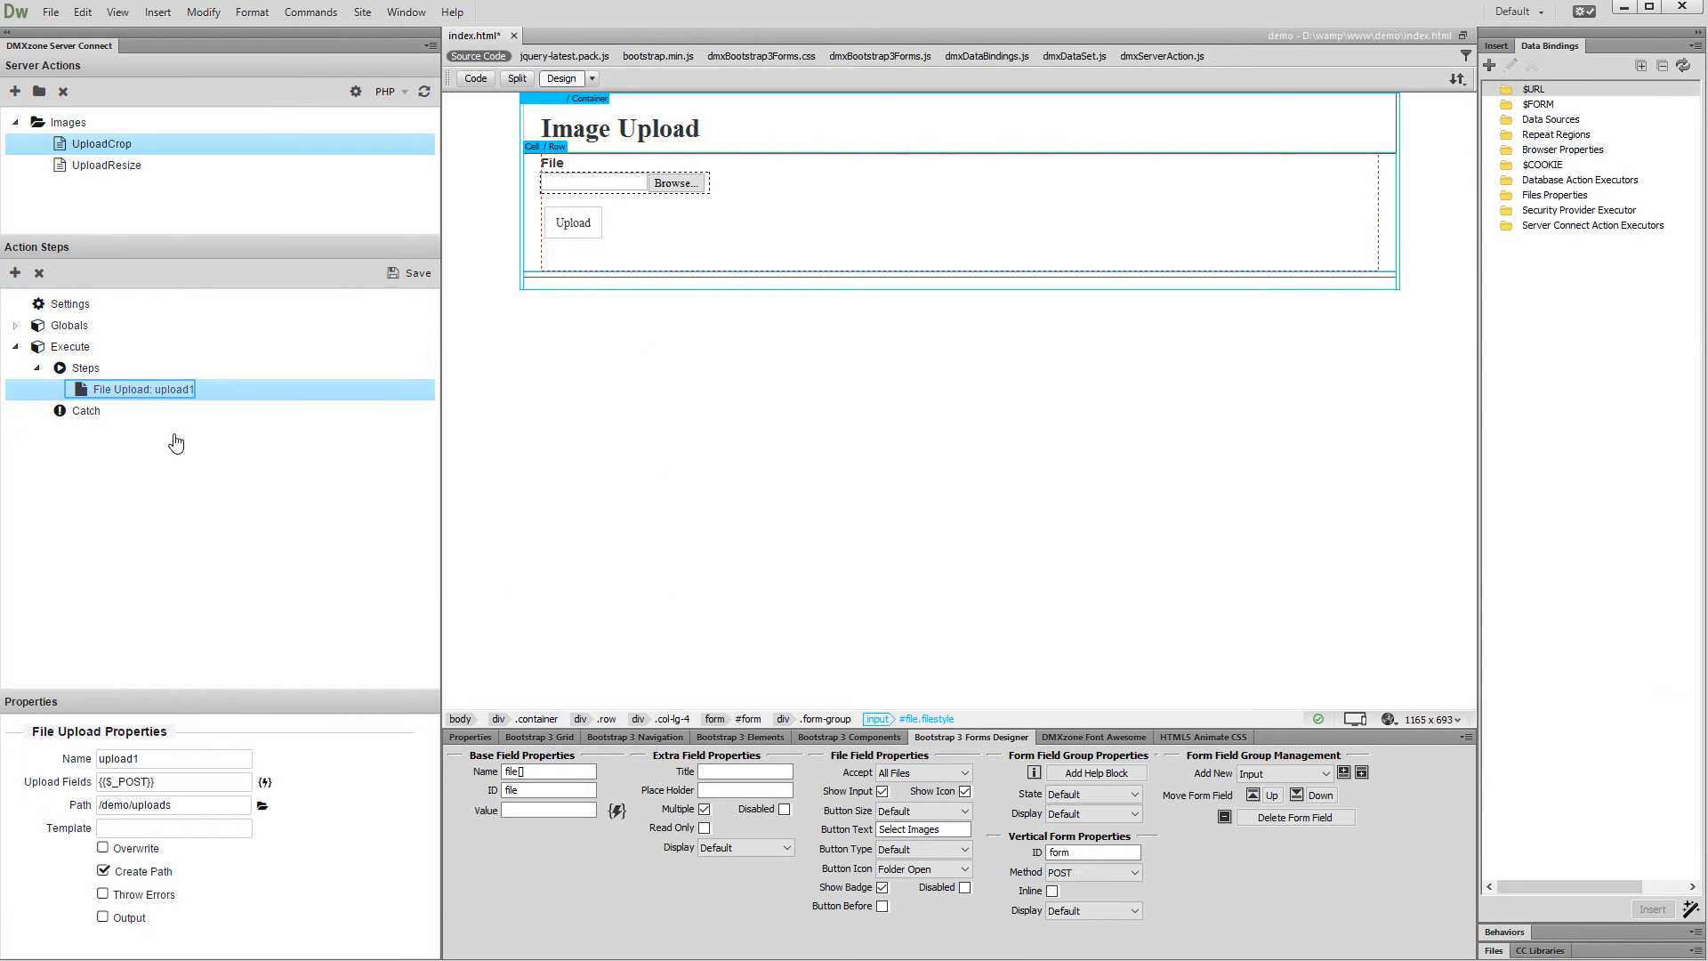
Step: Add a Repeat step named repeatUpload after upload1, looping over {{upload1}}
right_click(142, 389)
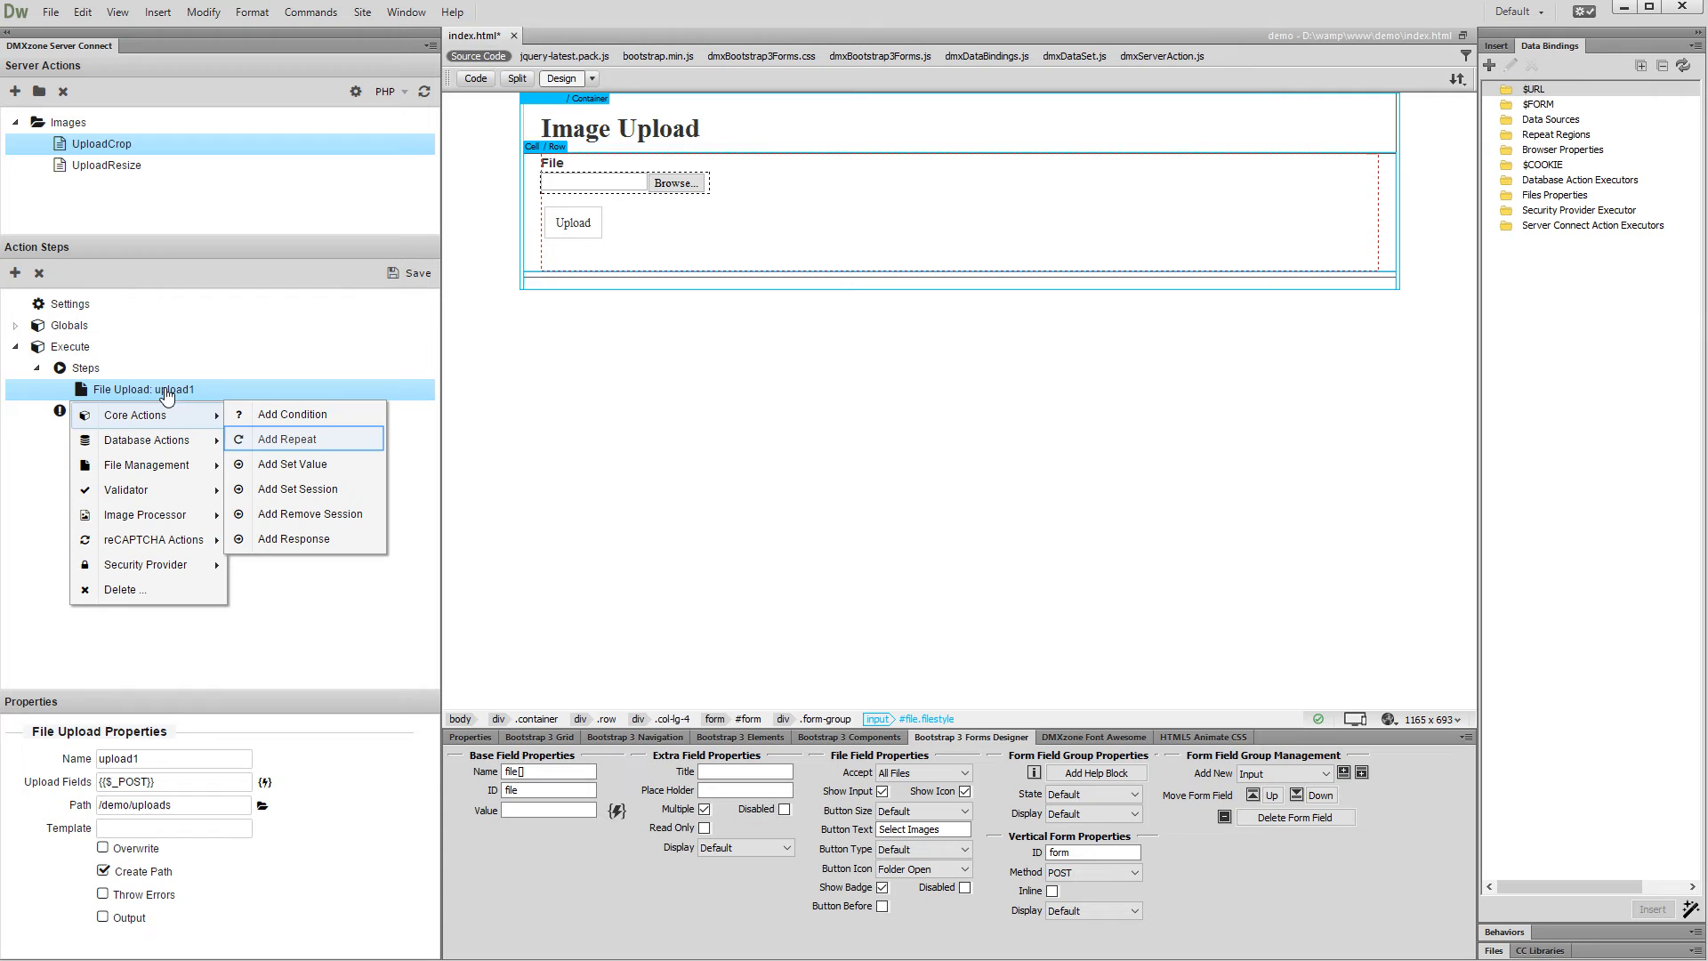
mouse_move(272, 448)
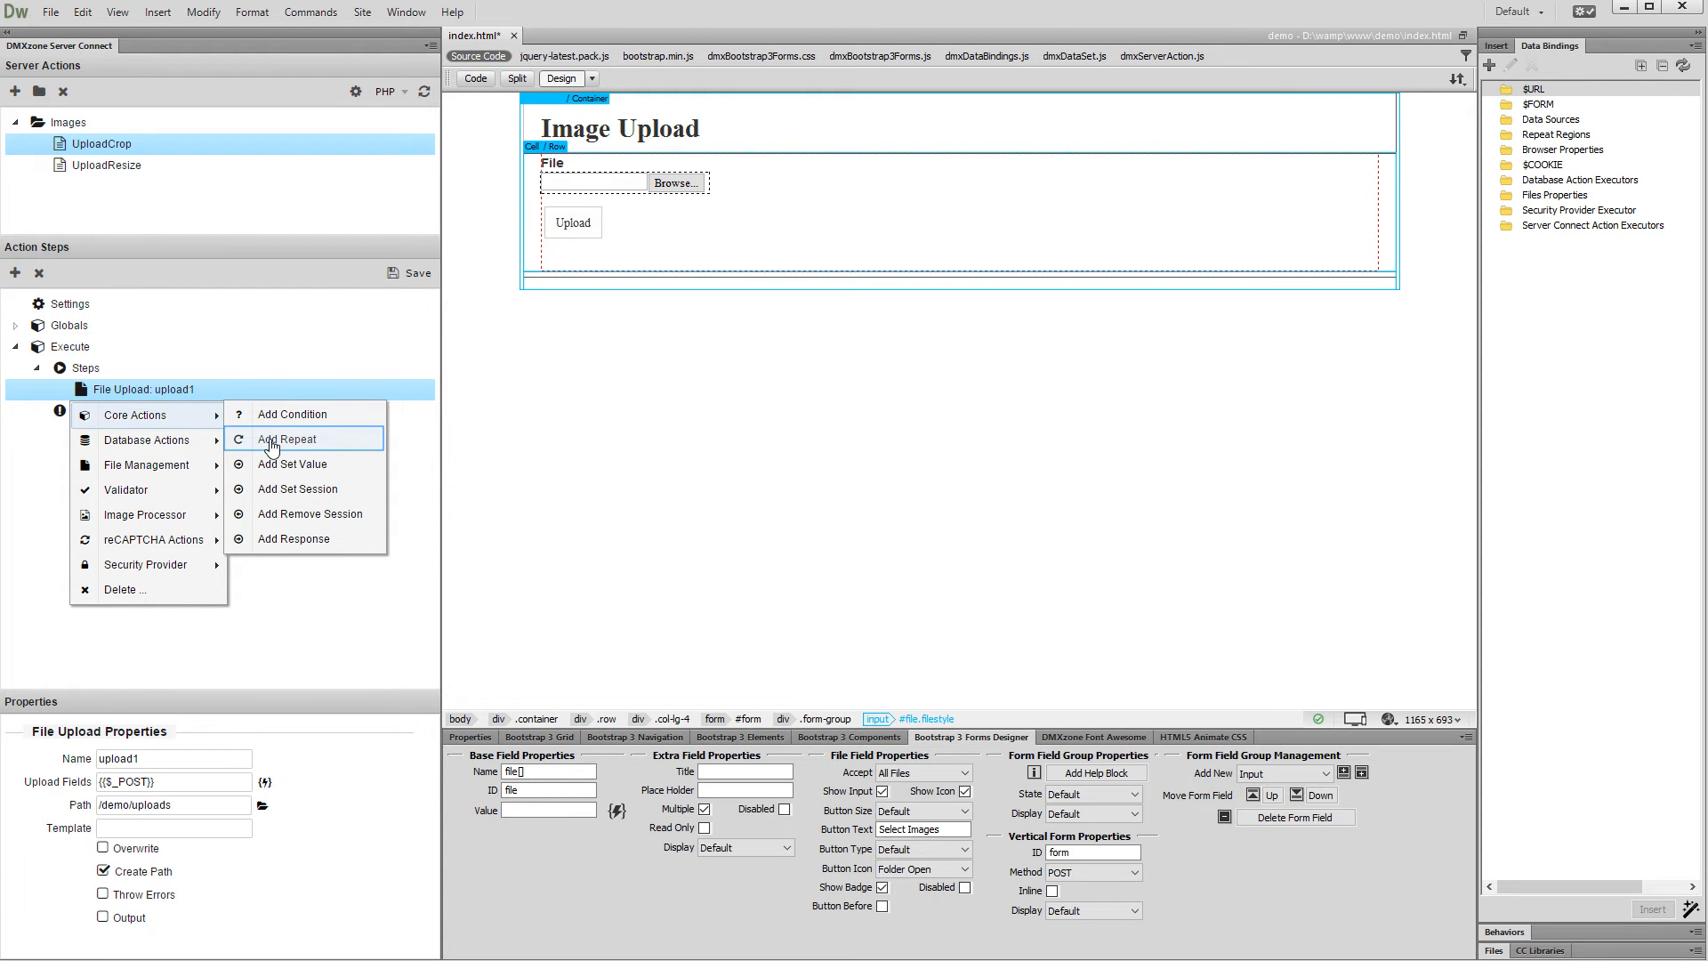
left_click(286, 438)
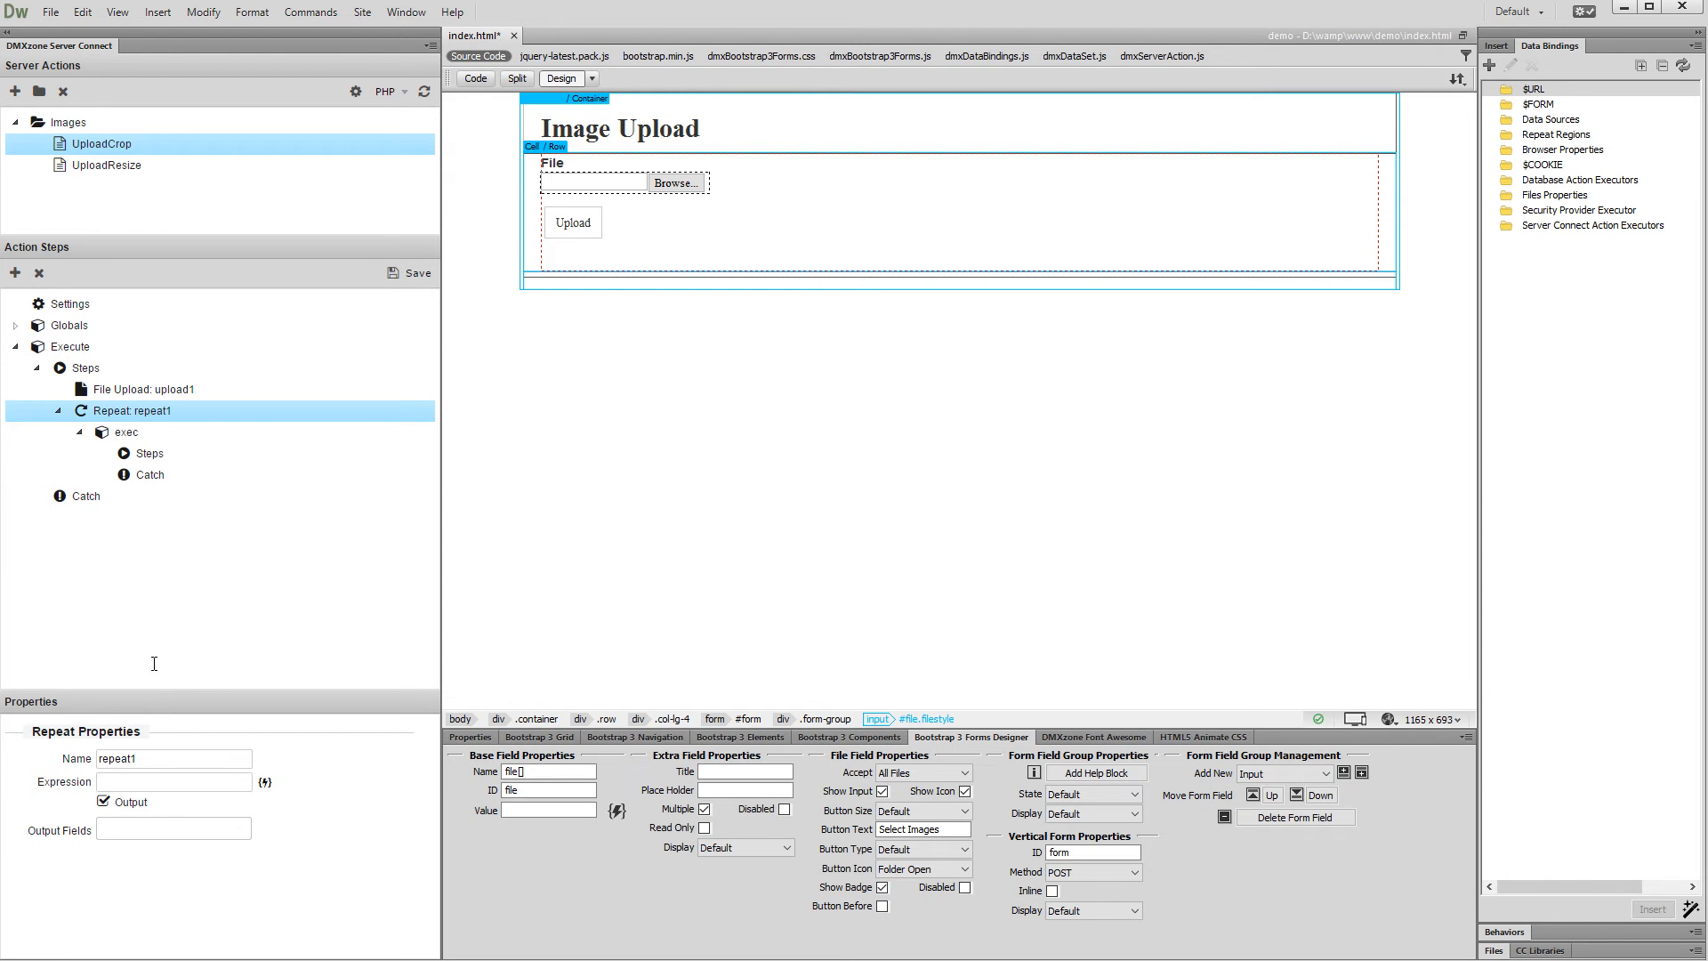
left_click(171, 758)
type("Upload")
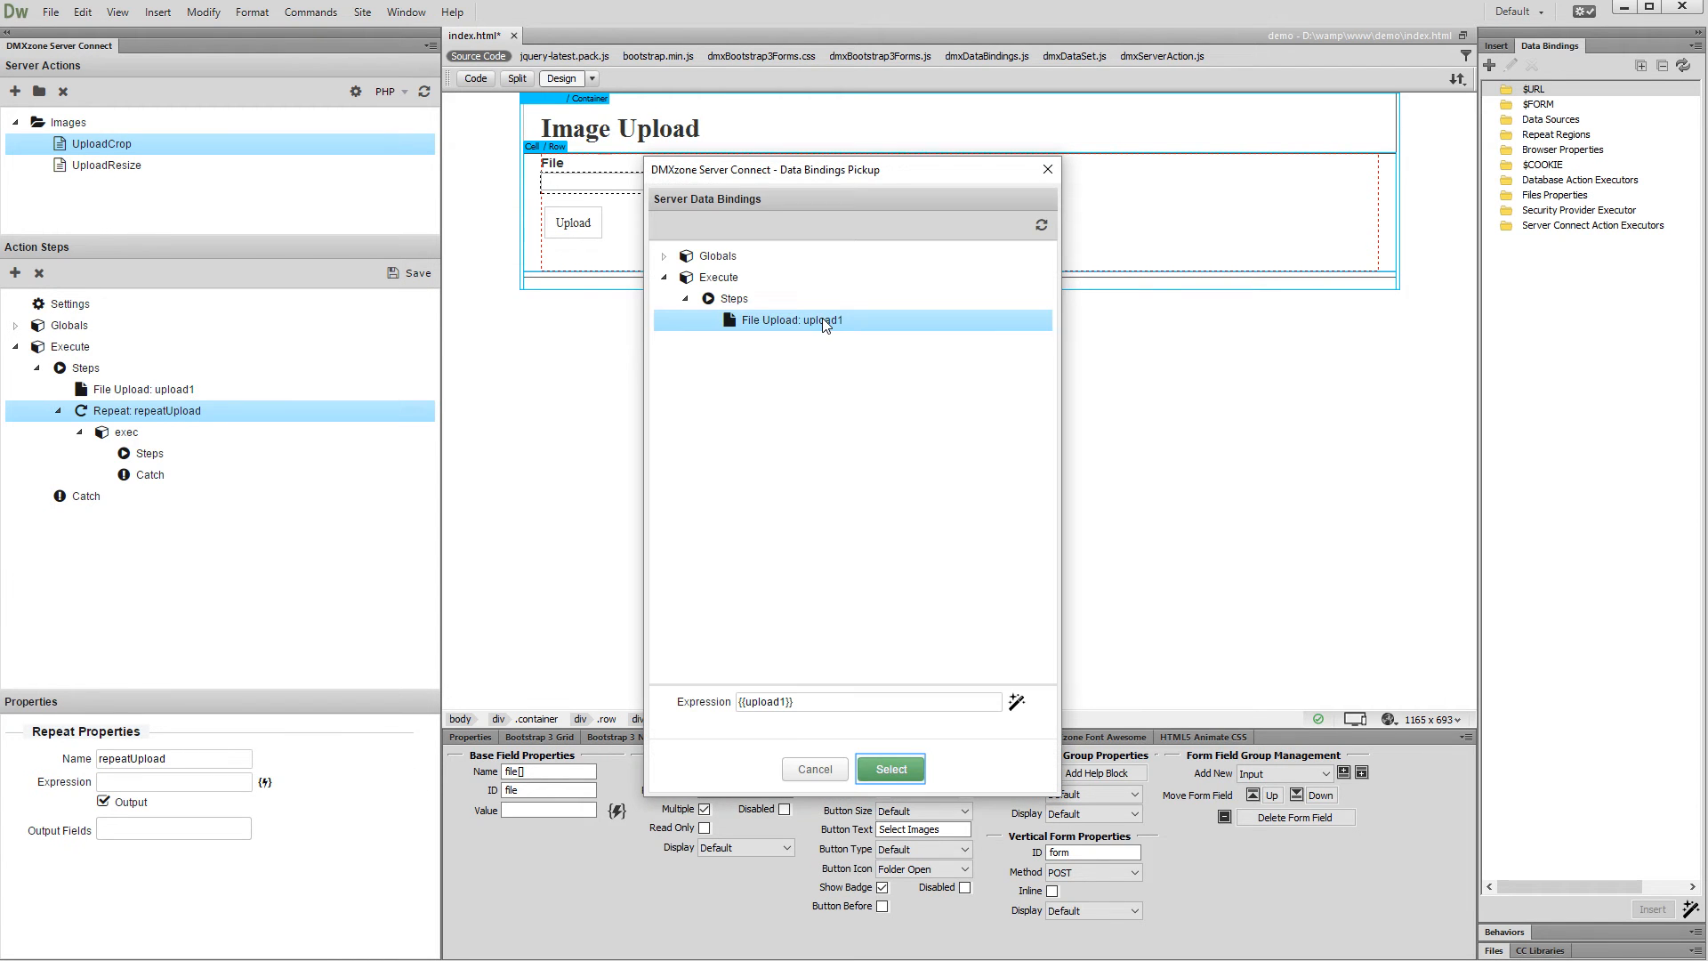
mouse_move(893, 610)
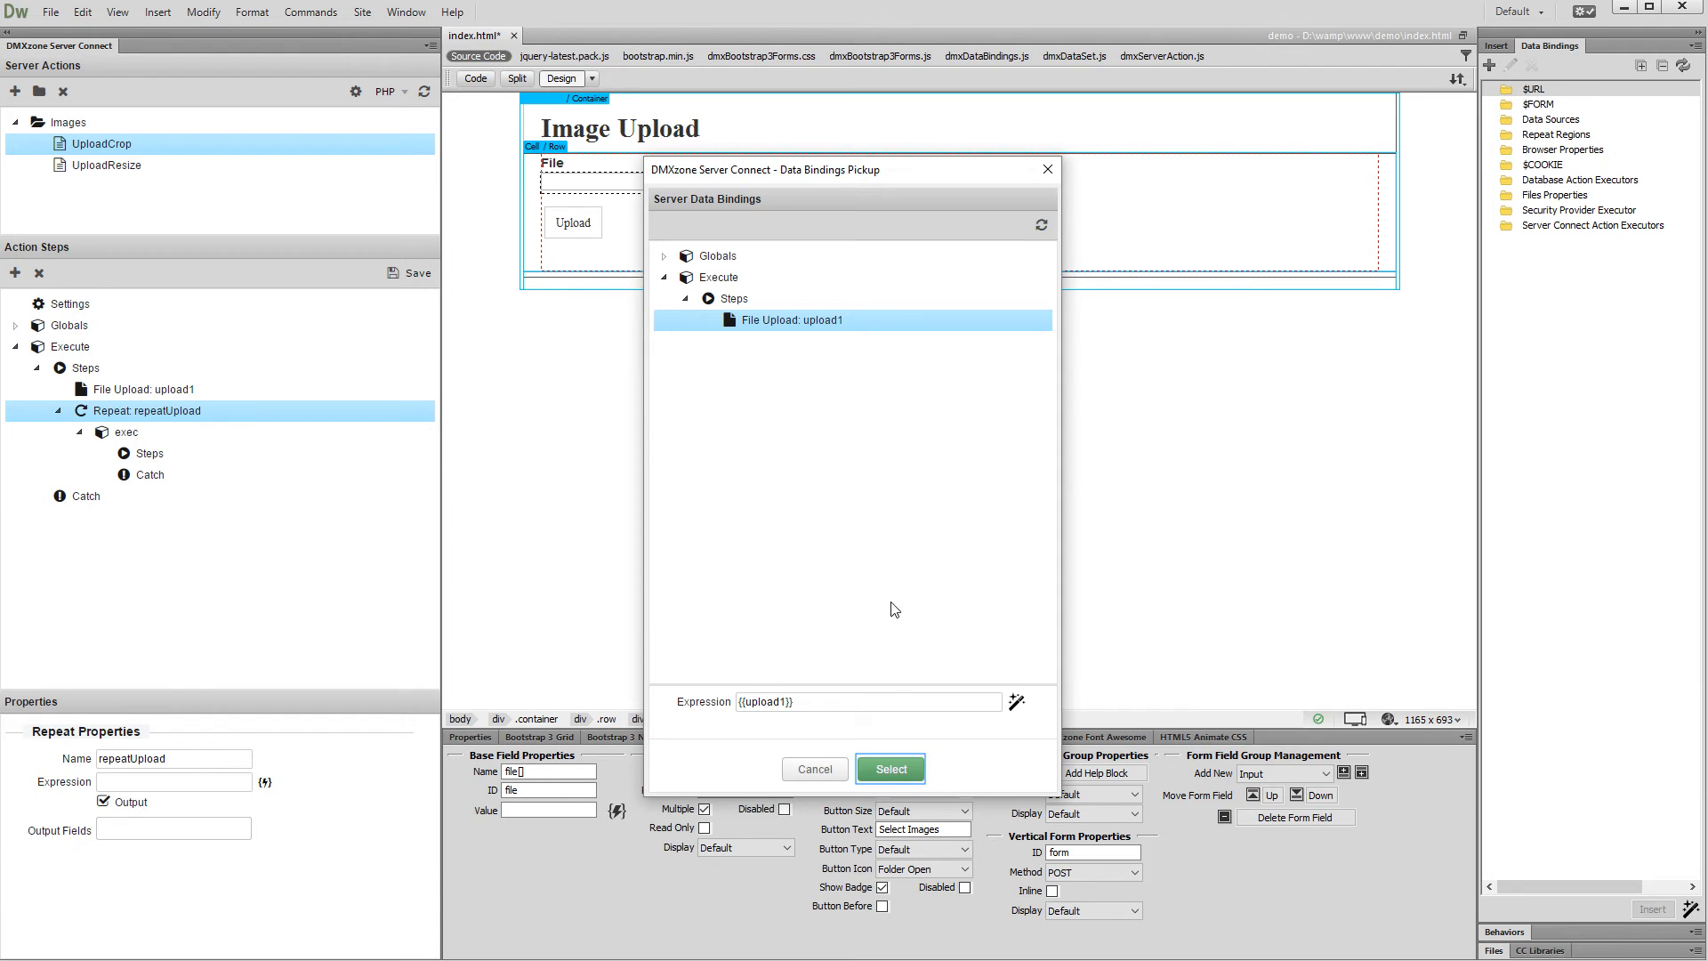
left_click(888, 767)
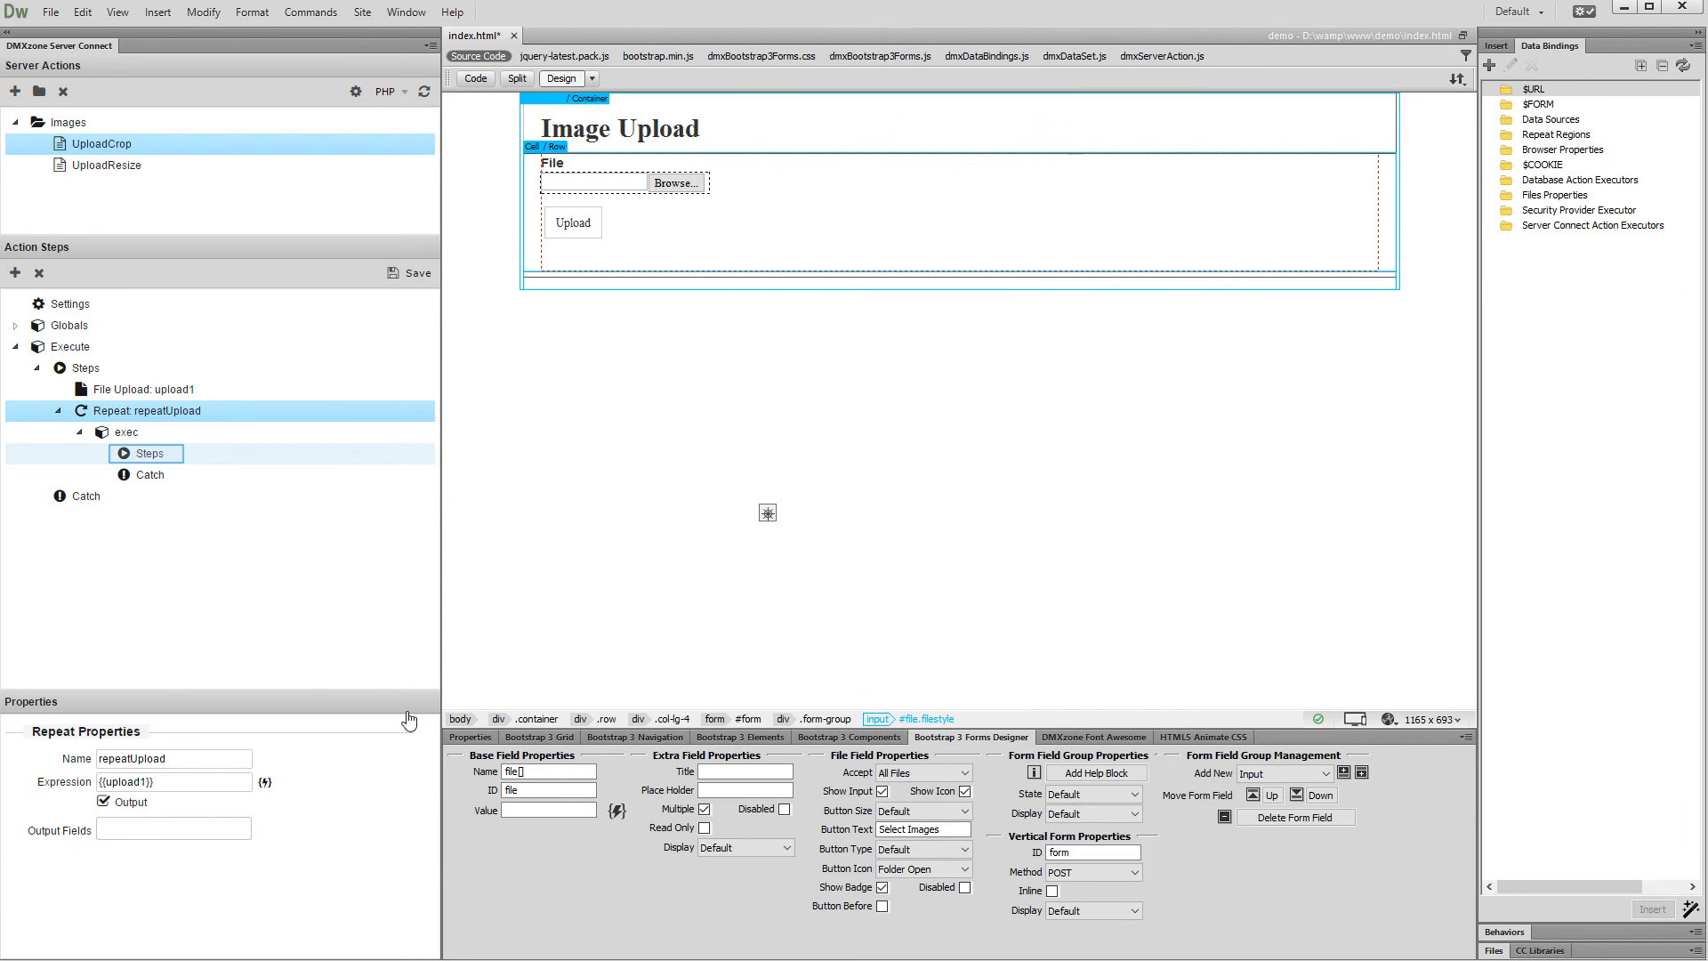
Step: Add Load Image step image1 inside repeatUpload, with its image path bound to {{path}}
left_click(147, 453)
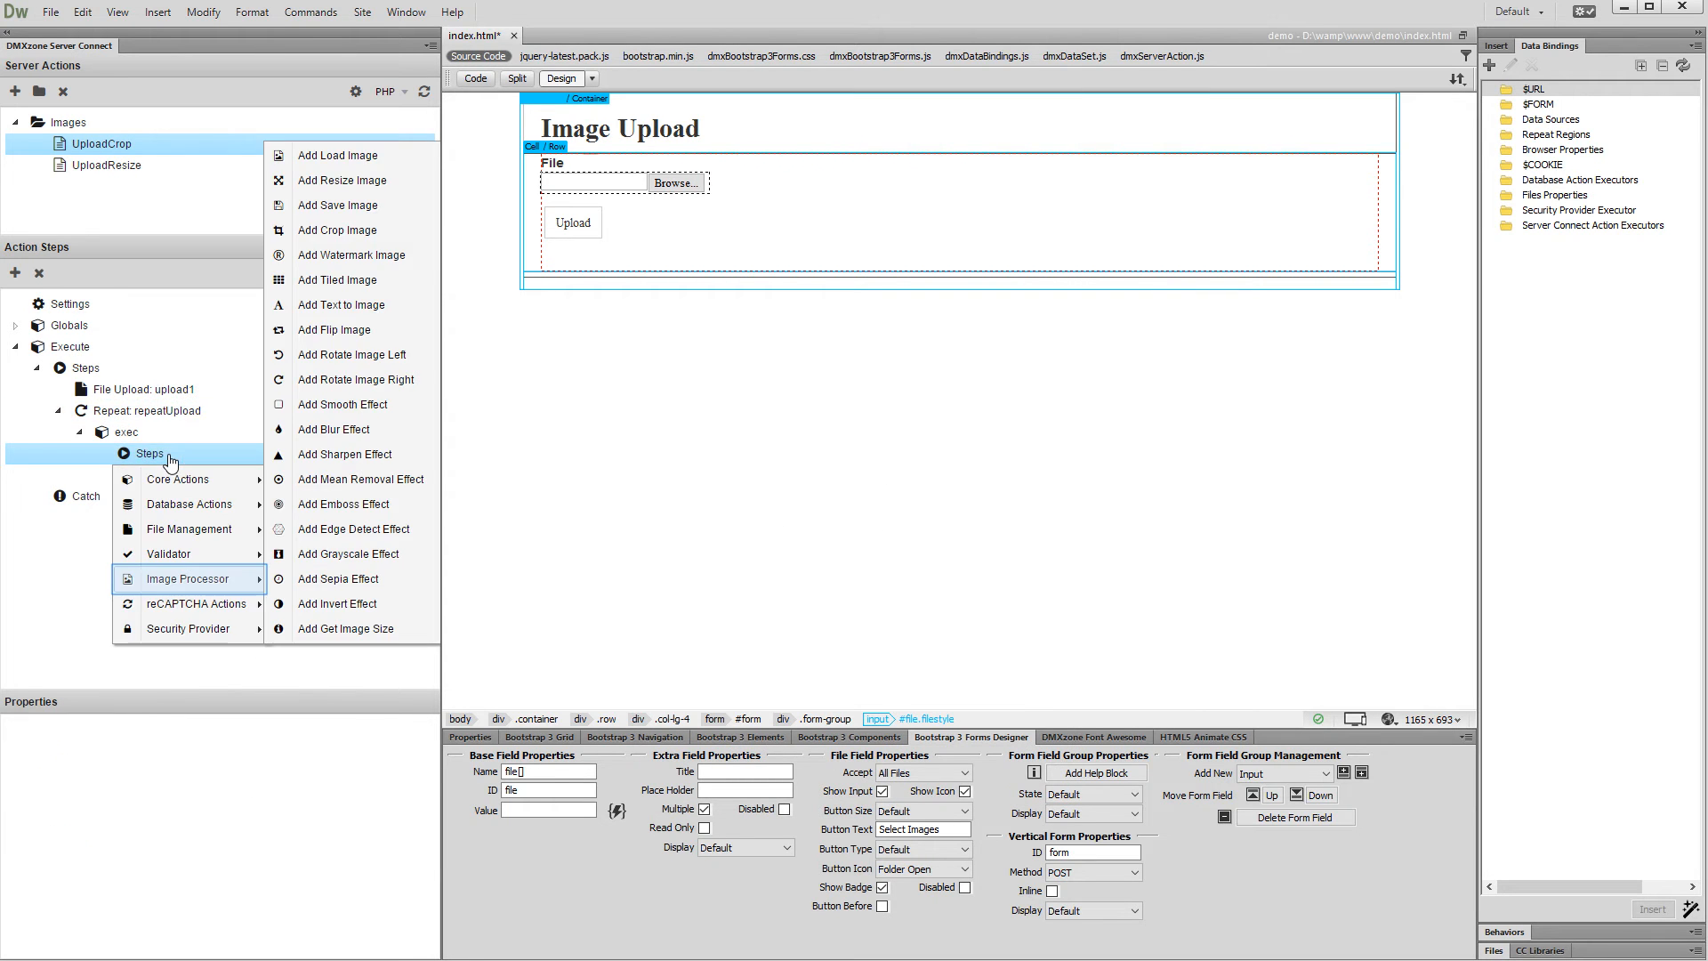
mouse_move(166, 508)
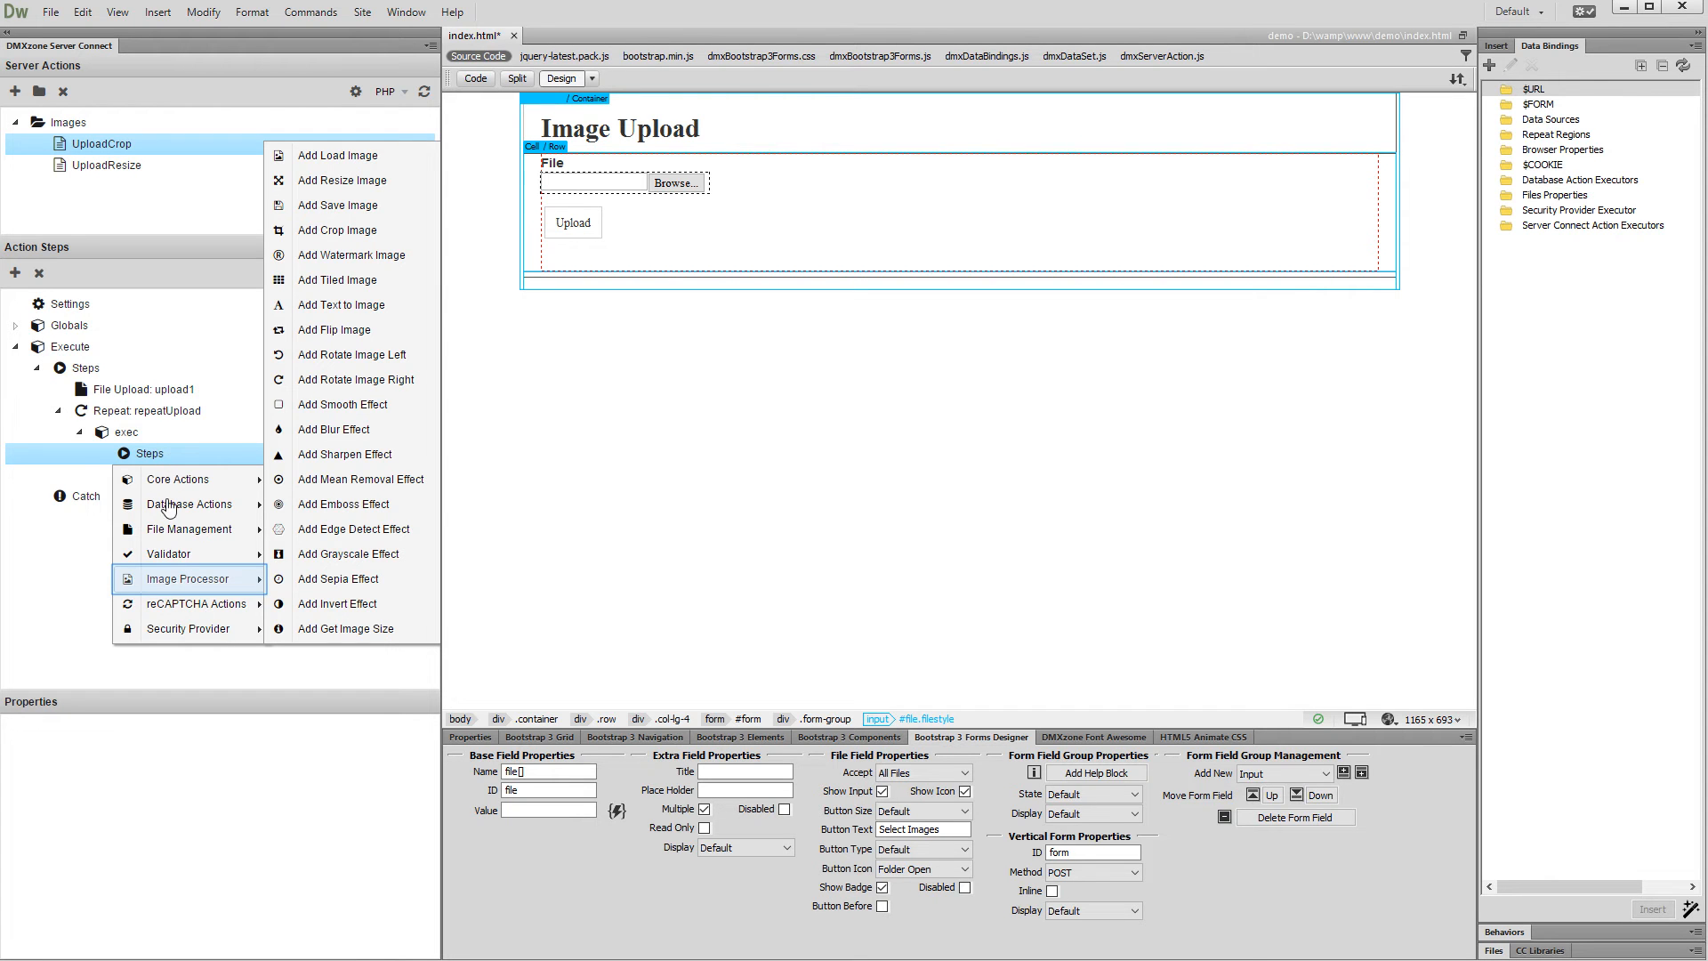
mouse_move(243, 558)
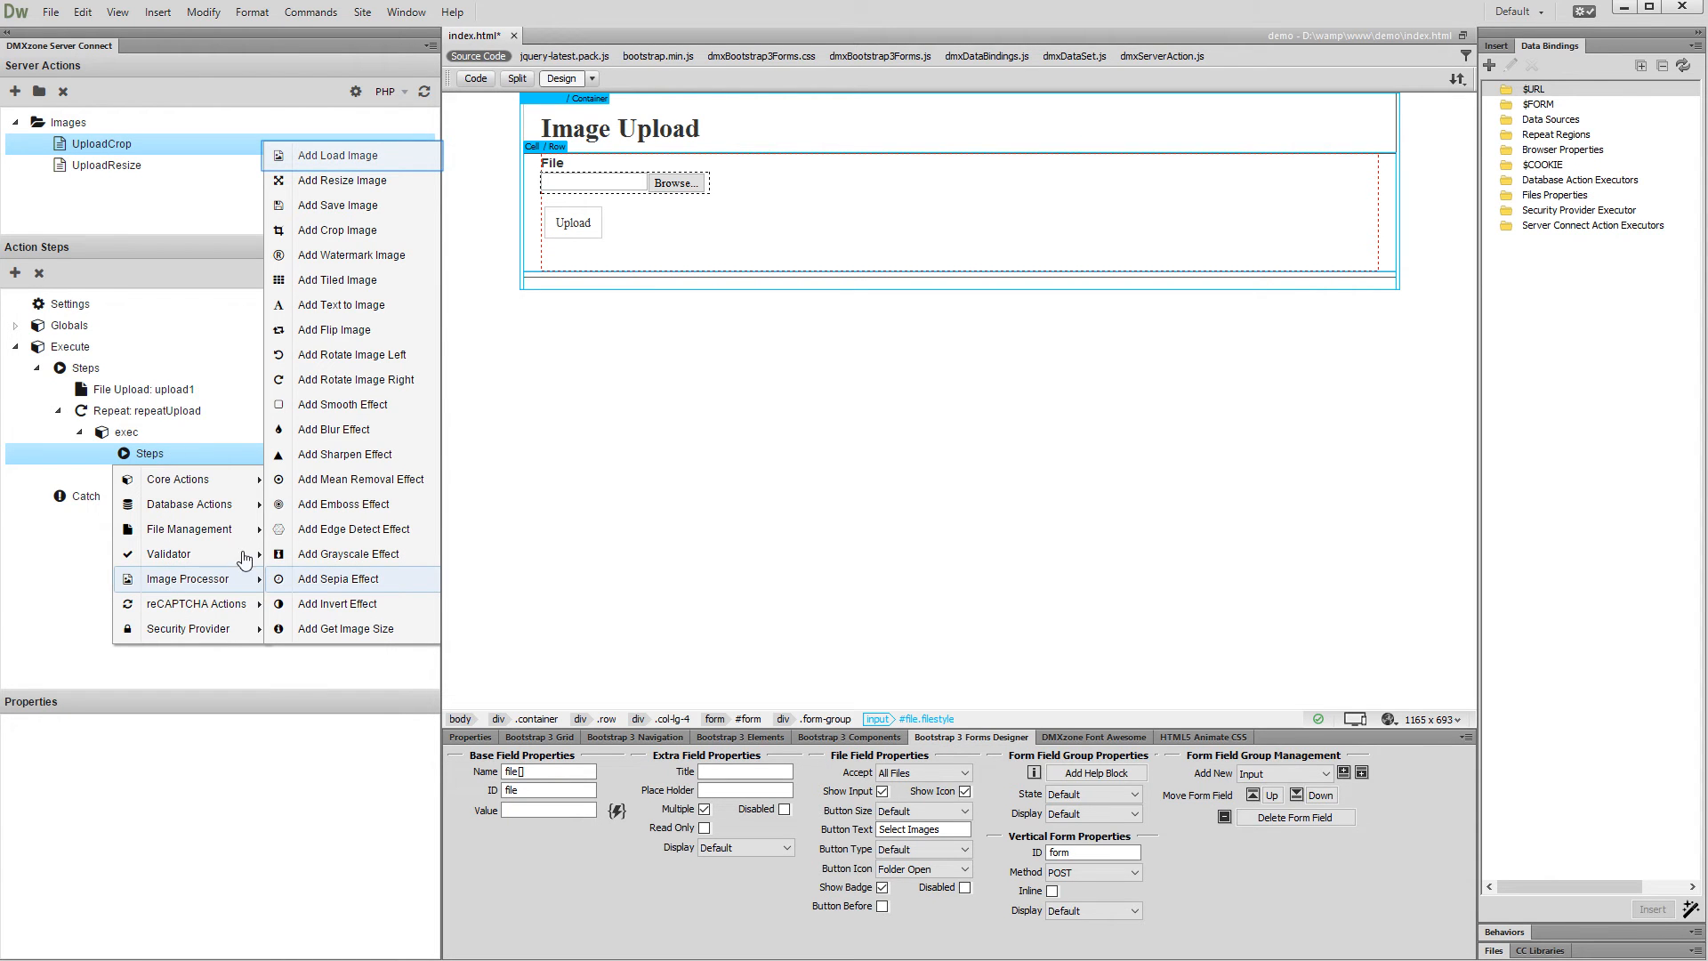
left_click(339, 154)
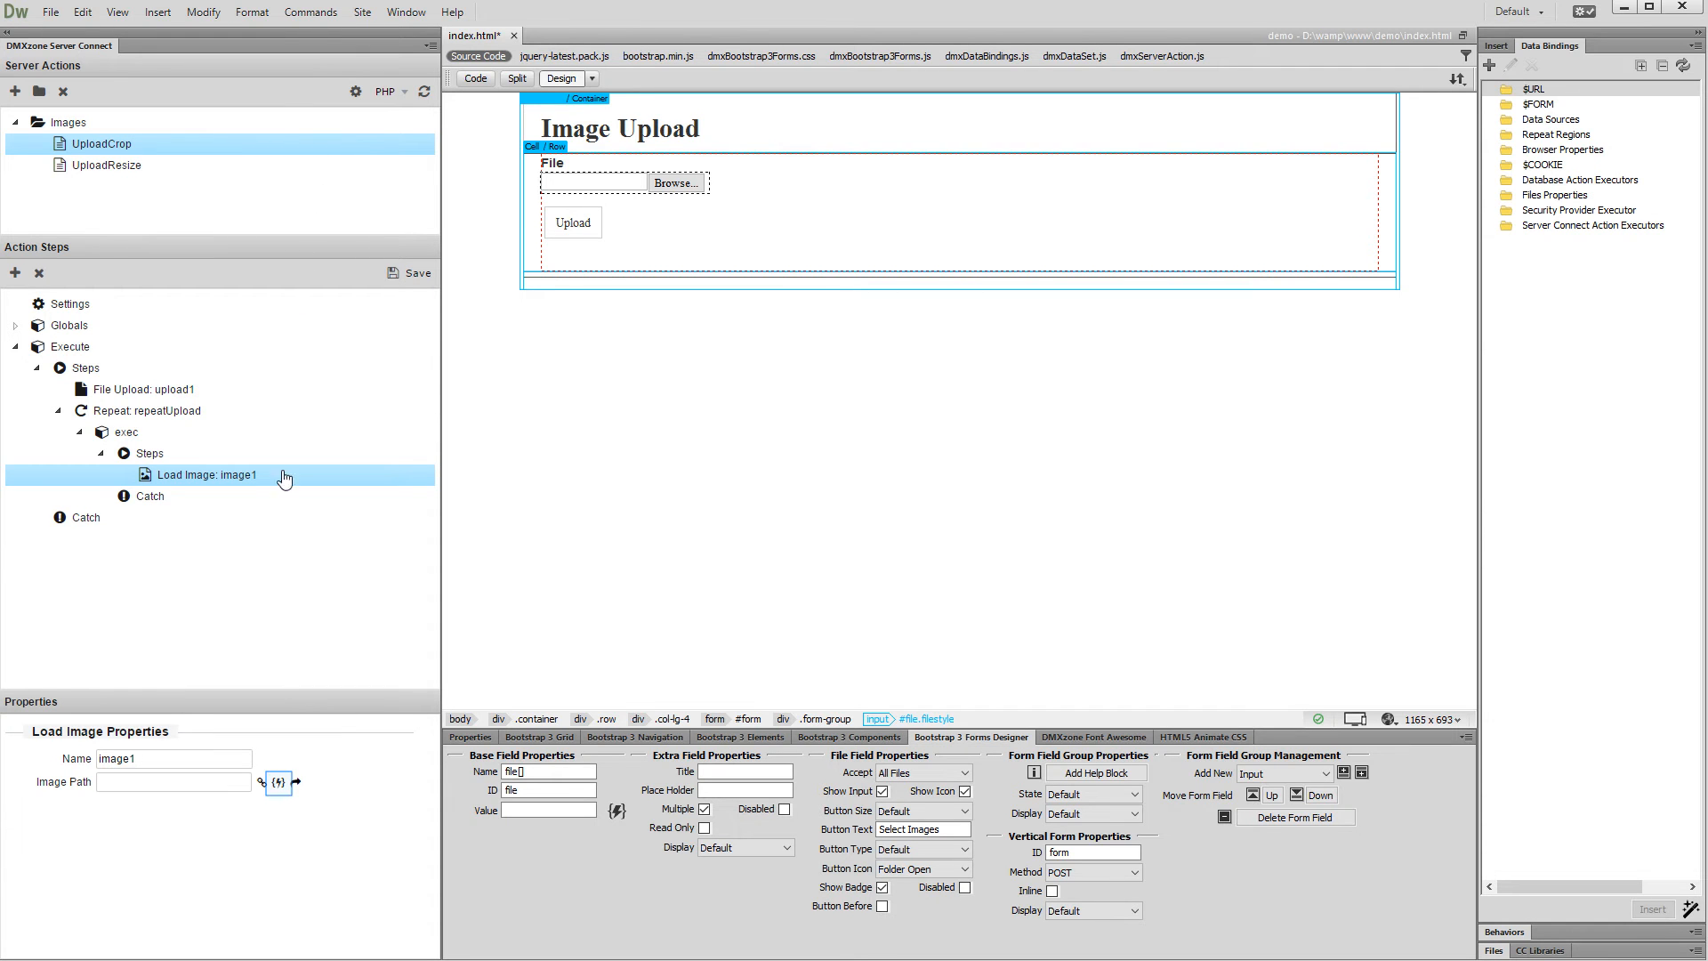
left_click(297, 783)
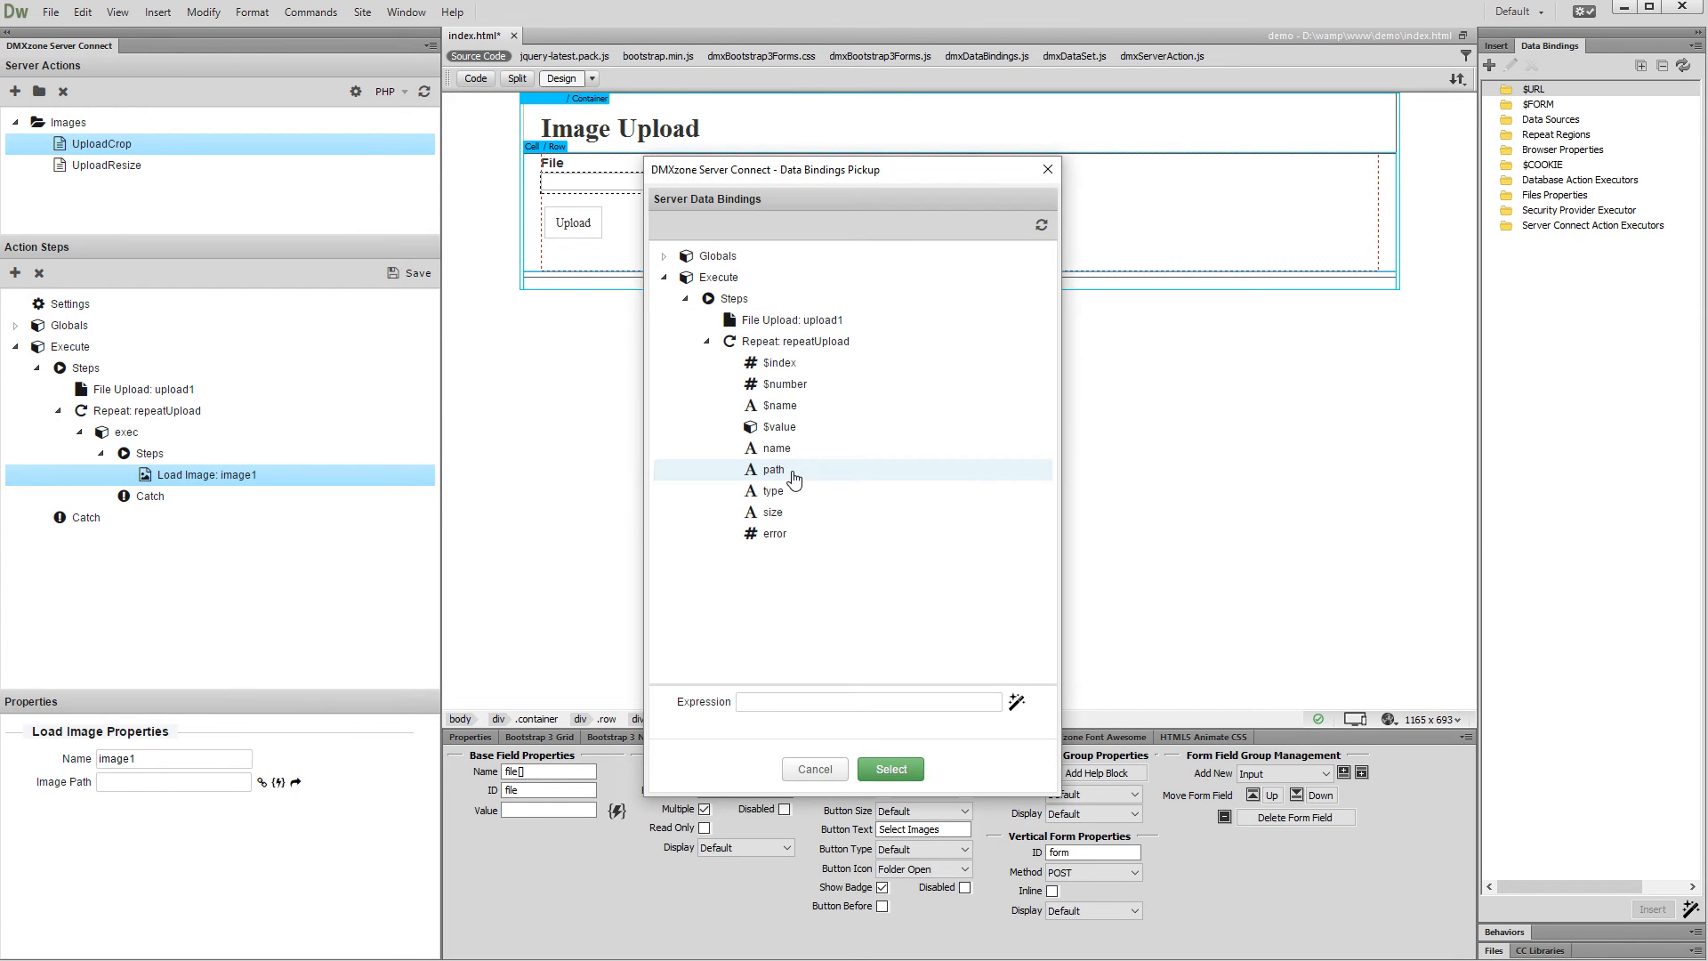
left_click(888, 768)
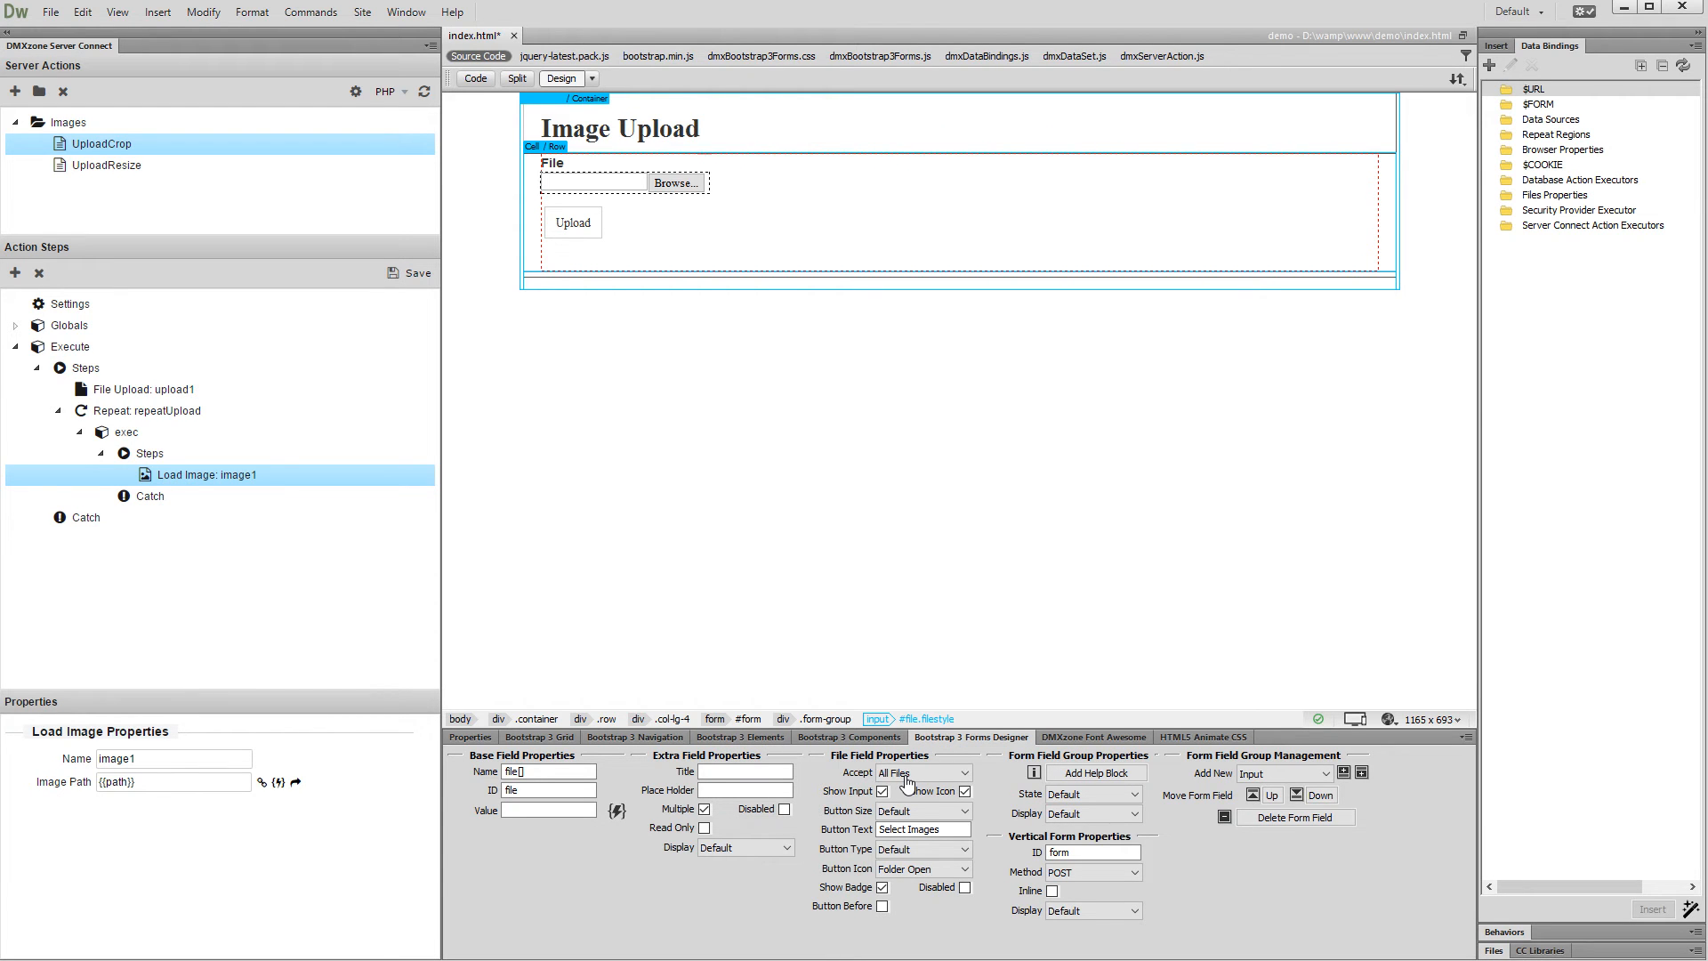
left_click(207, 474)
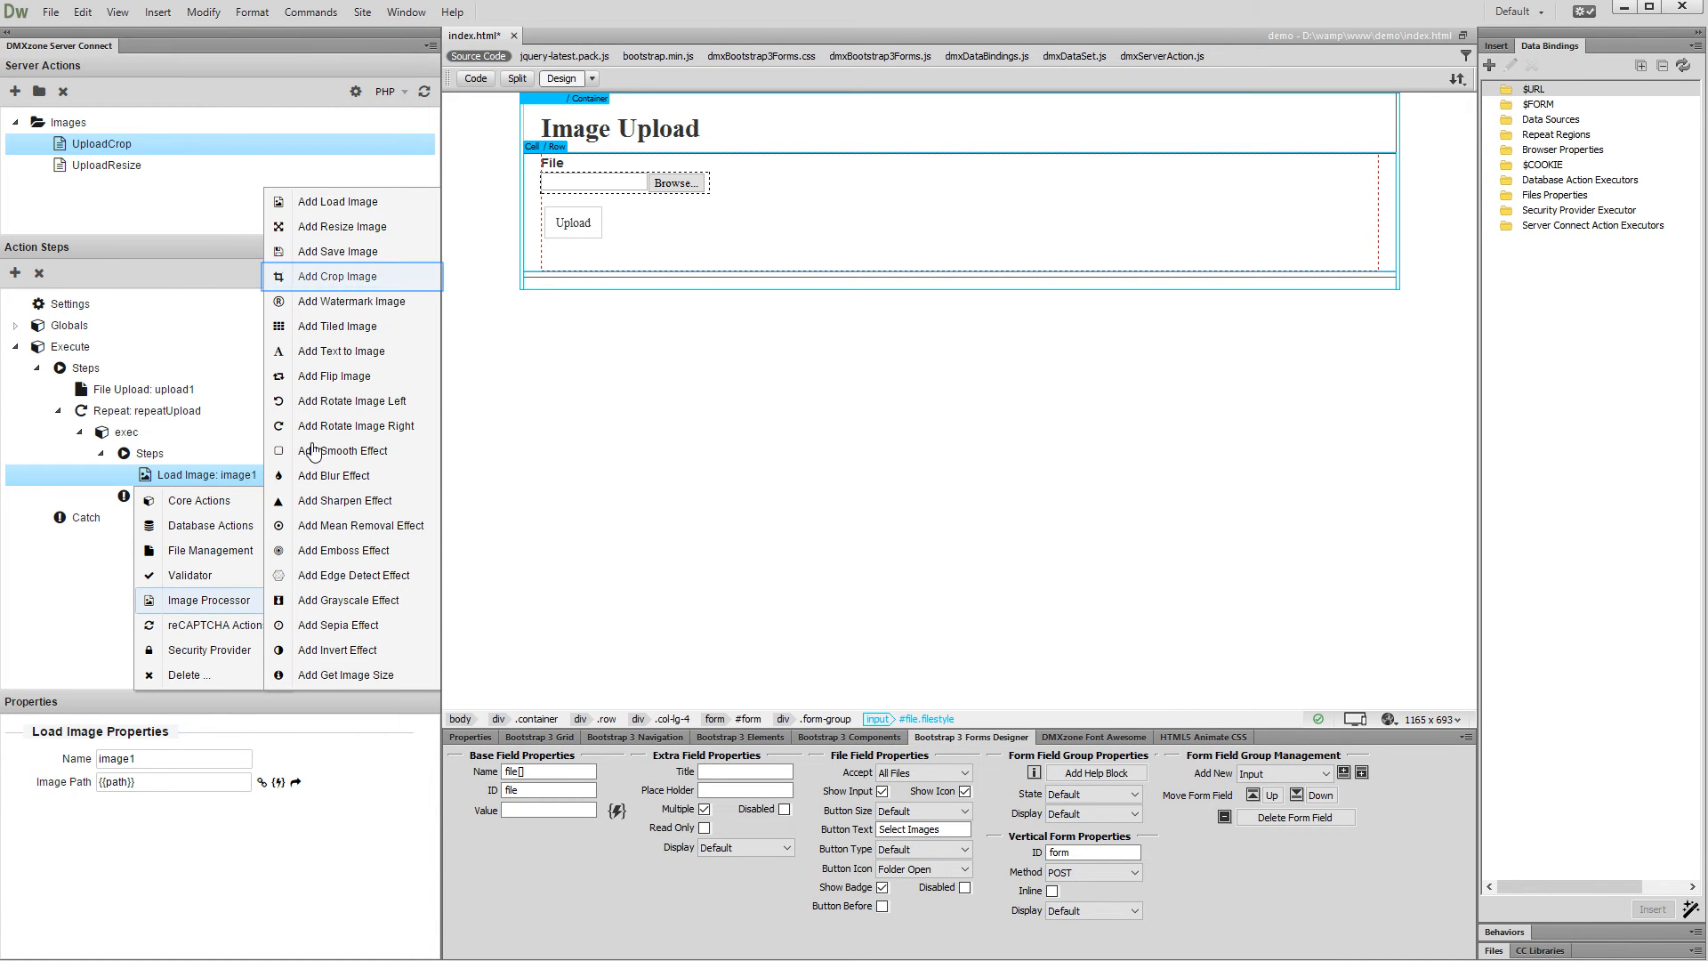
mouse_move(349, 287)
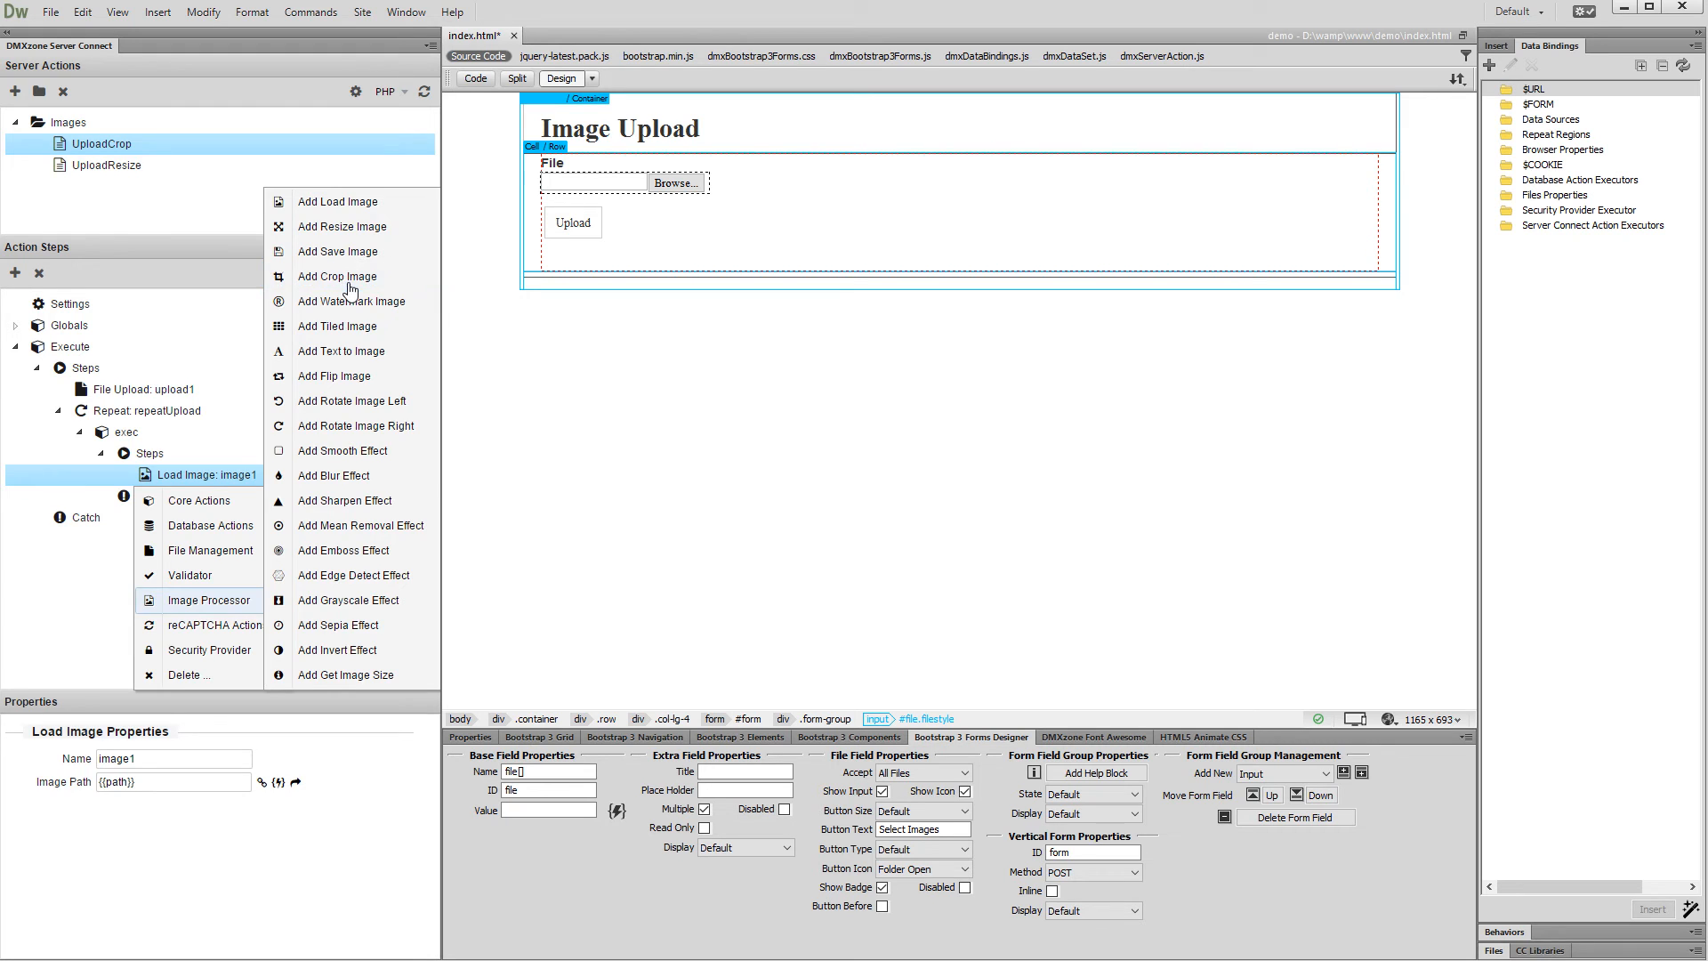
Step: Add a Crop Image step after image1, keeping X at center and Y at middle
left_click(336, 276)
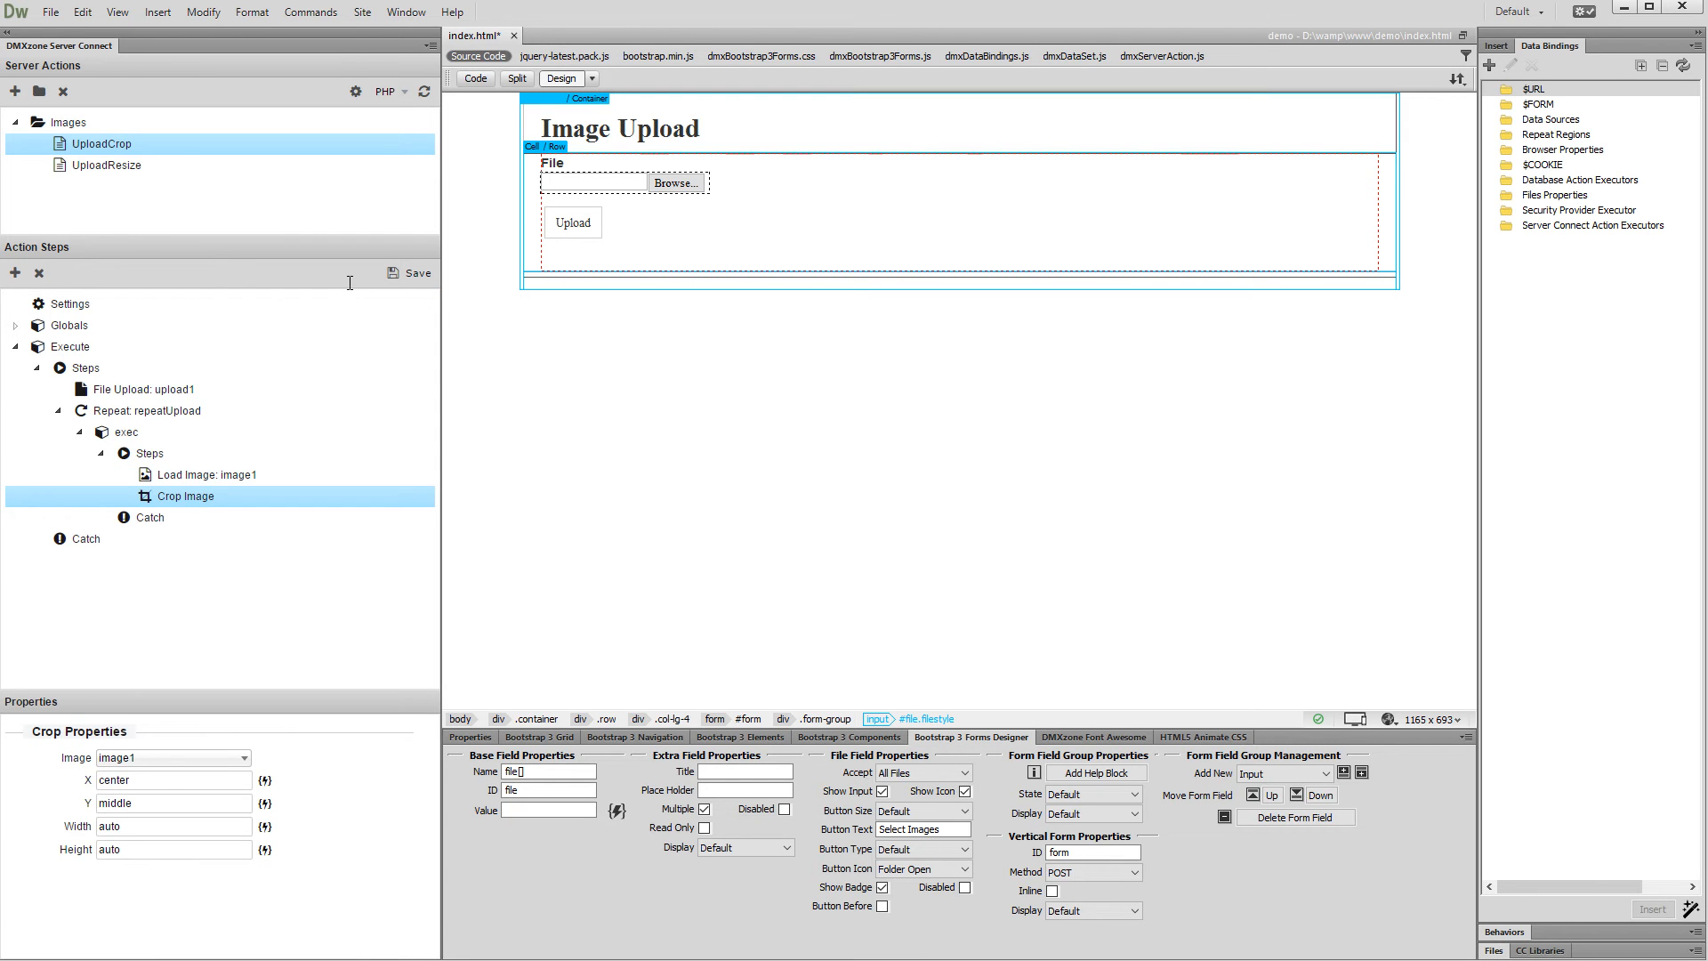
left_click(172, 779)
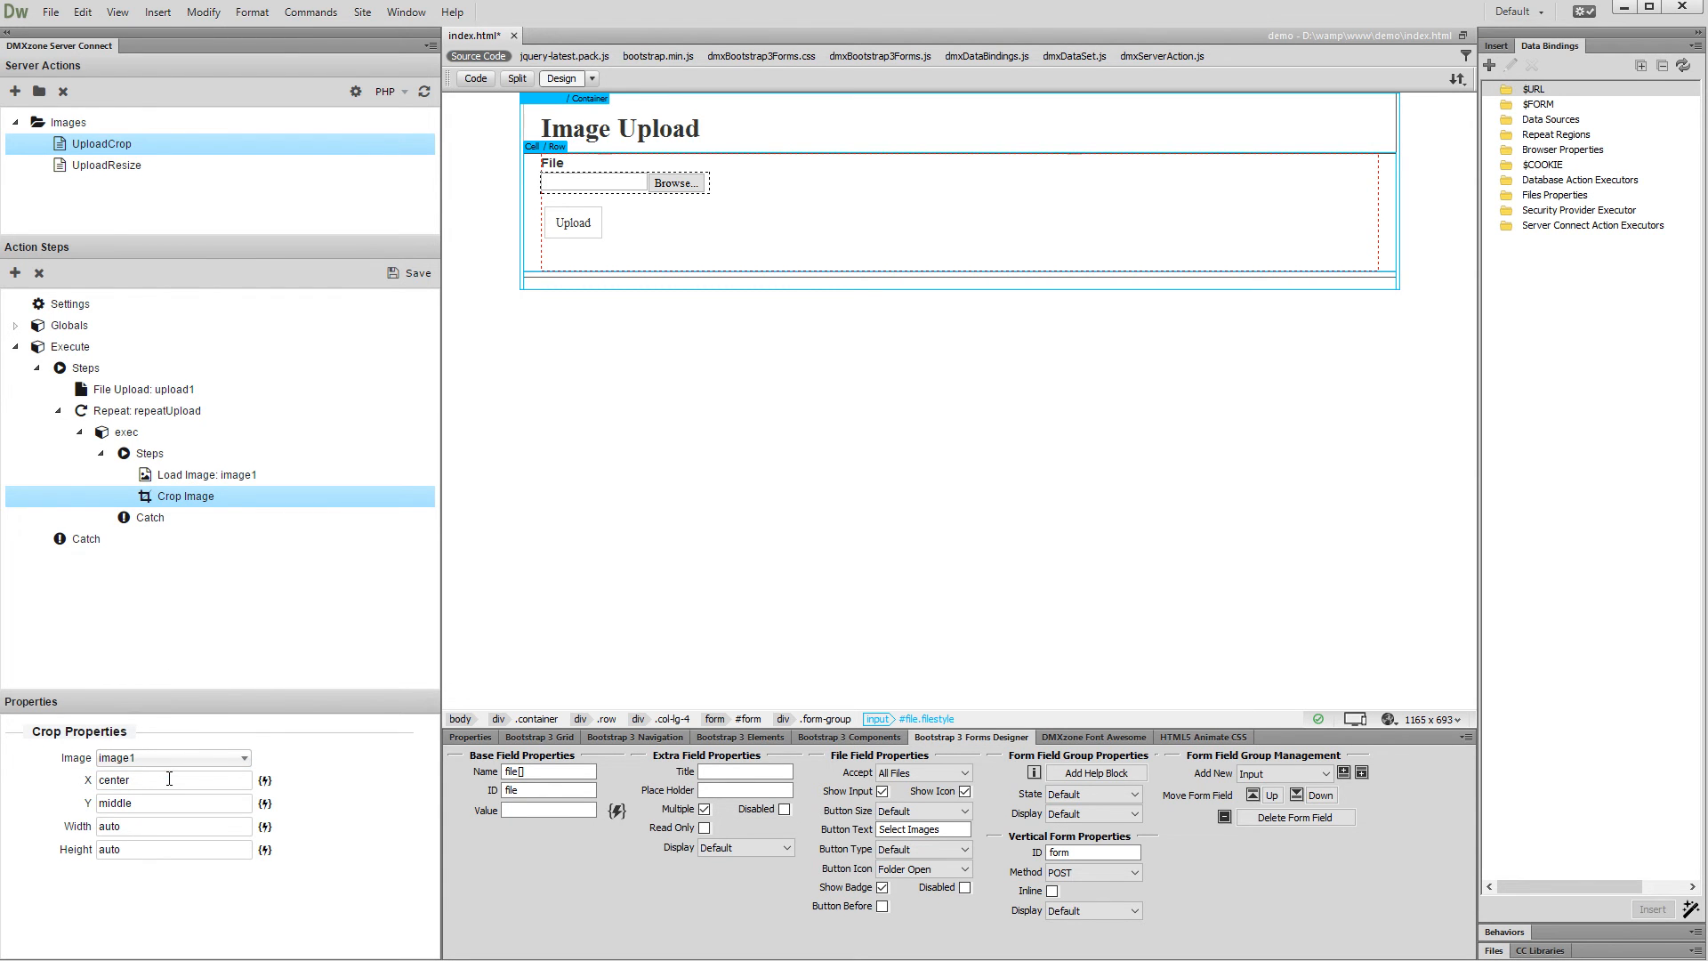
left_click(169, 779)
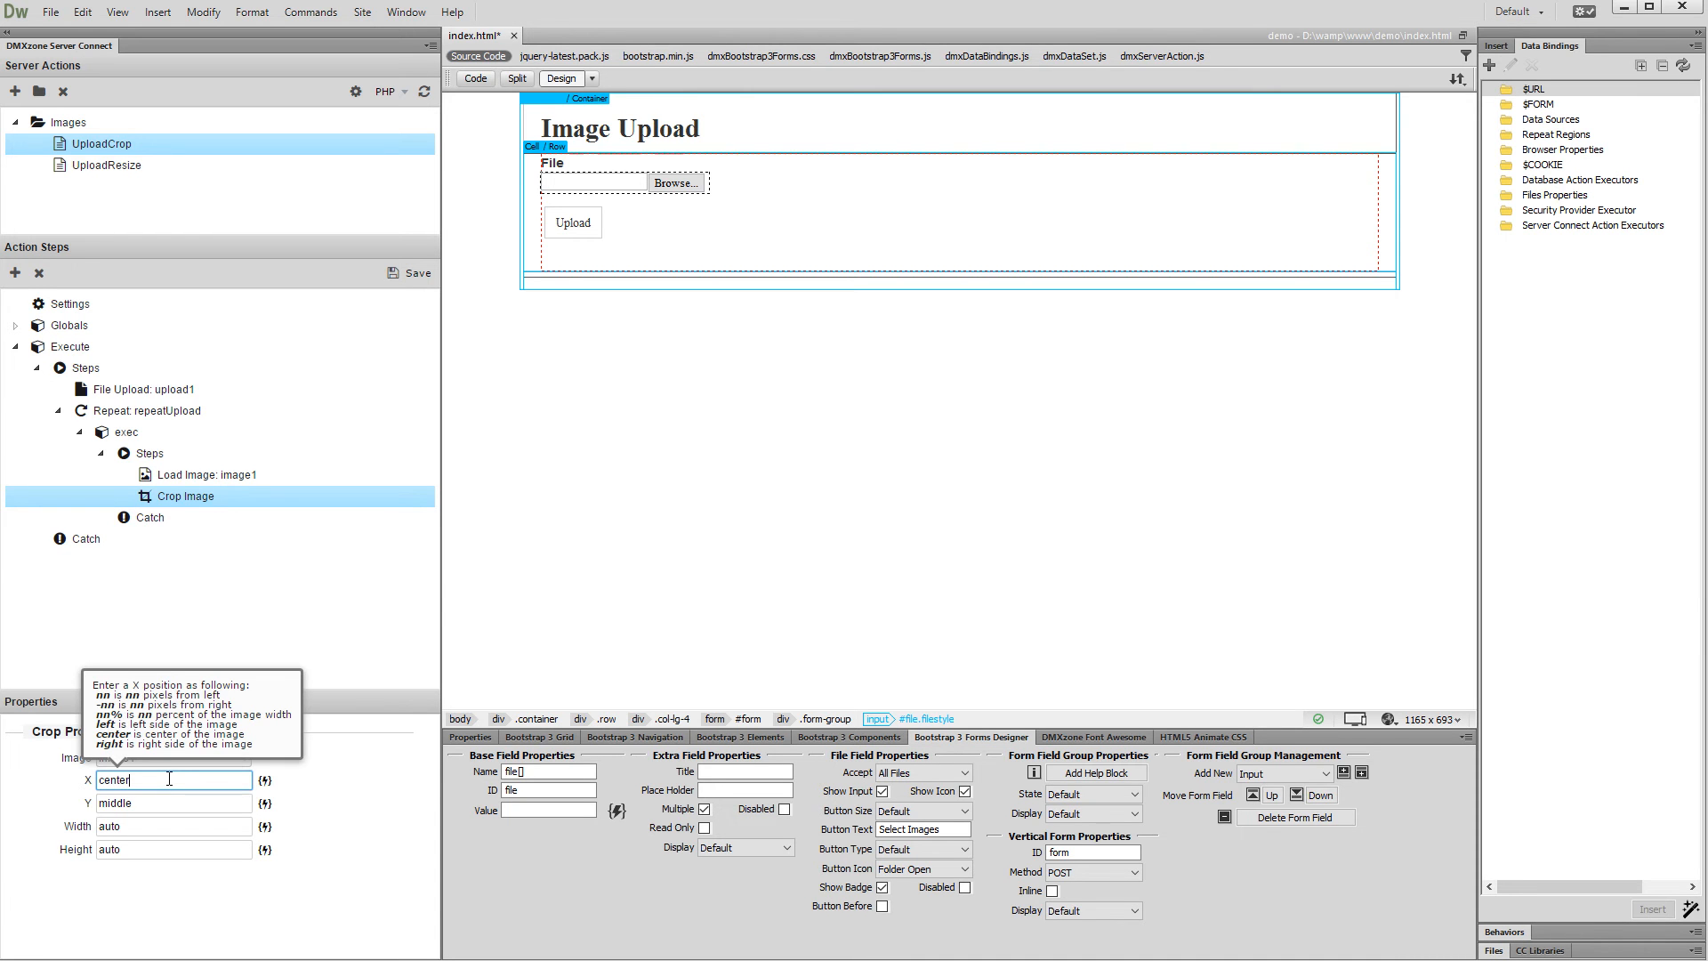
left_click(171, 802)
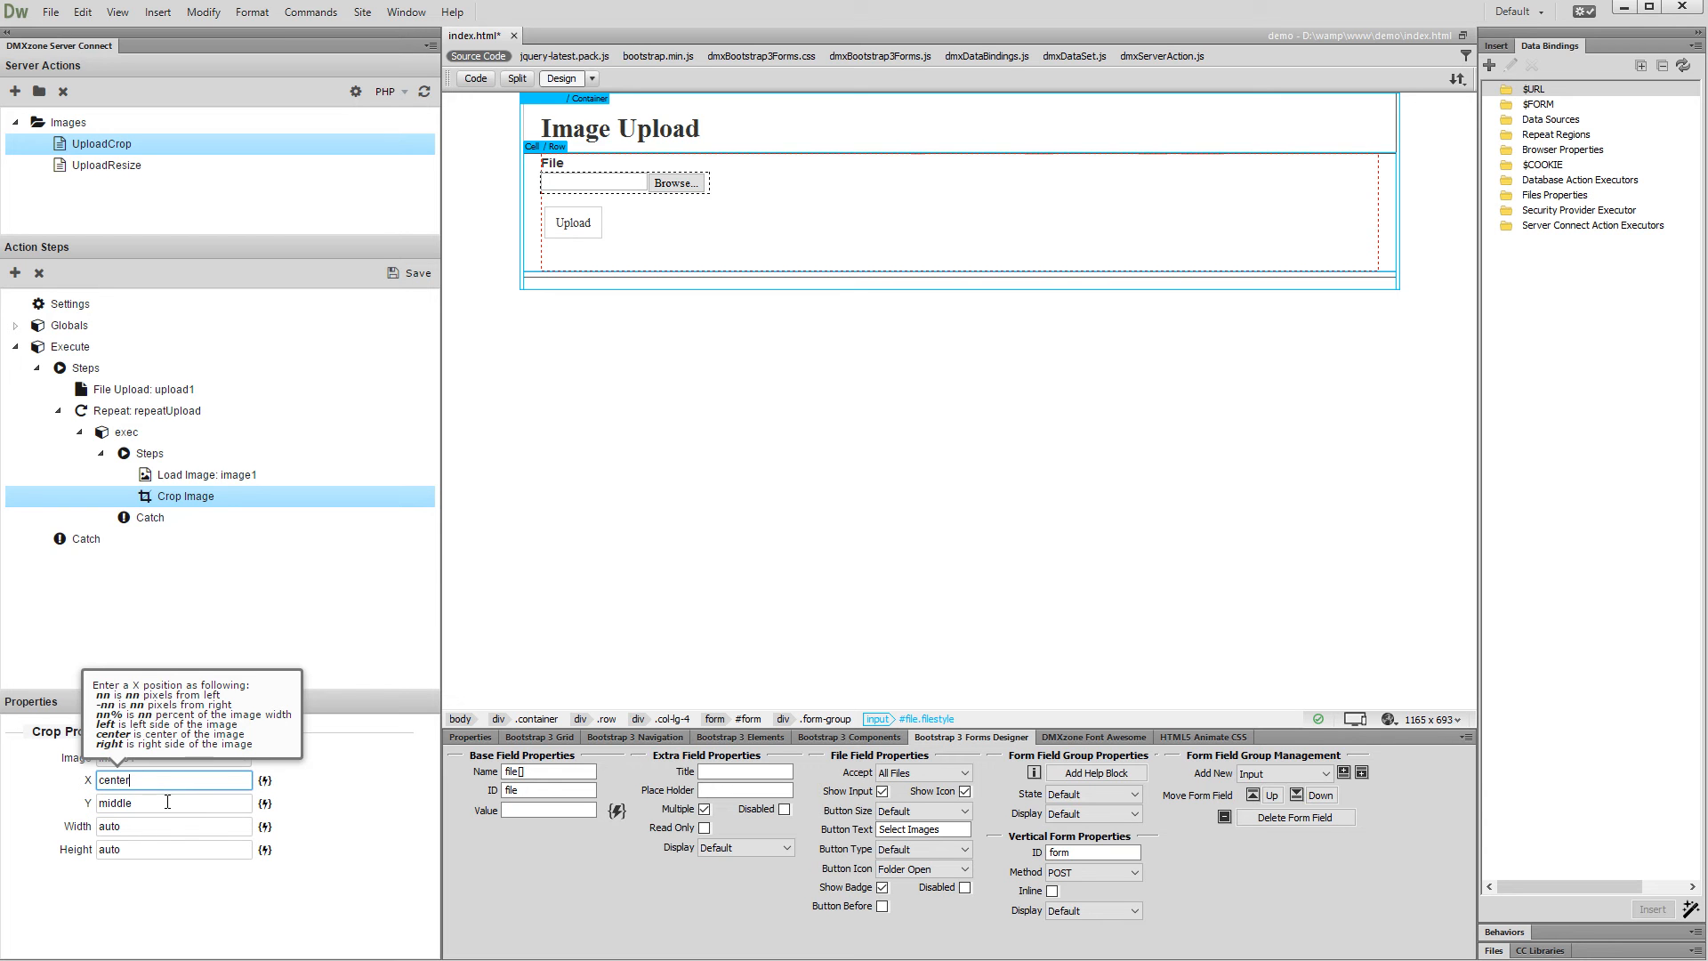
left_click(169, 802)
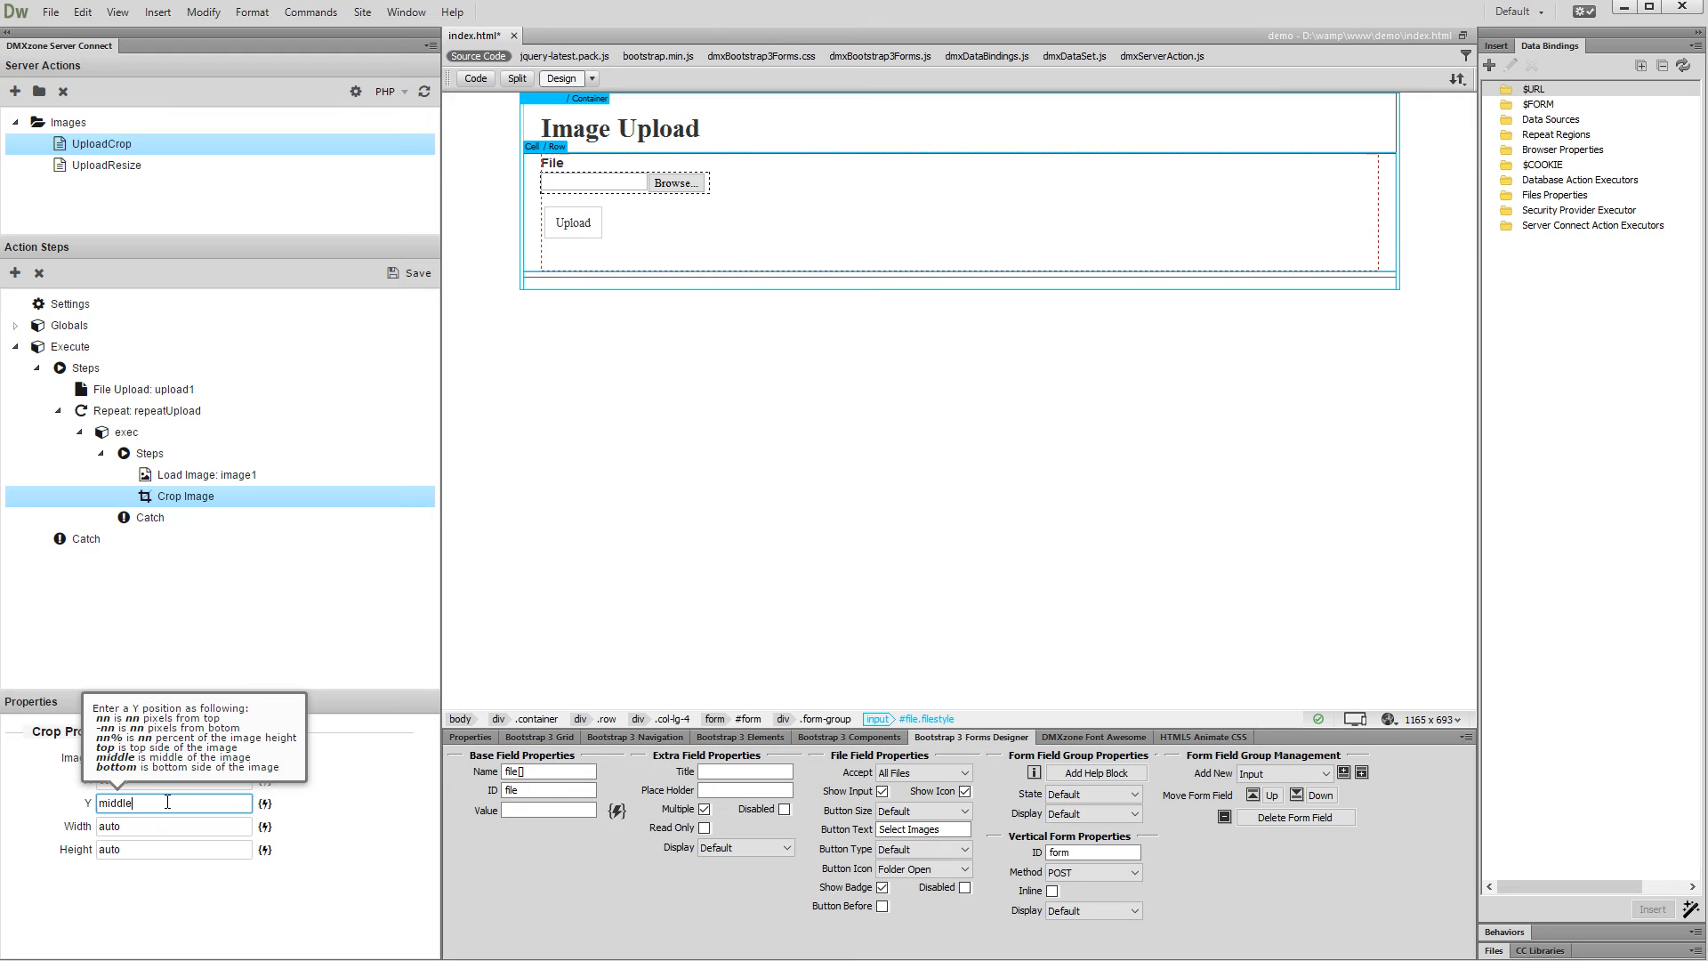
left_click(172, 825)
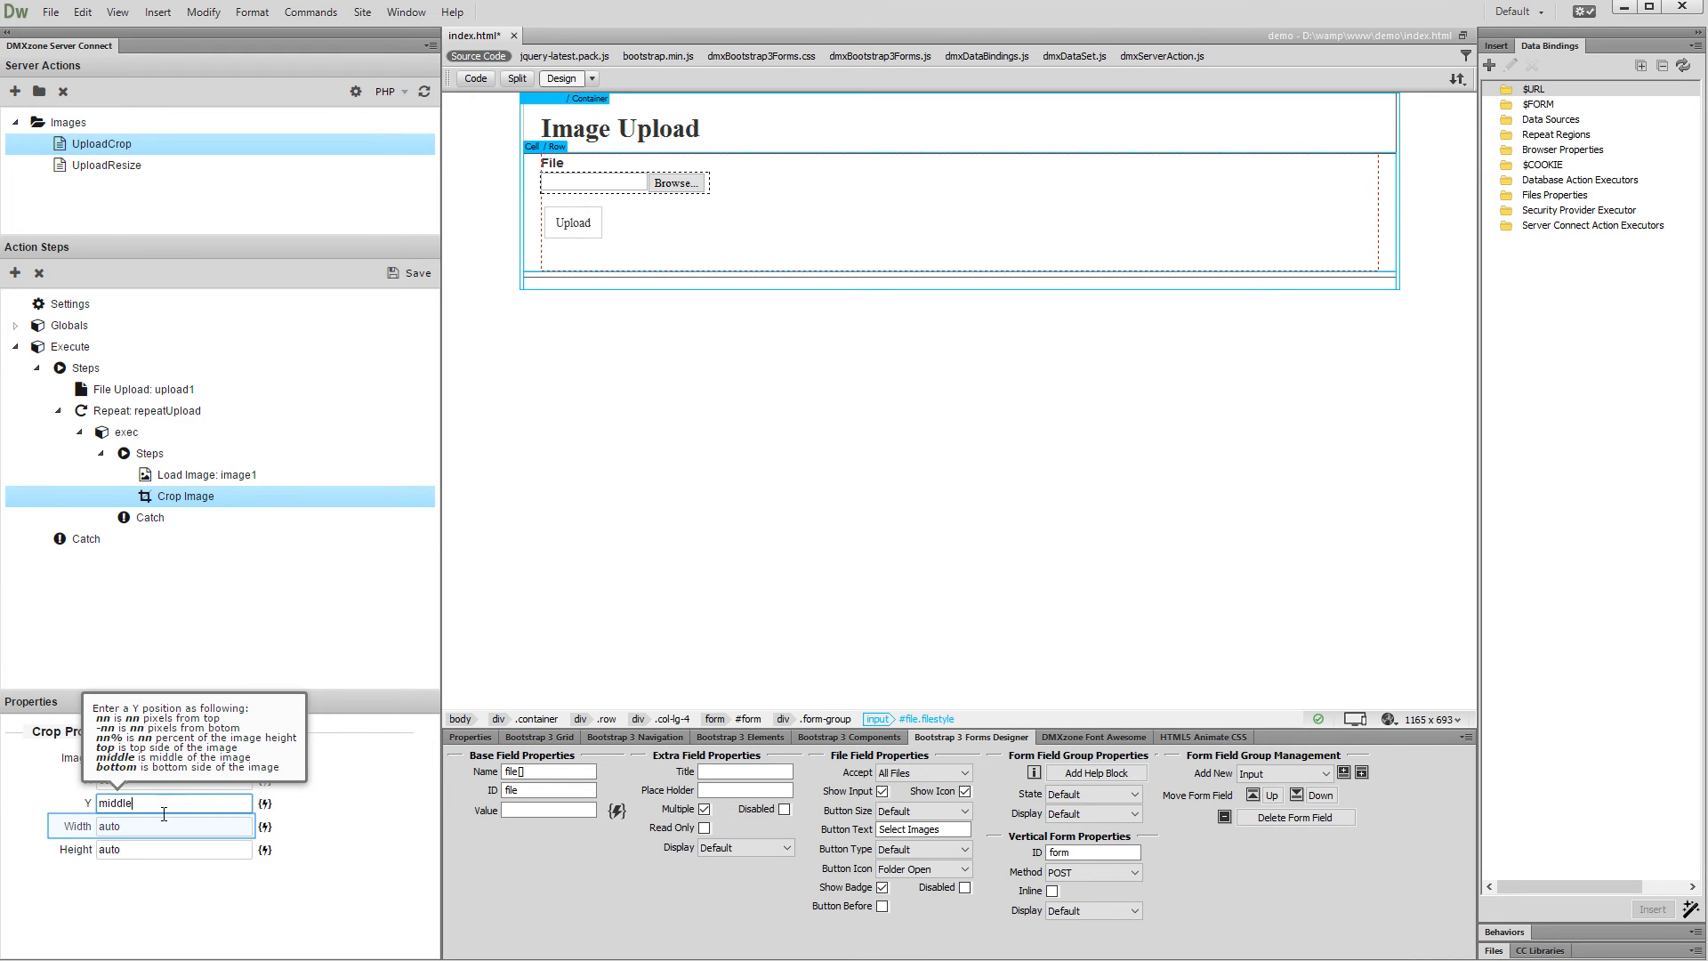
Step: Set the crop width and height to 620
left_click(174, 825)
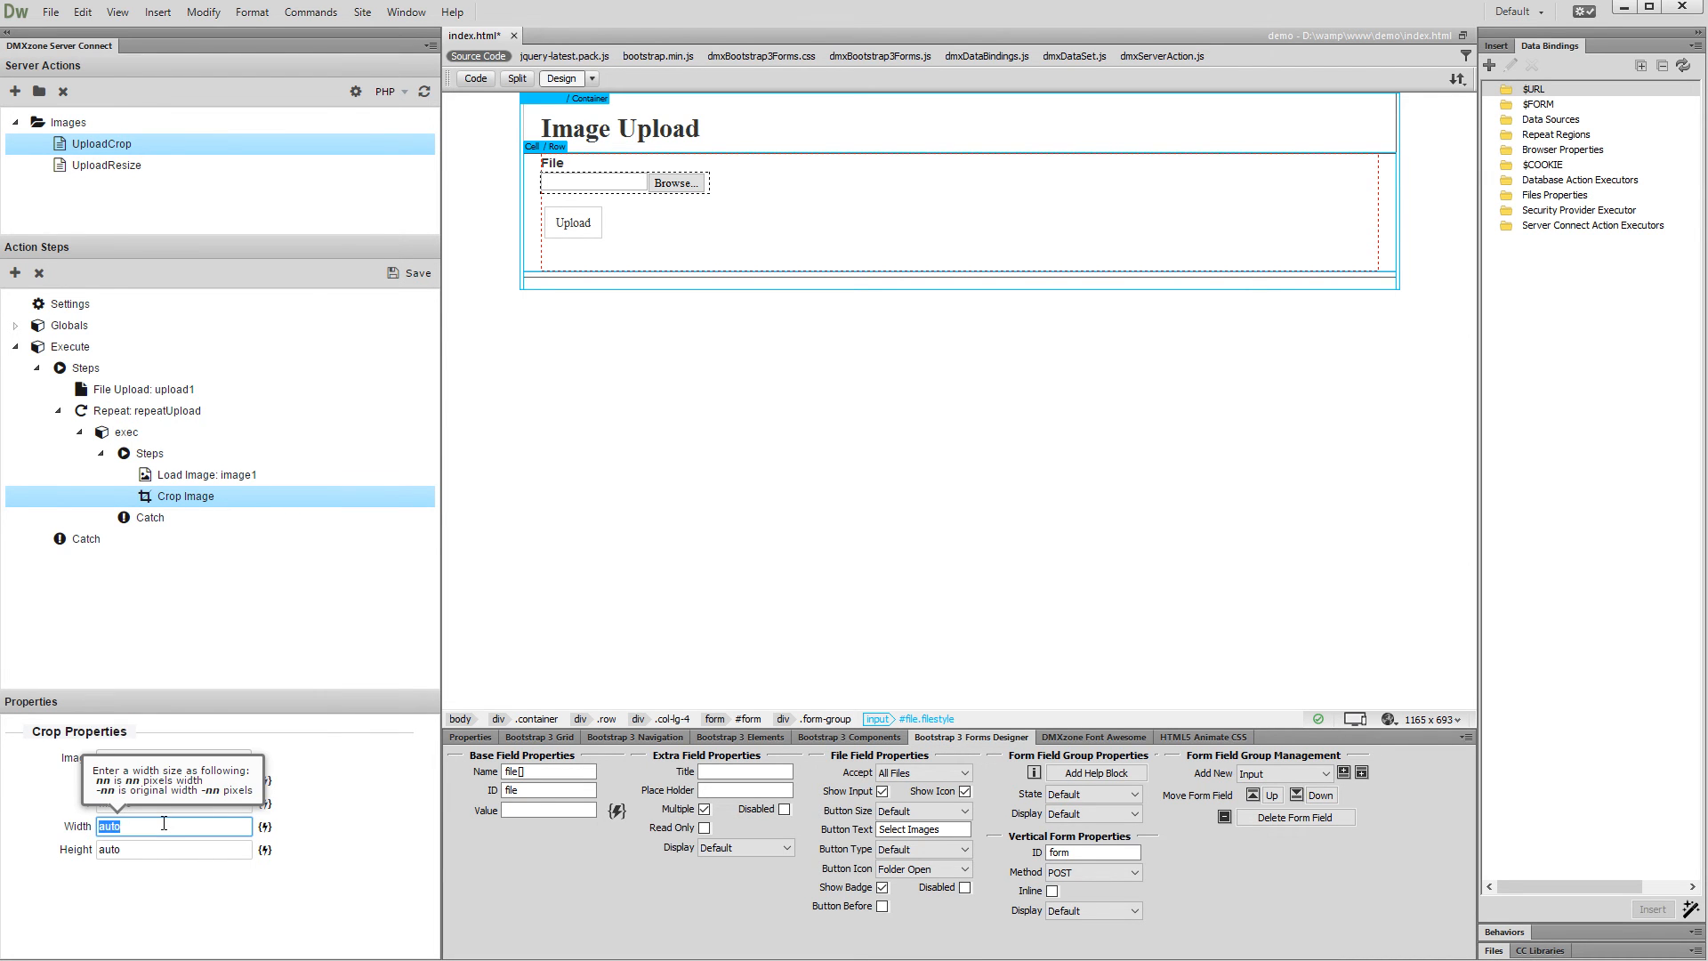
type("620")
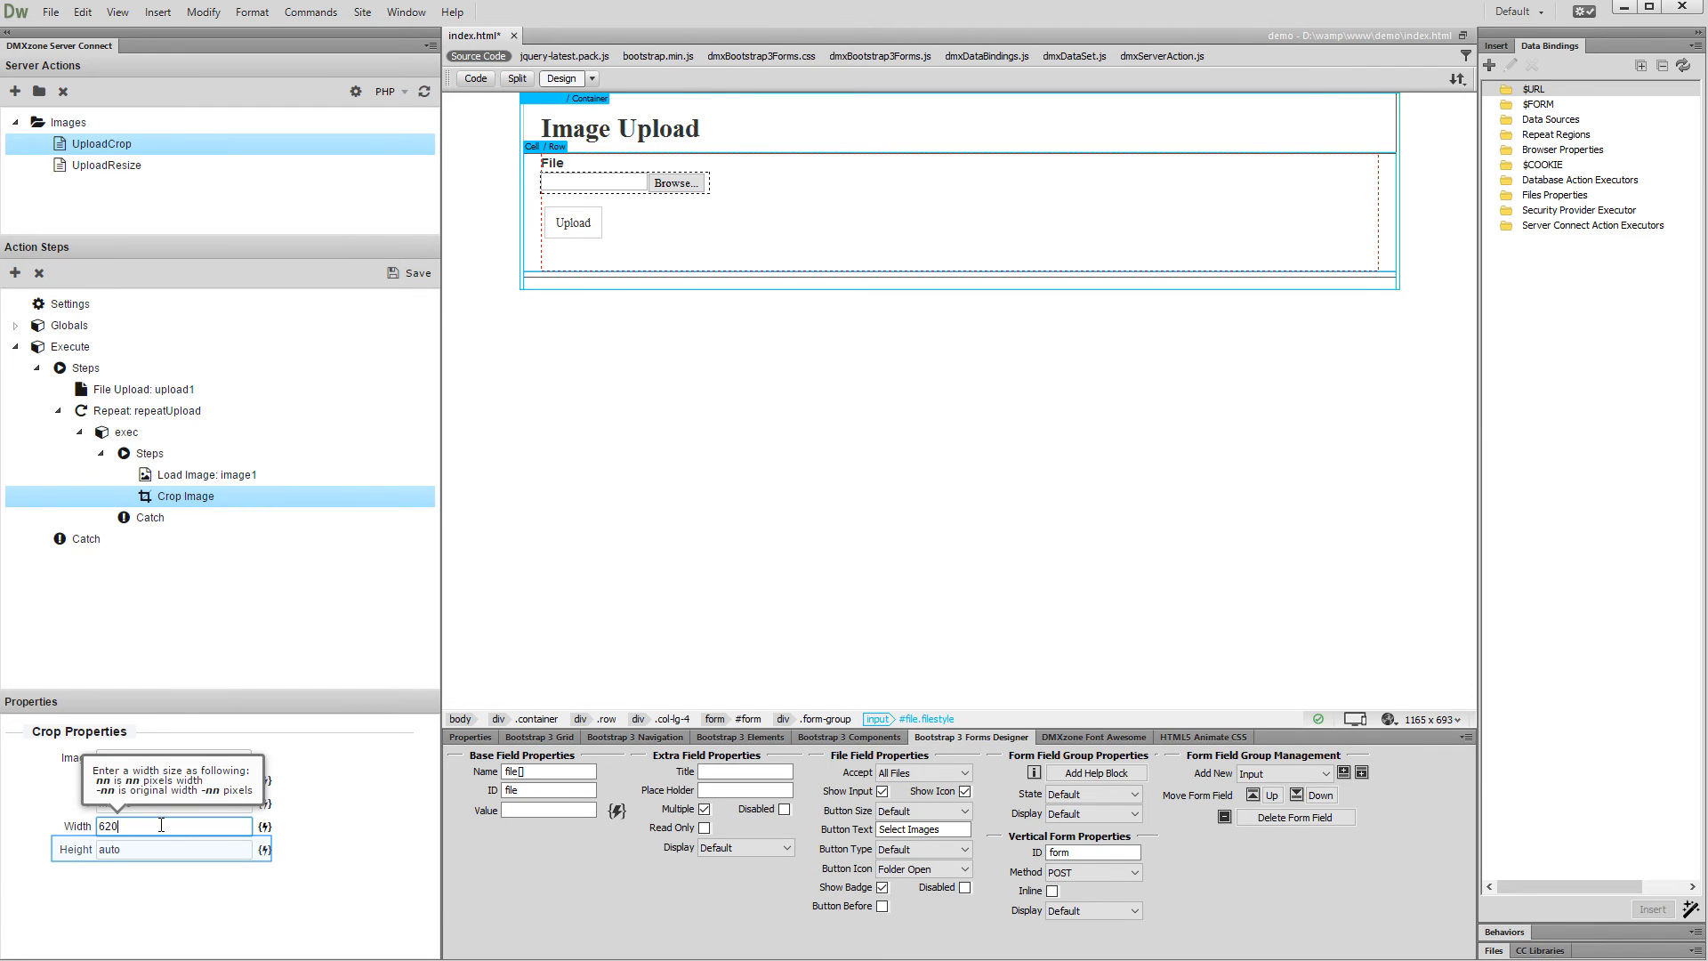
left_click(174, 849)
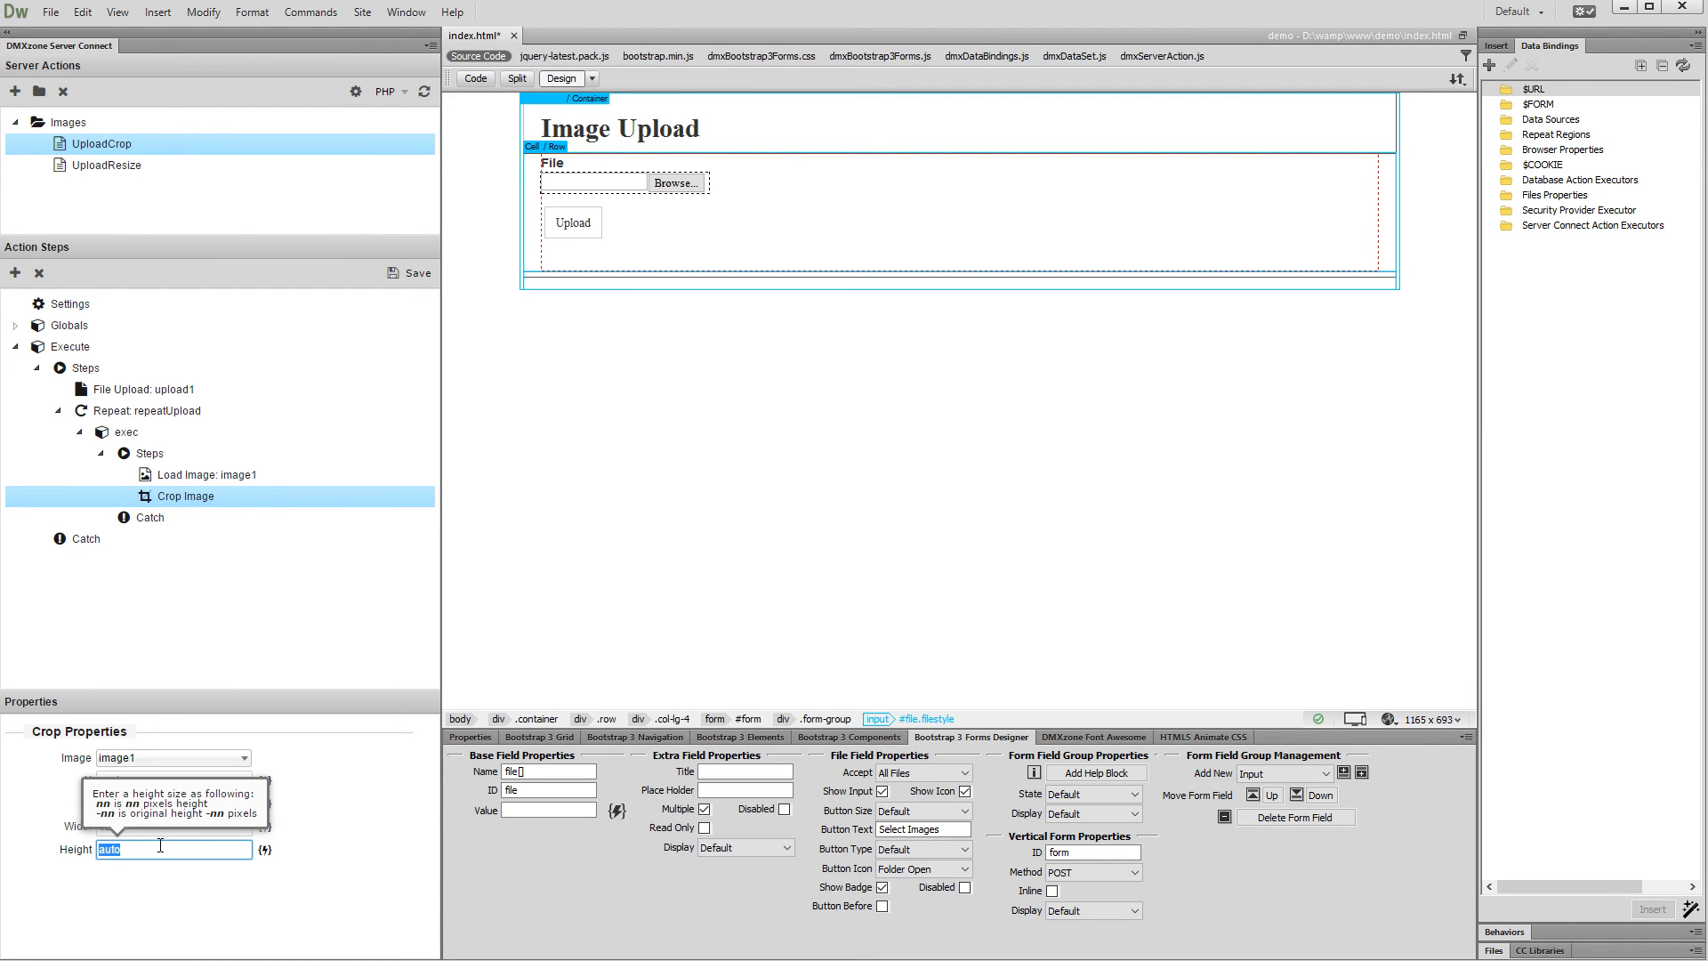
type("620")
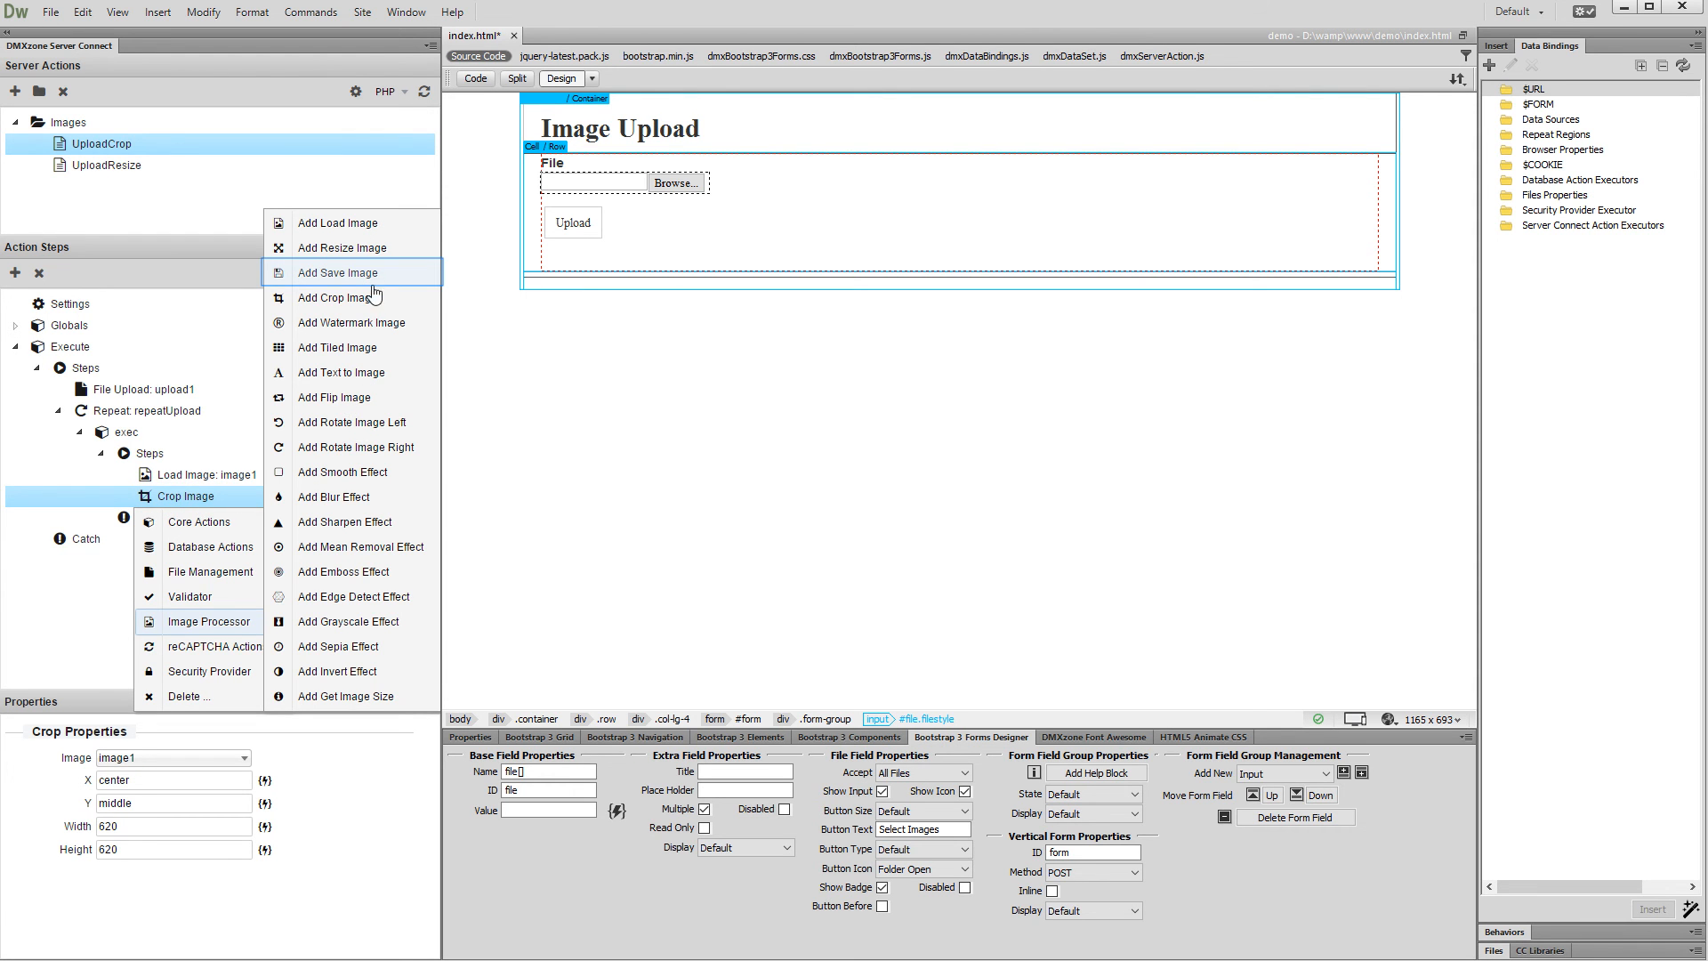
Step: Add a Save Image step that saves image1 as JPEG at quality 75
left_click(339, 272)
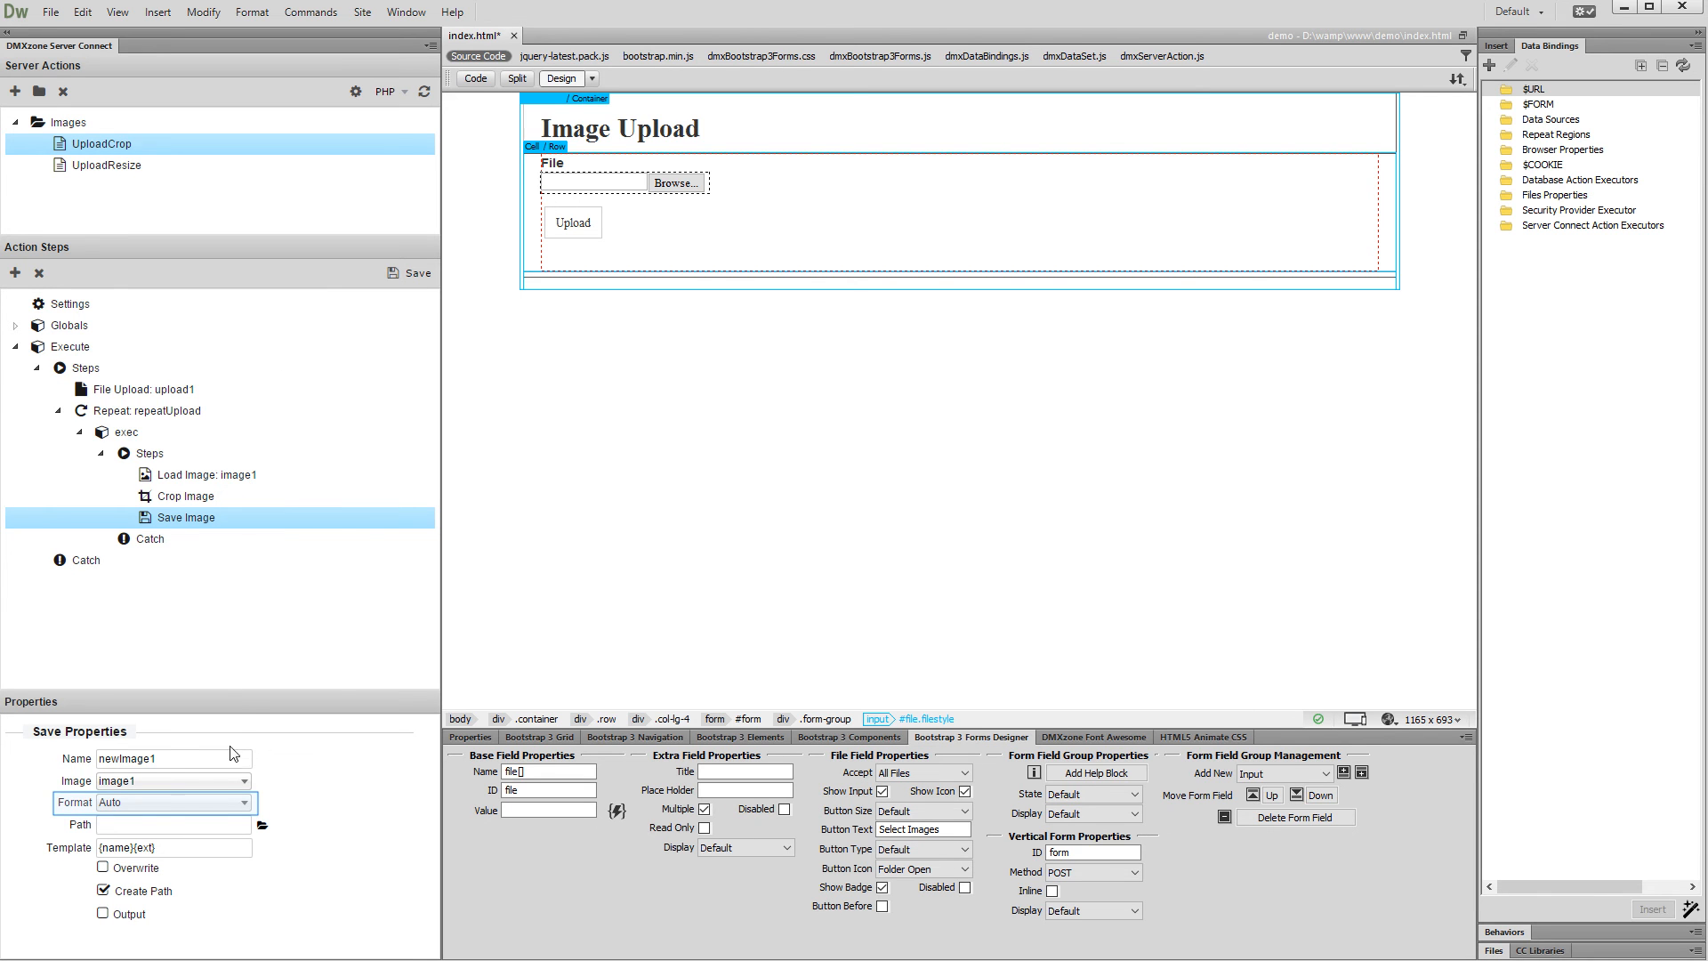
left_click(243, 802)
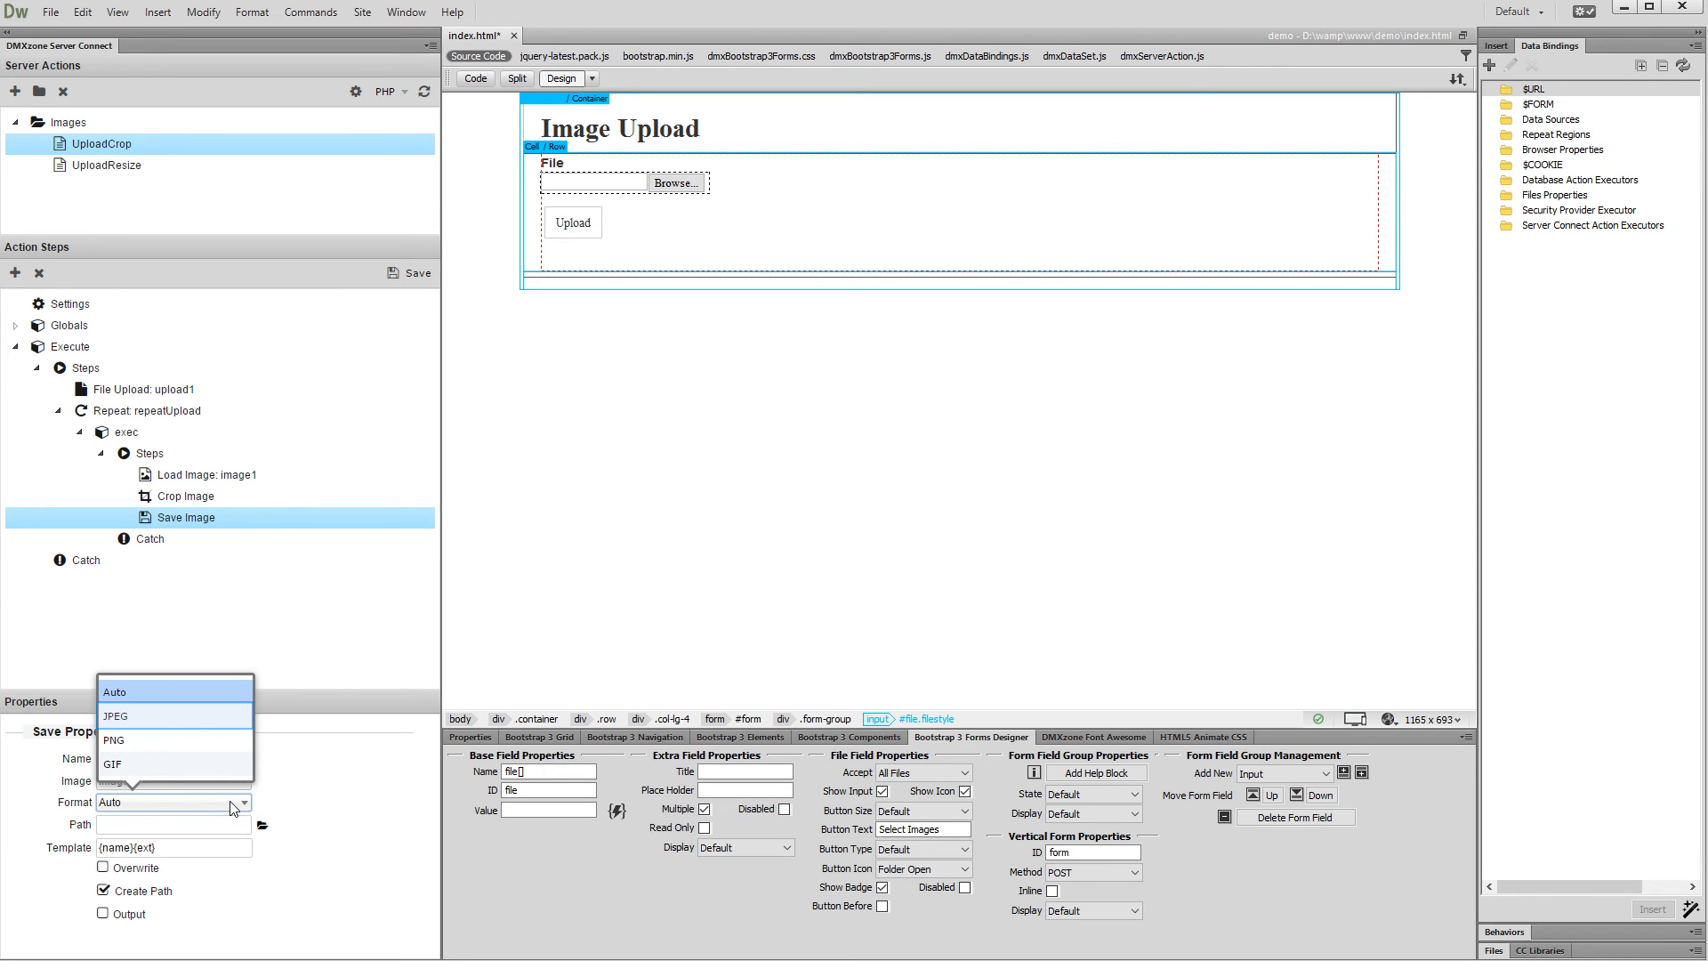
left_click(113, 716)
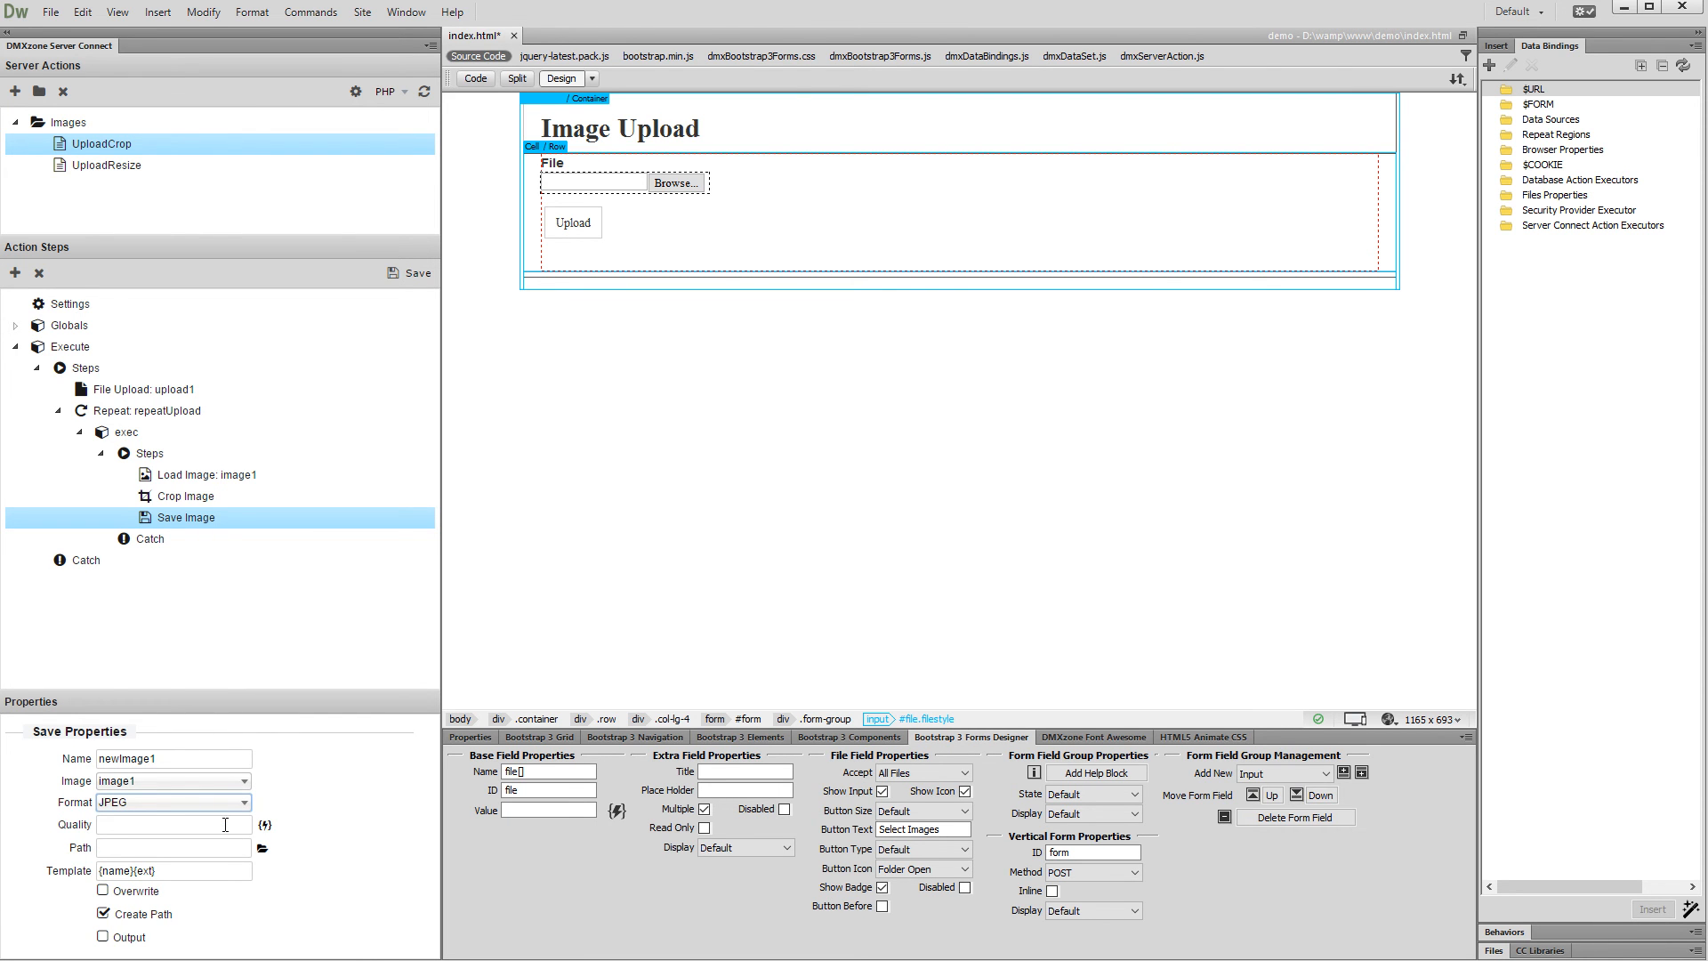
type("75")
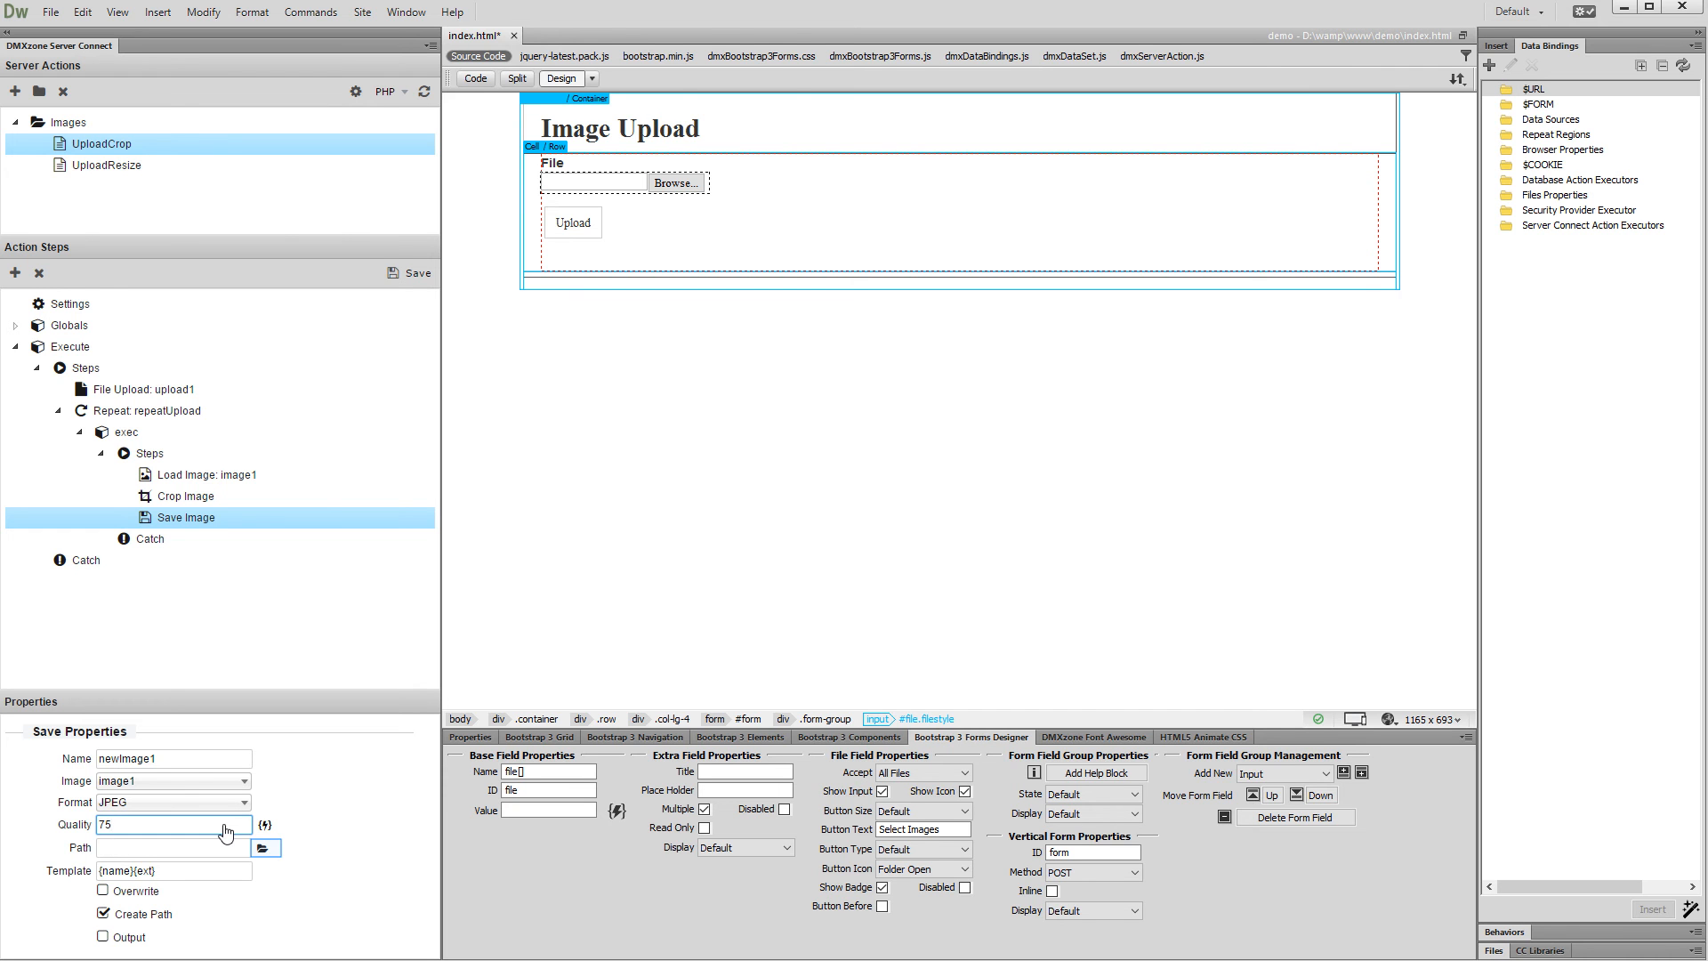
mouse_move(265, 846)
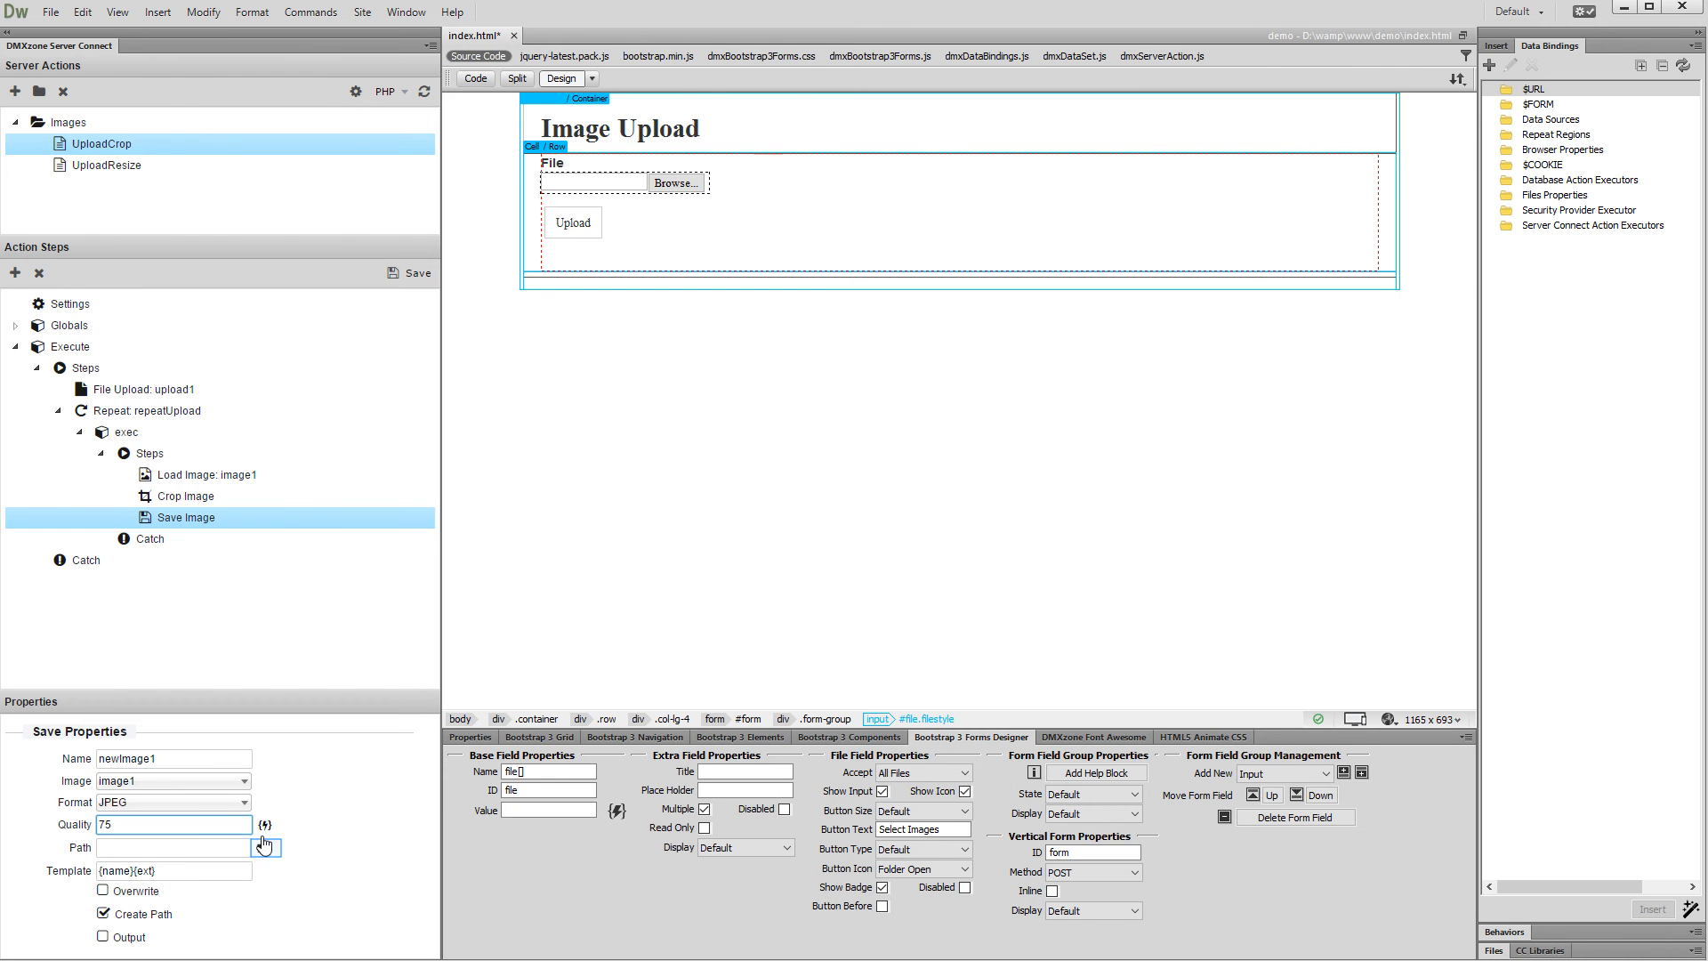
Step: Set the Save Image path to the /demo/uploads folder
left_click(263, 847)
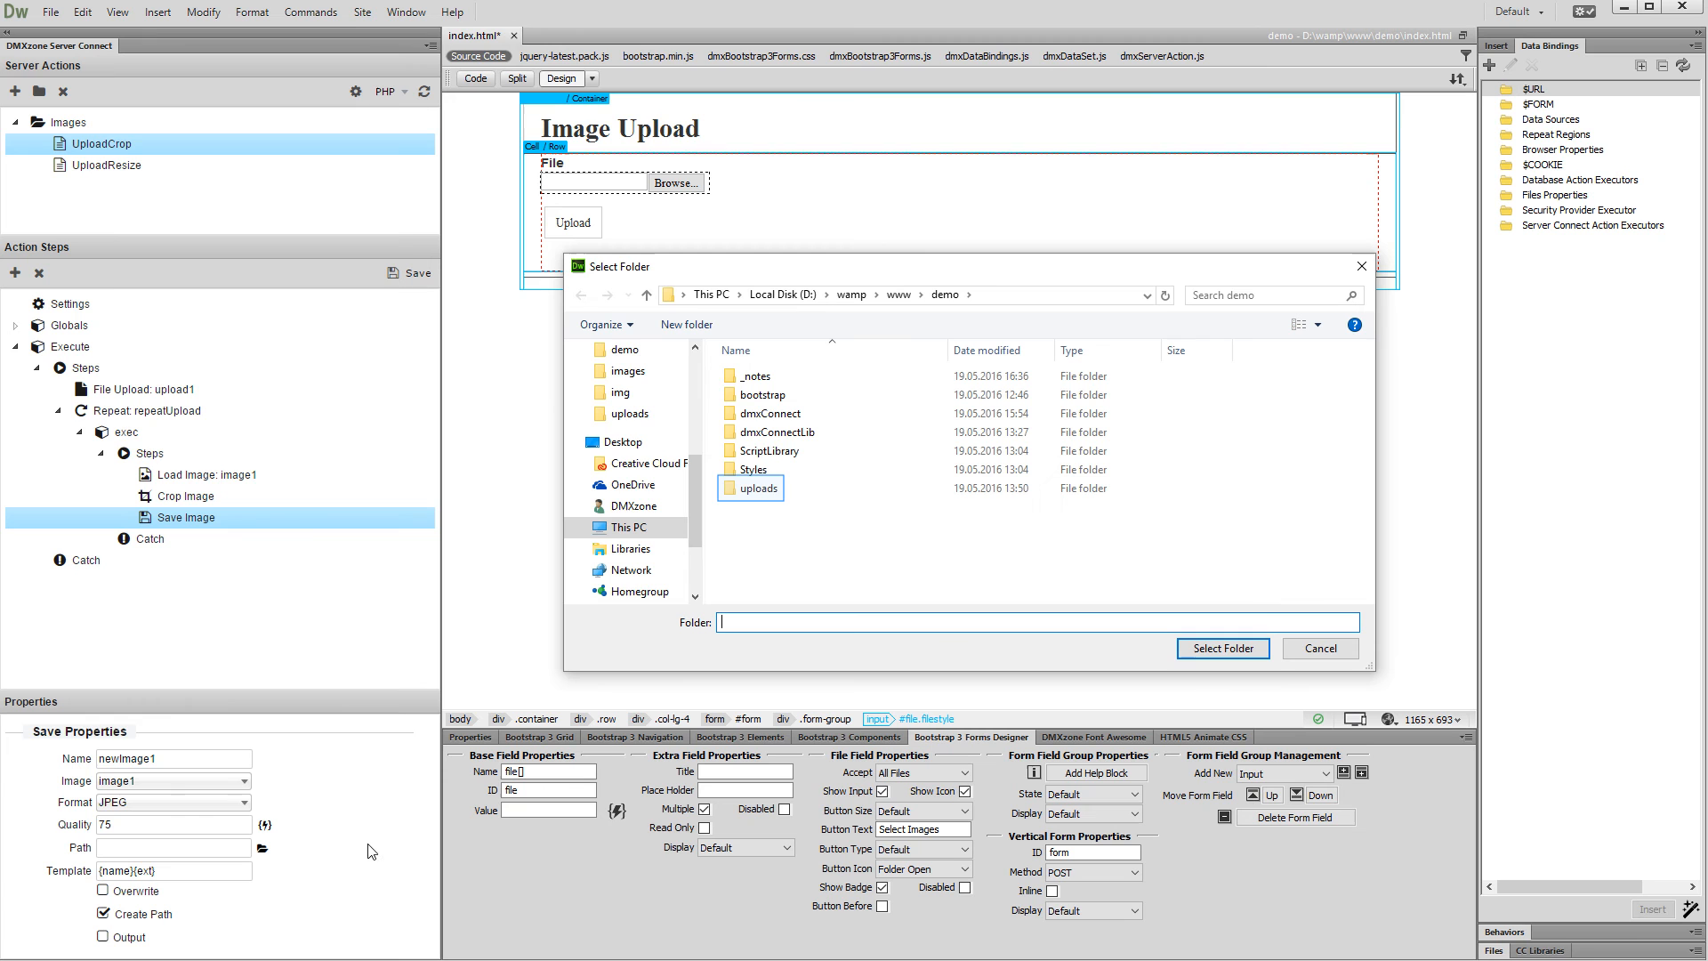
mouse_move(766, 562)
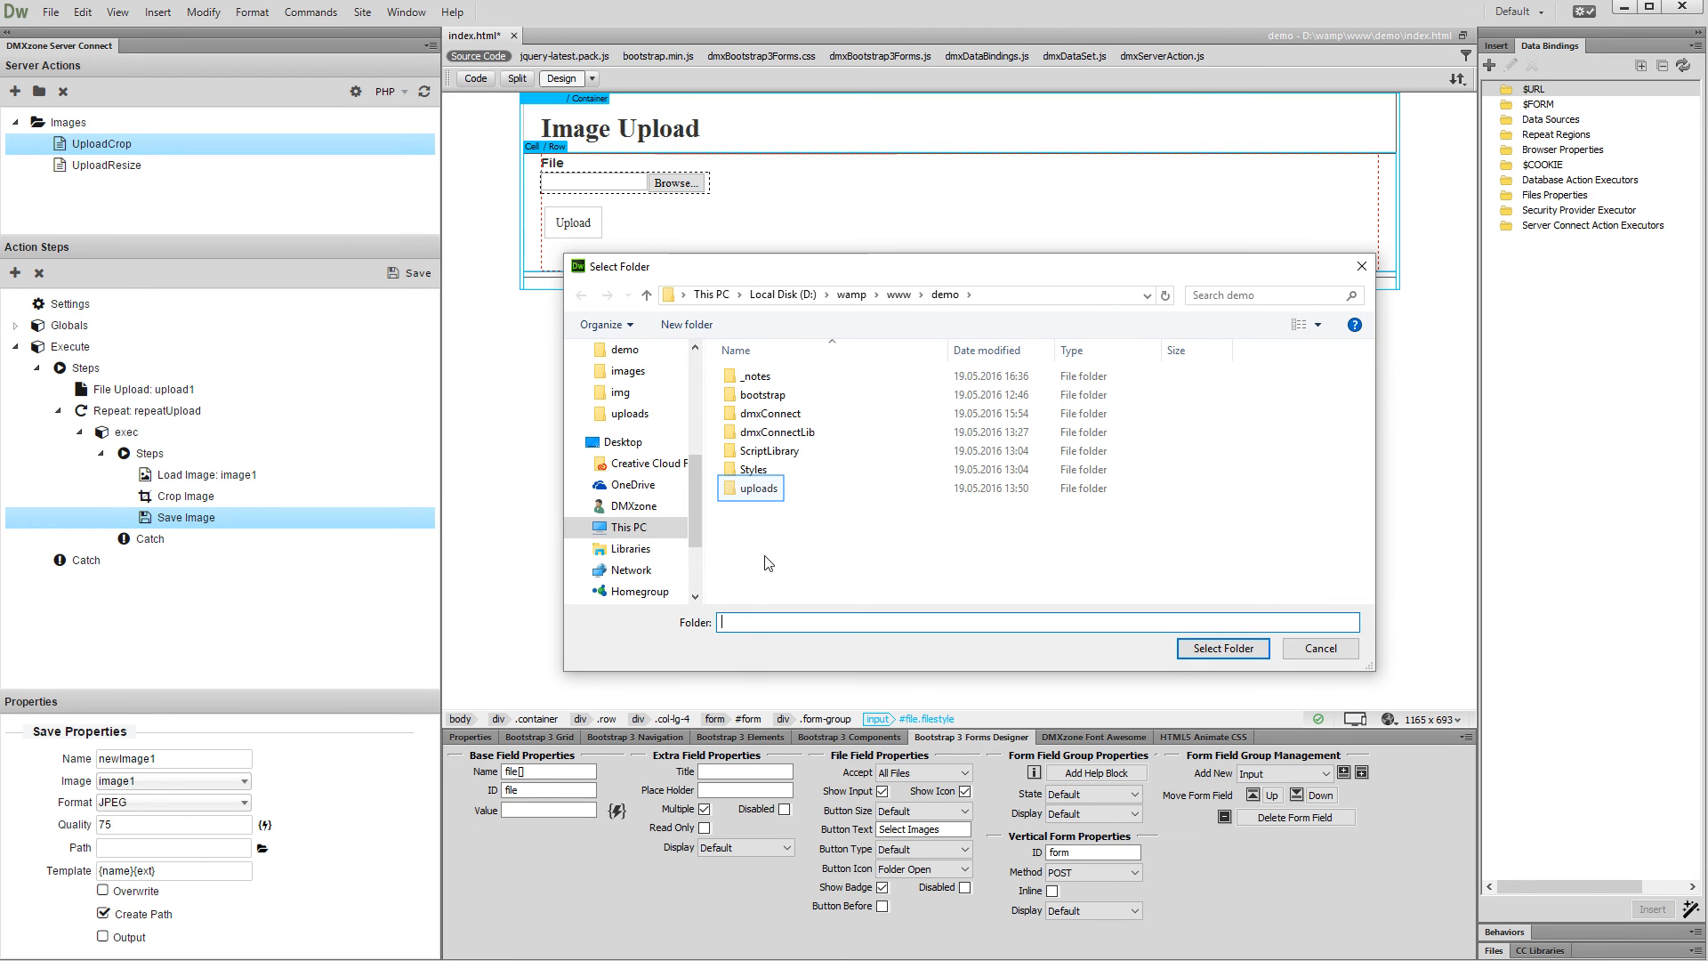
double_click(758, 488)
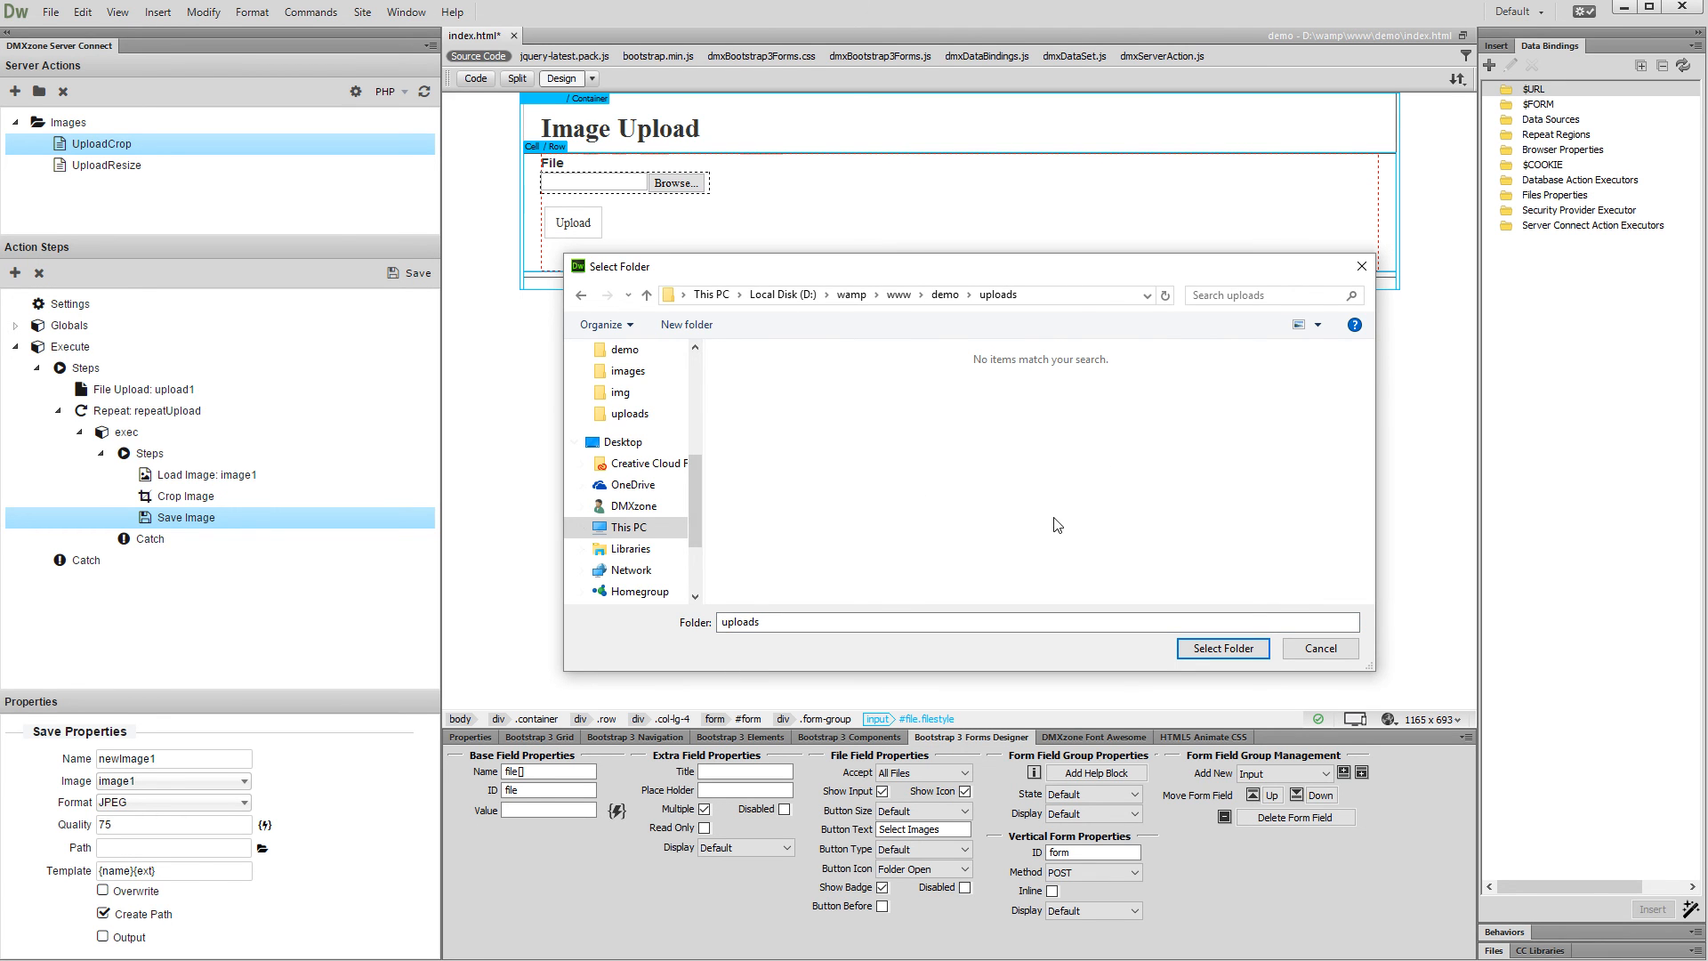
left_click(1222, 648)
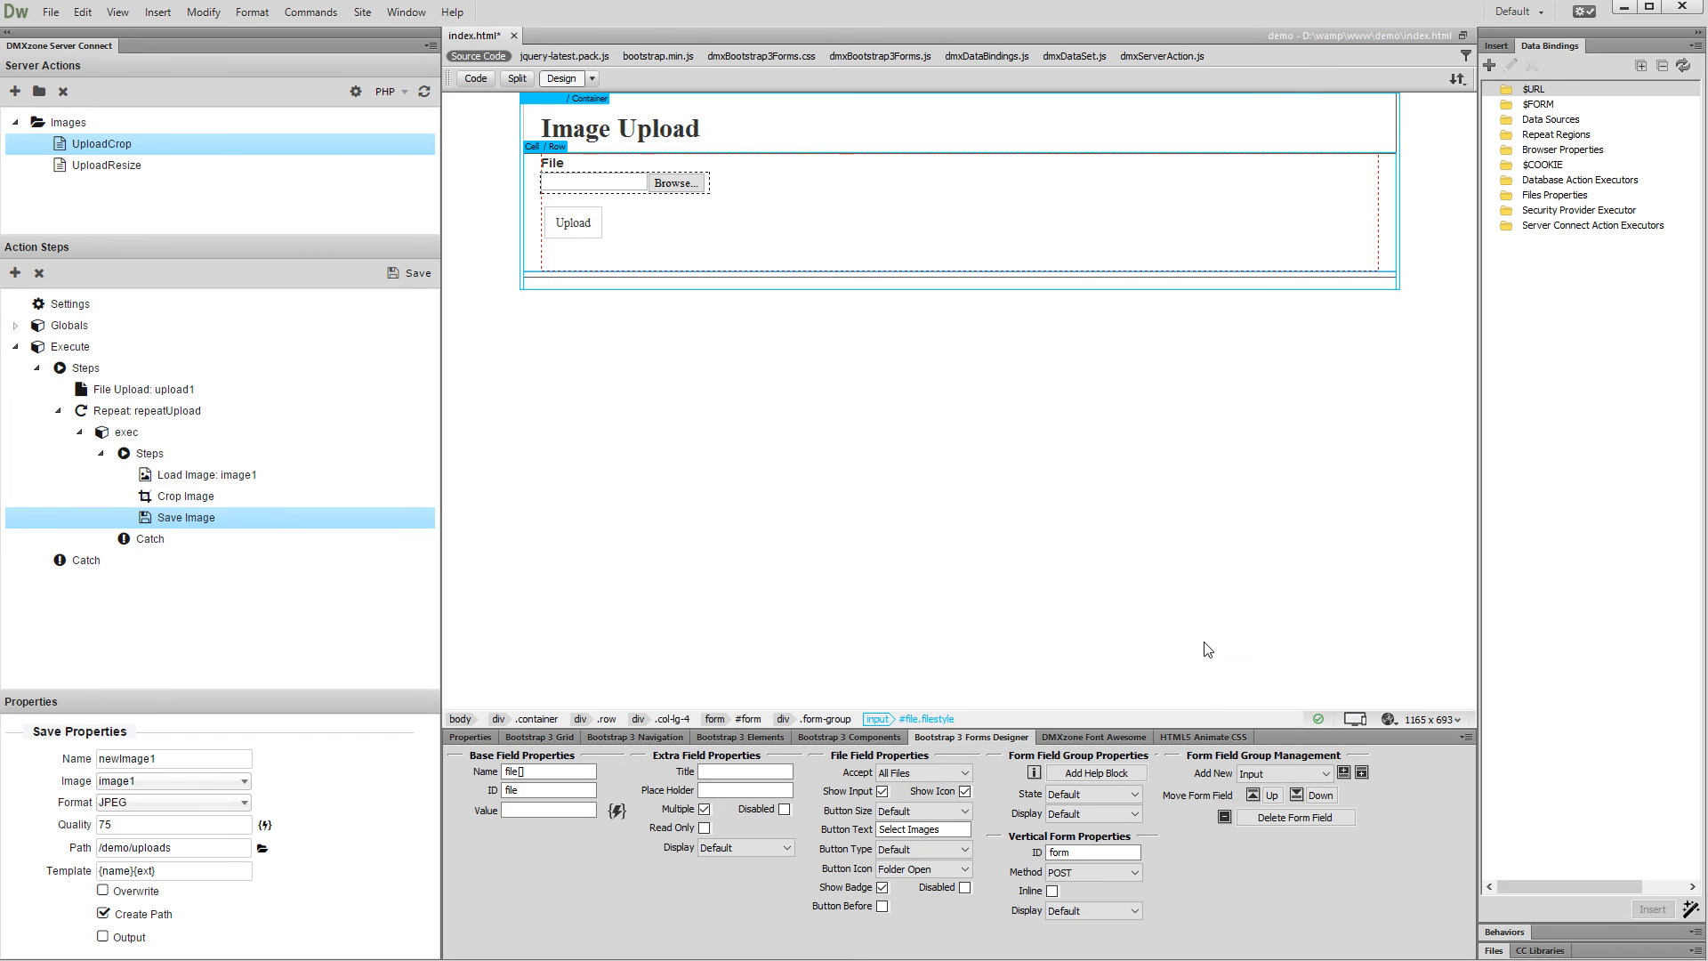
Step: Enable Overwrite for saved images and save the UploadCrop action file
left_click(105, 889)
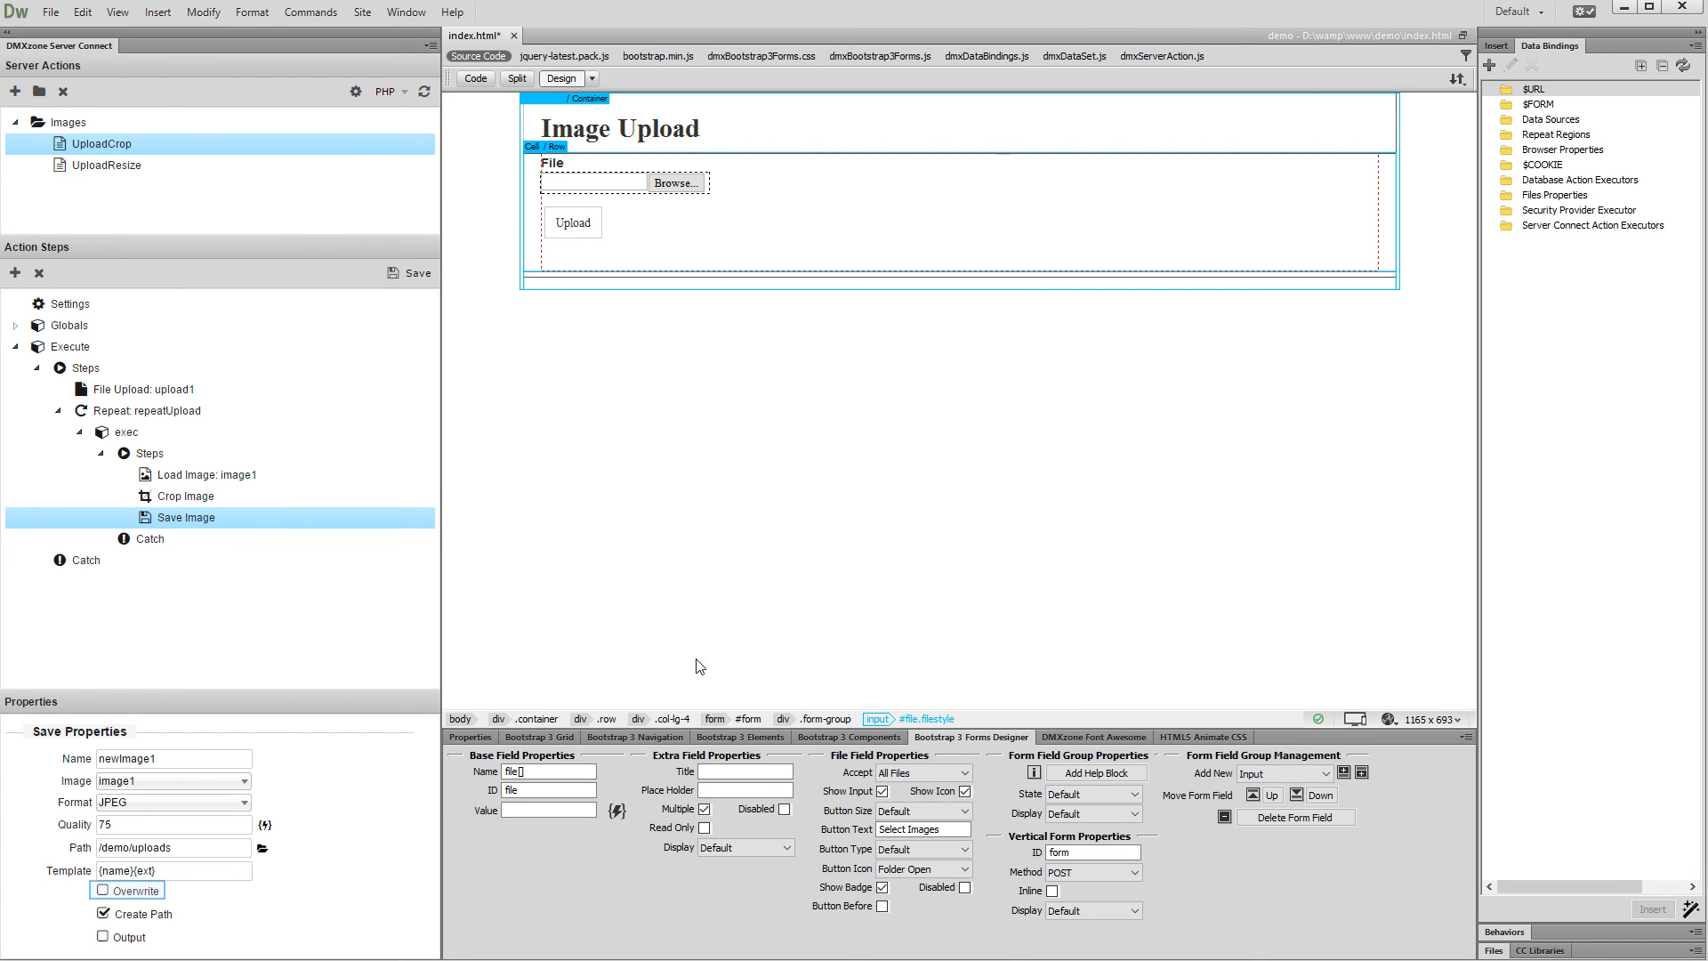
left_click(103, 889)
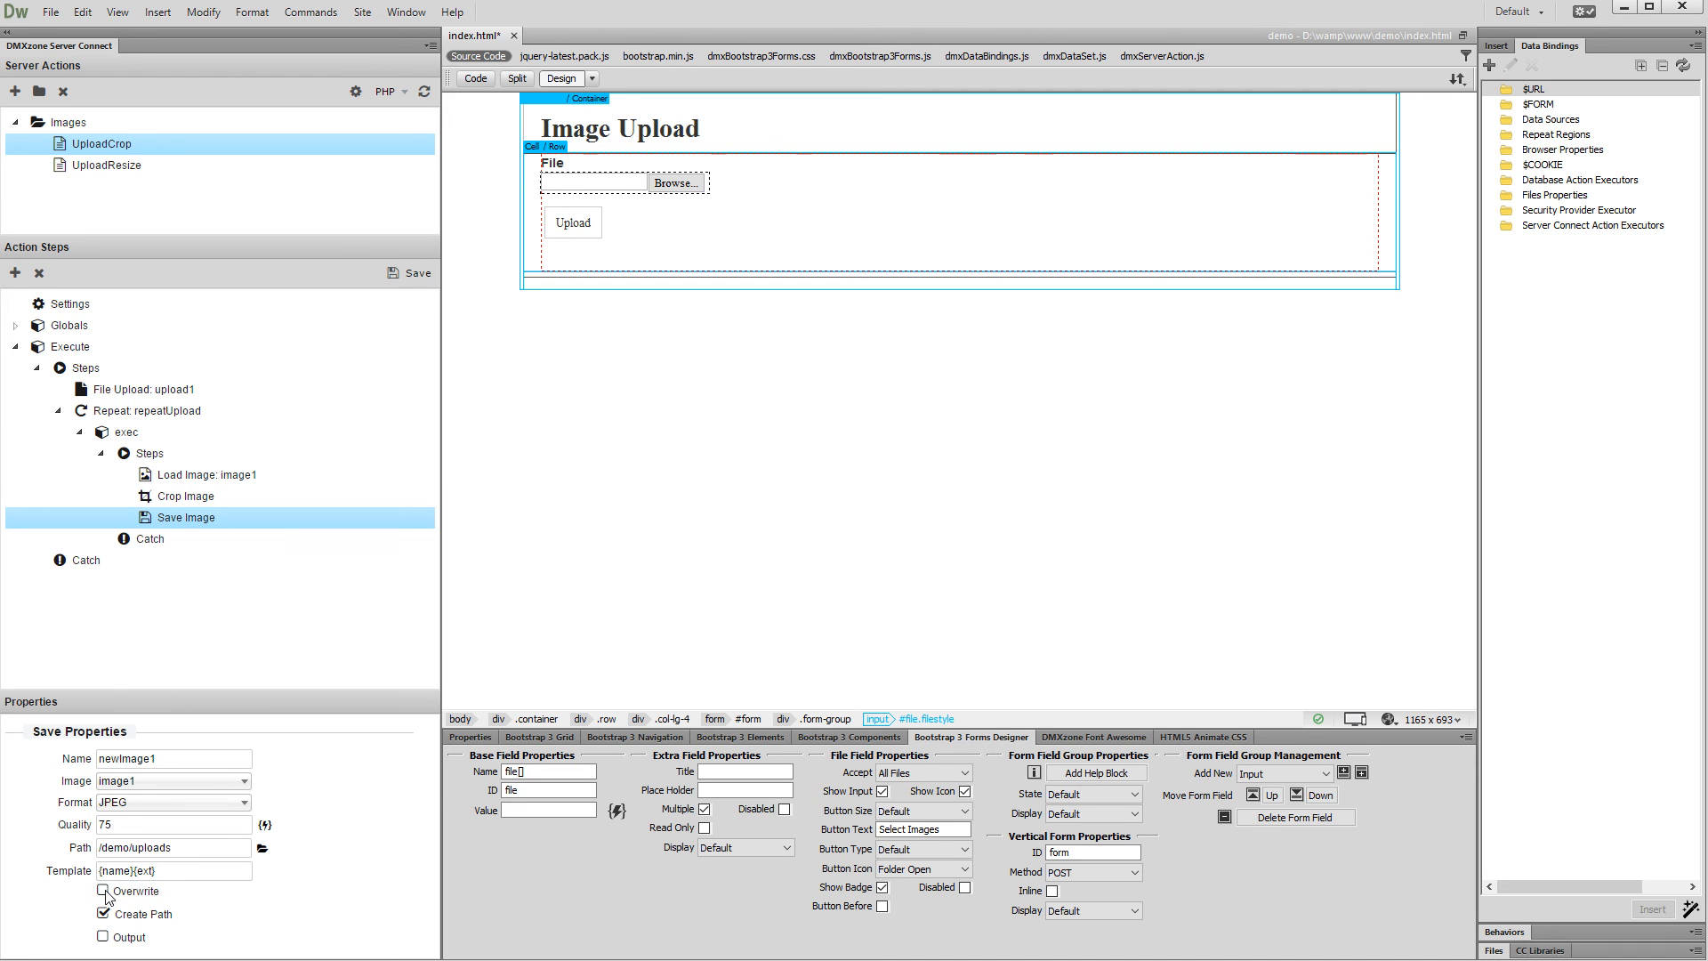
left_click(101, 891)
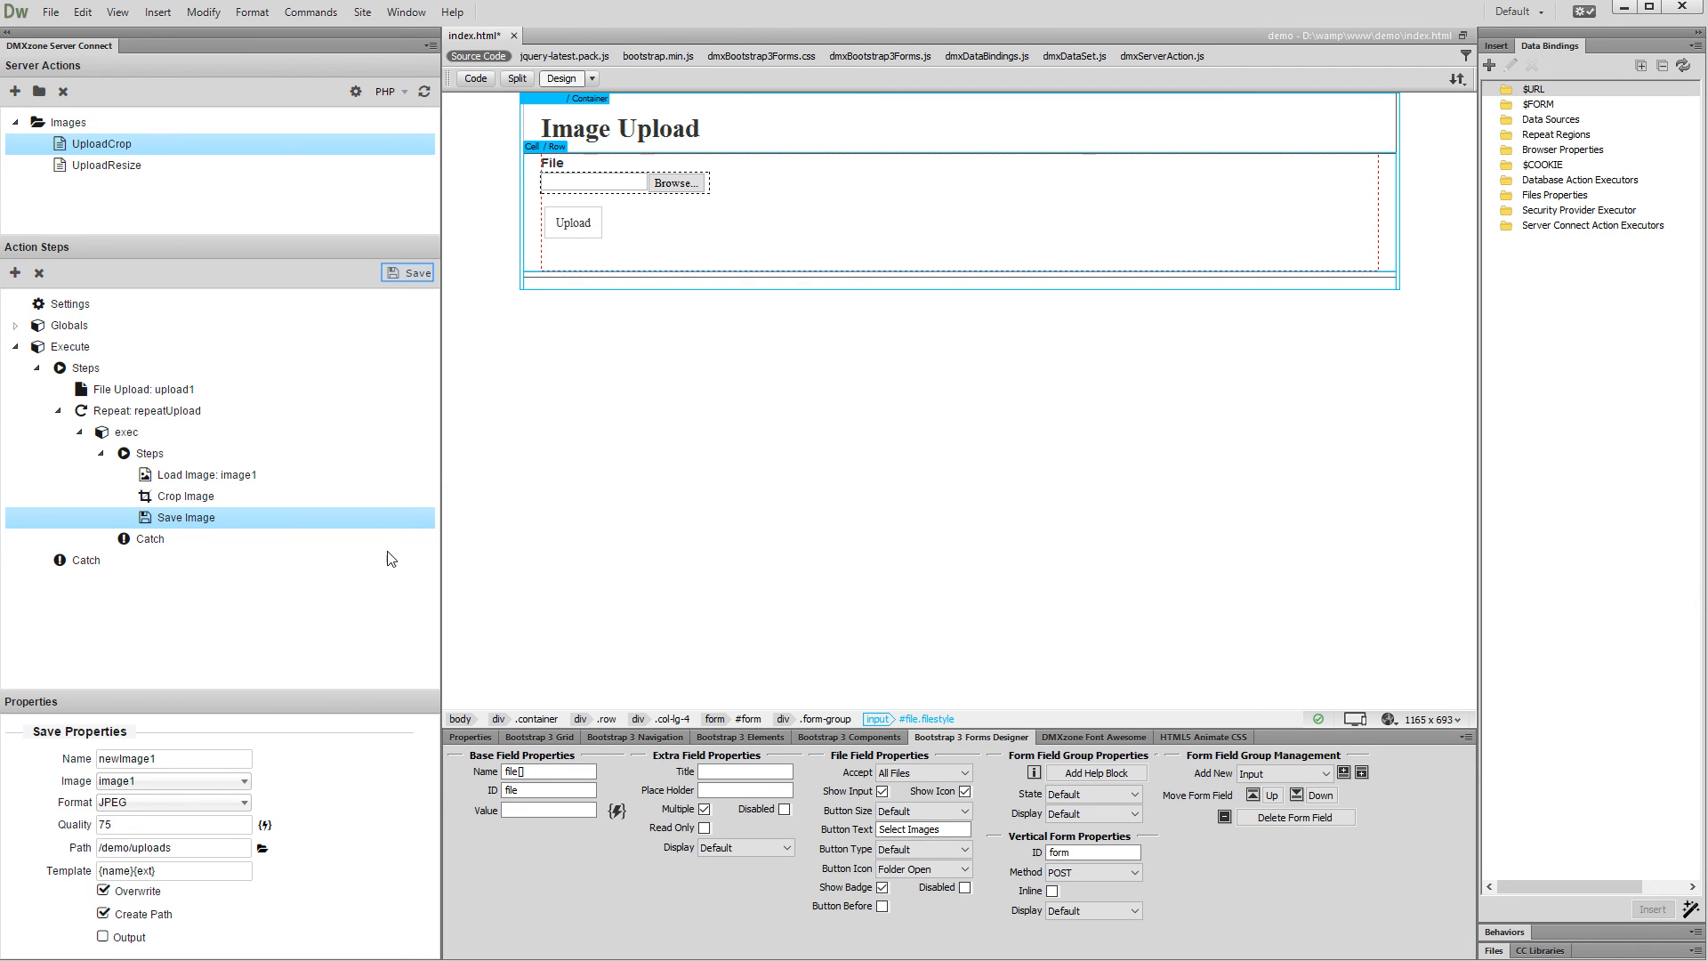
left_click(406, 272)
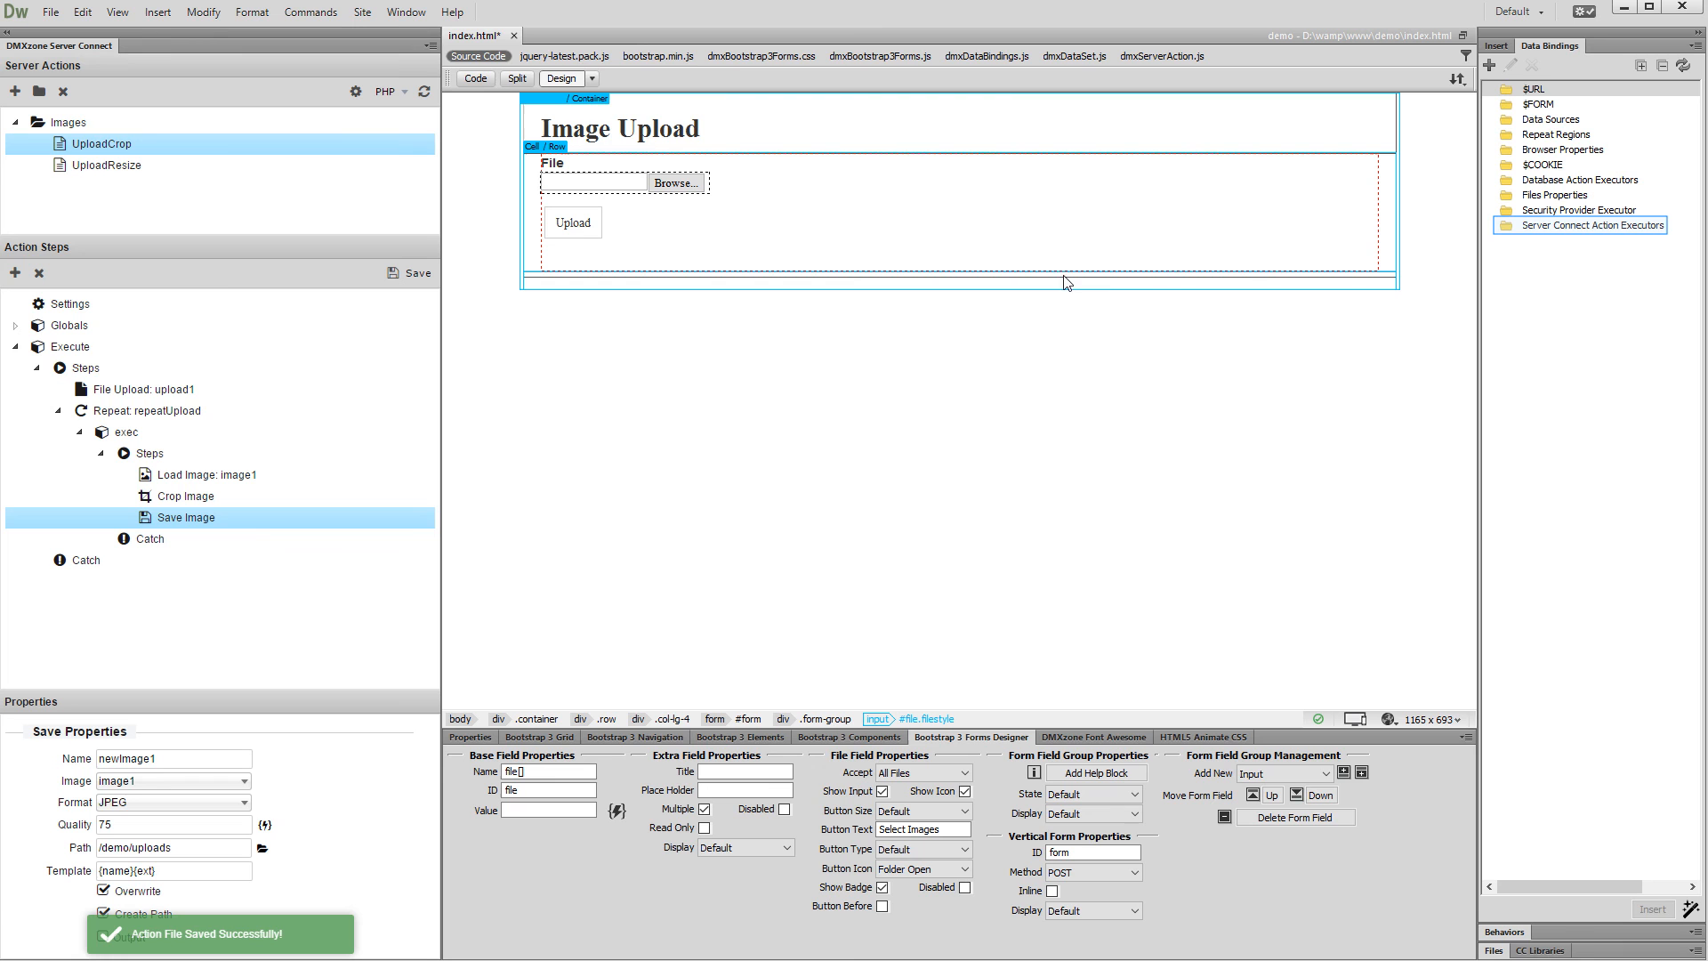
mouse_move(1556, 231)
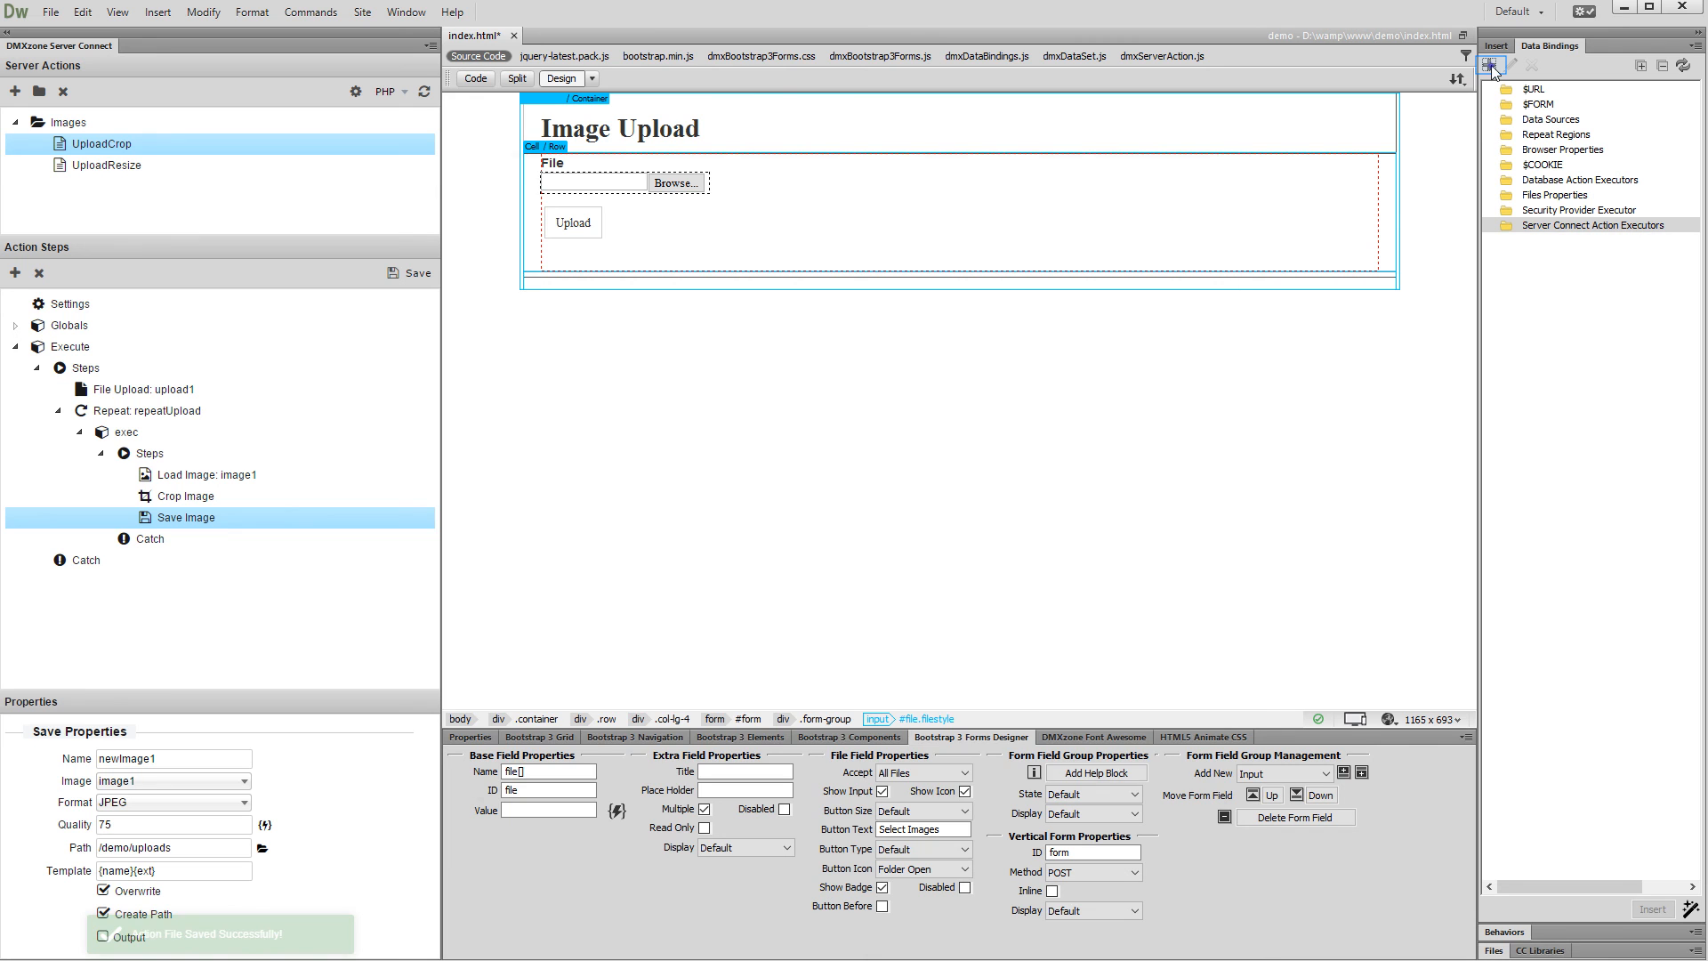
Step: Create executor exeCrop running Images/UploadCrop on Form Submit, bound to form via POST
left_click(1490, 65)
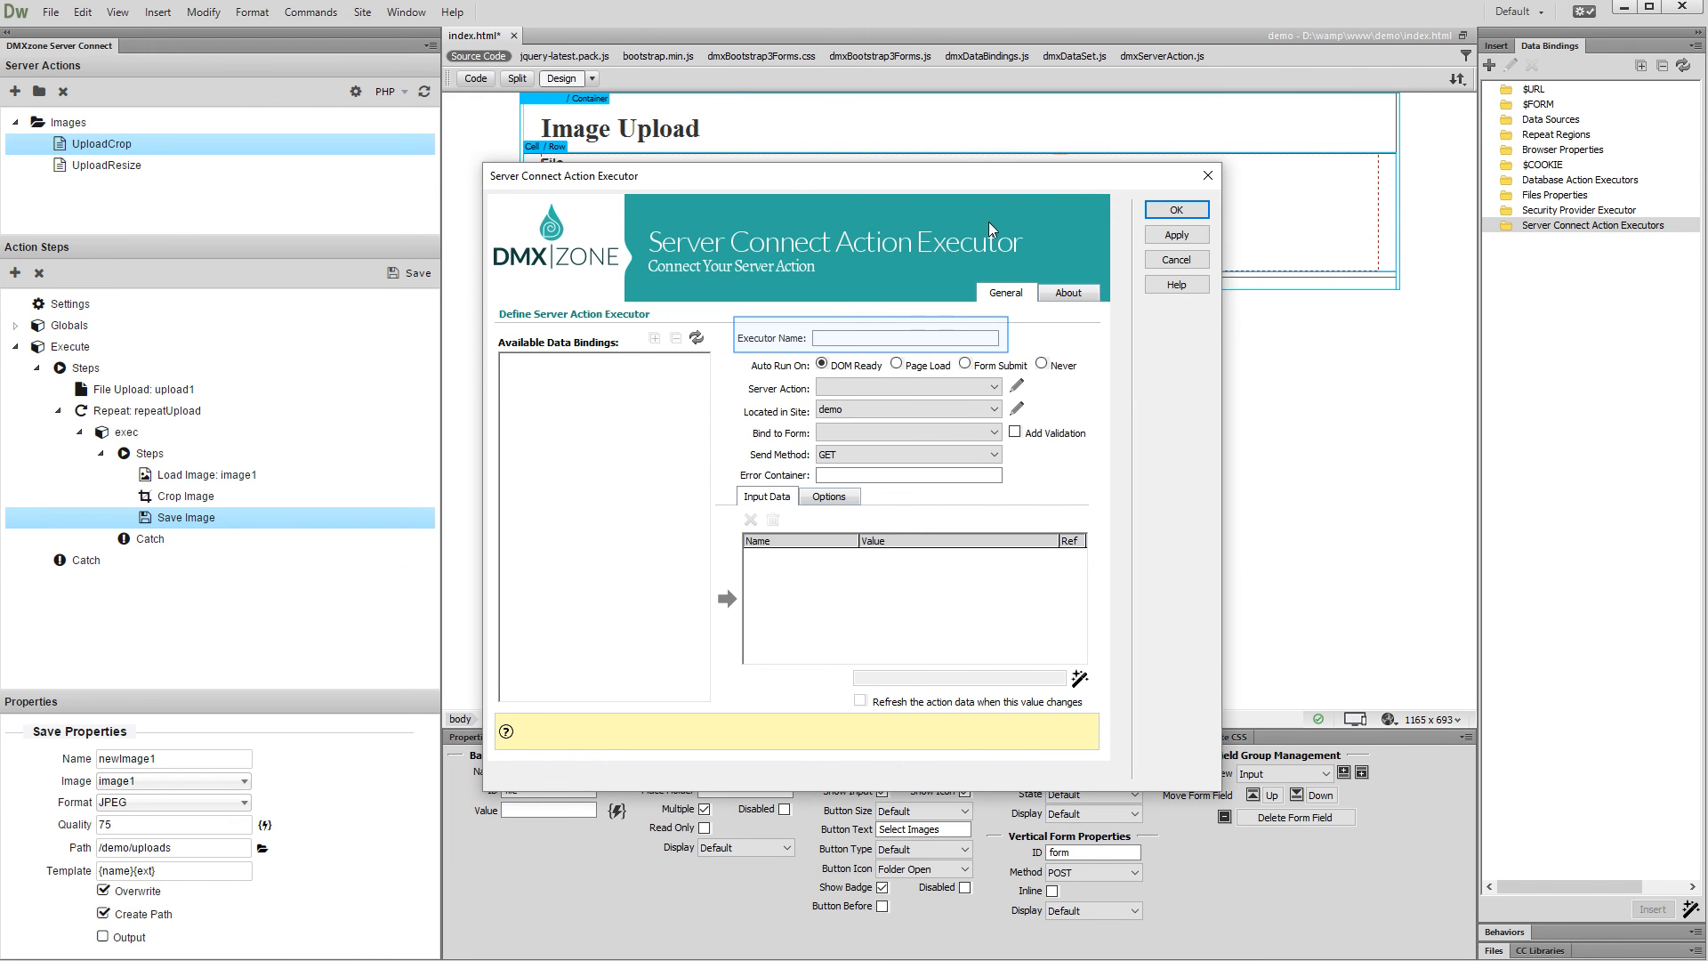
type("exec")
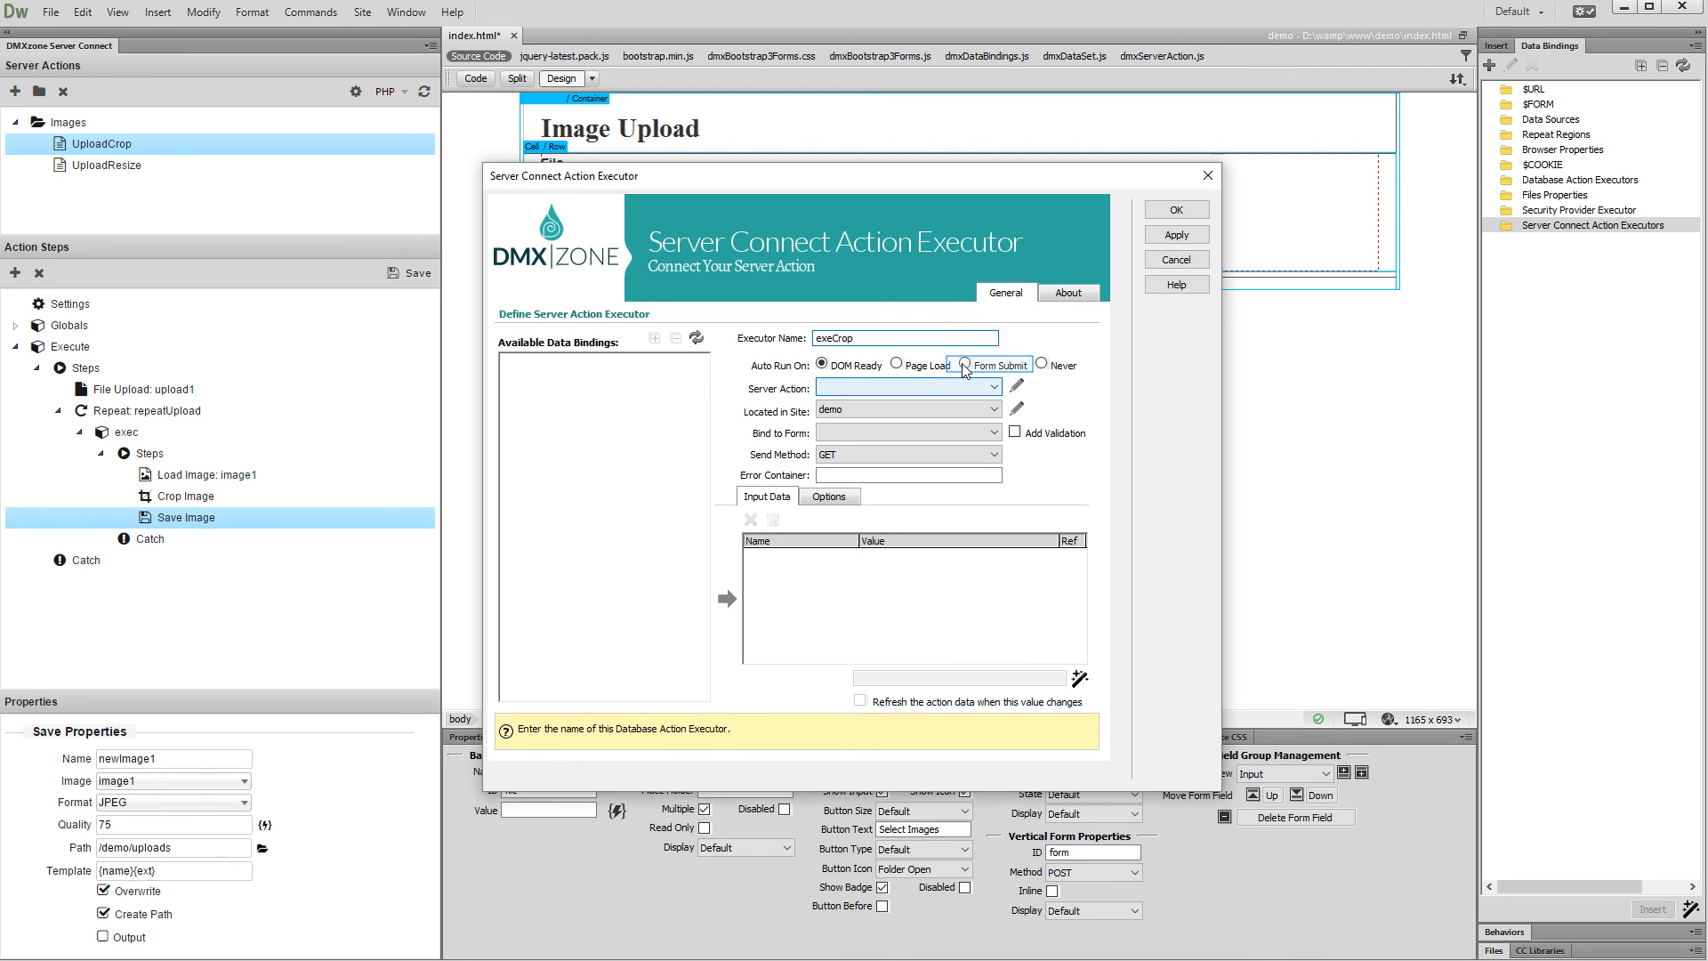
left_click(963, 365)
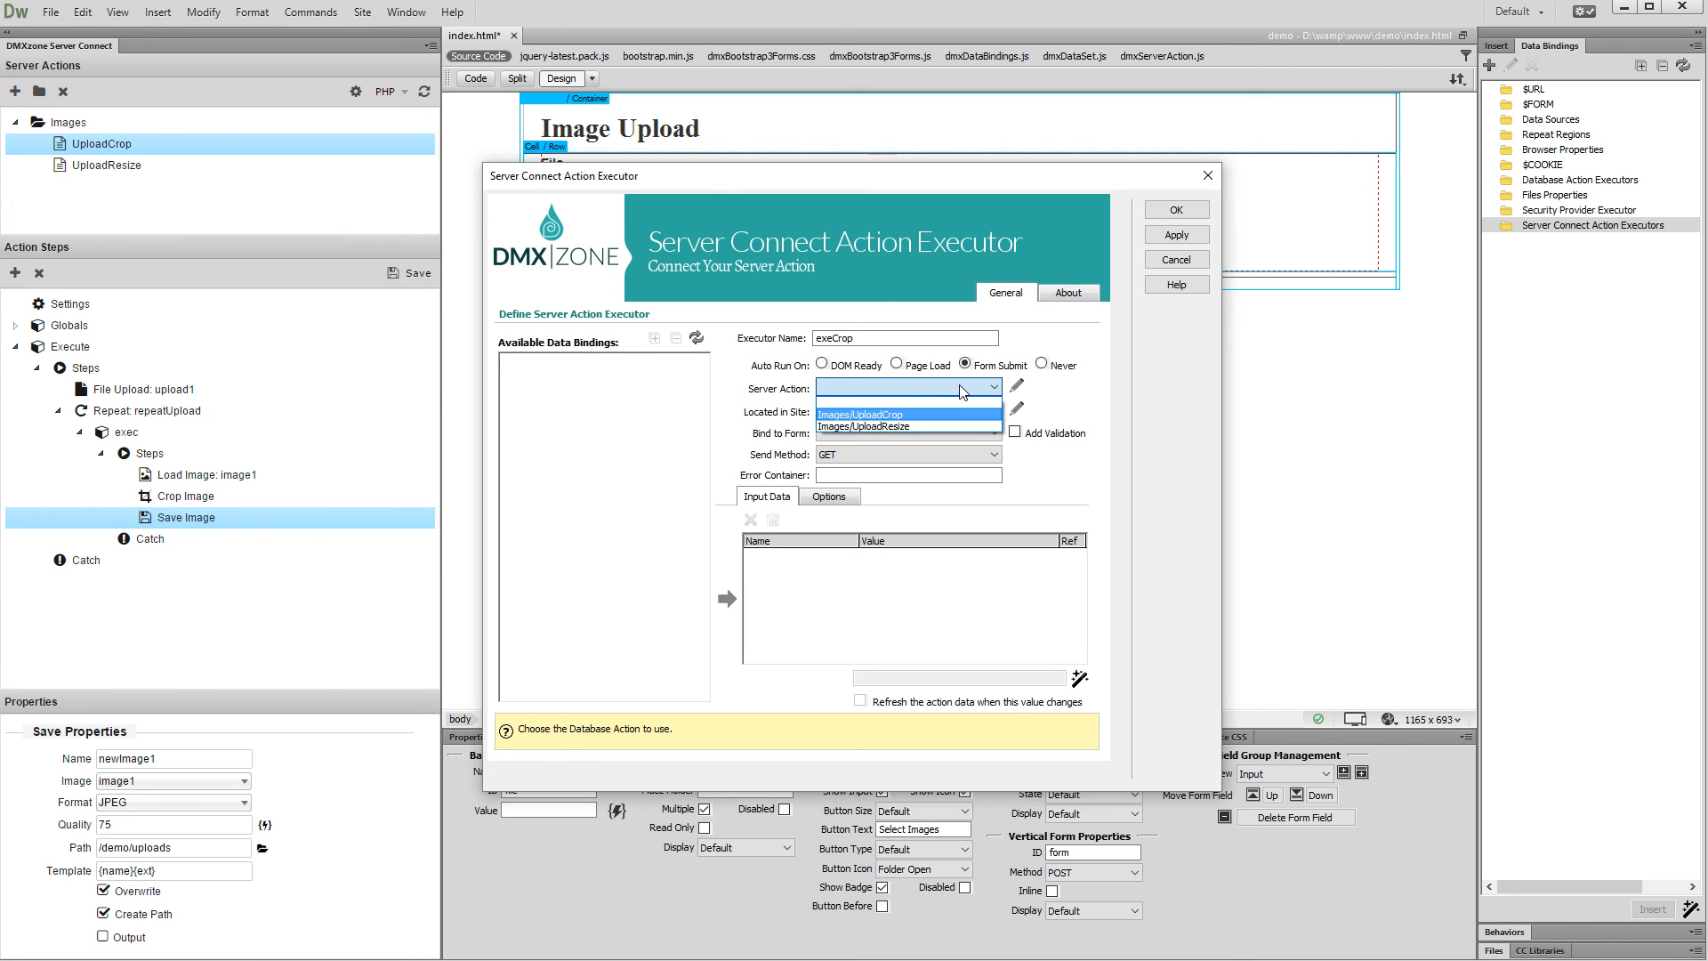
left_click(862, 413)
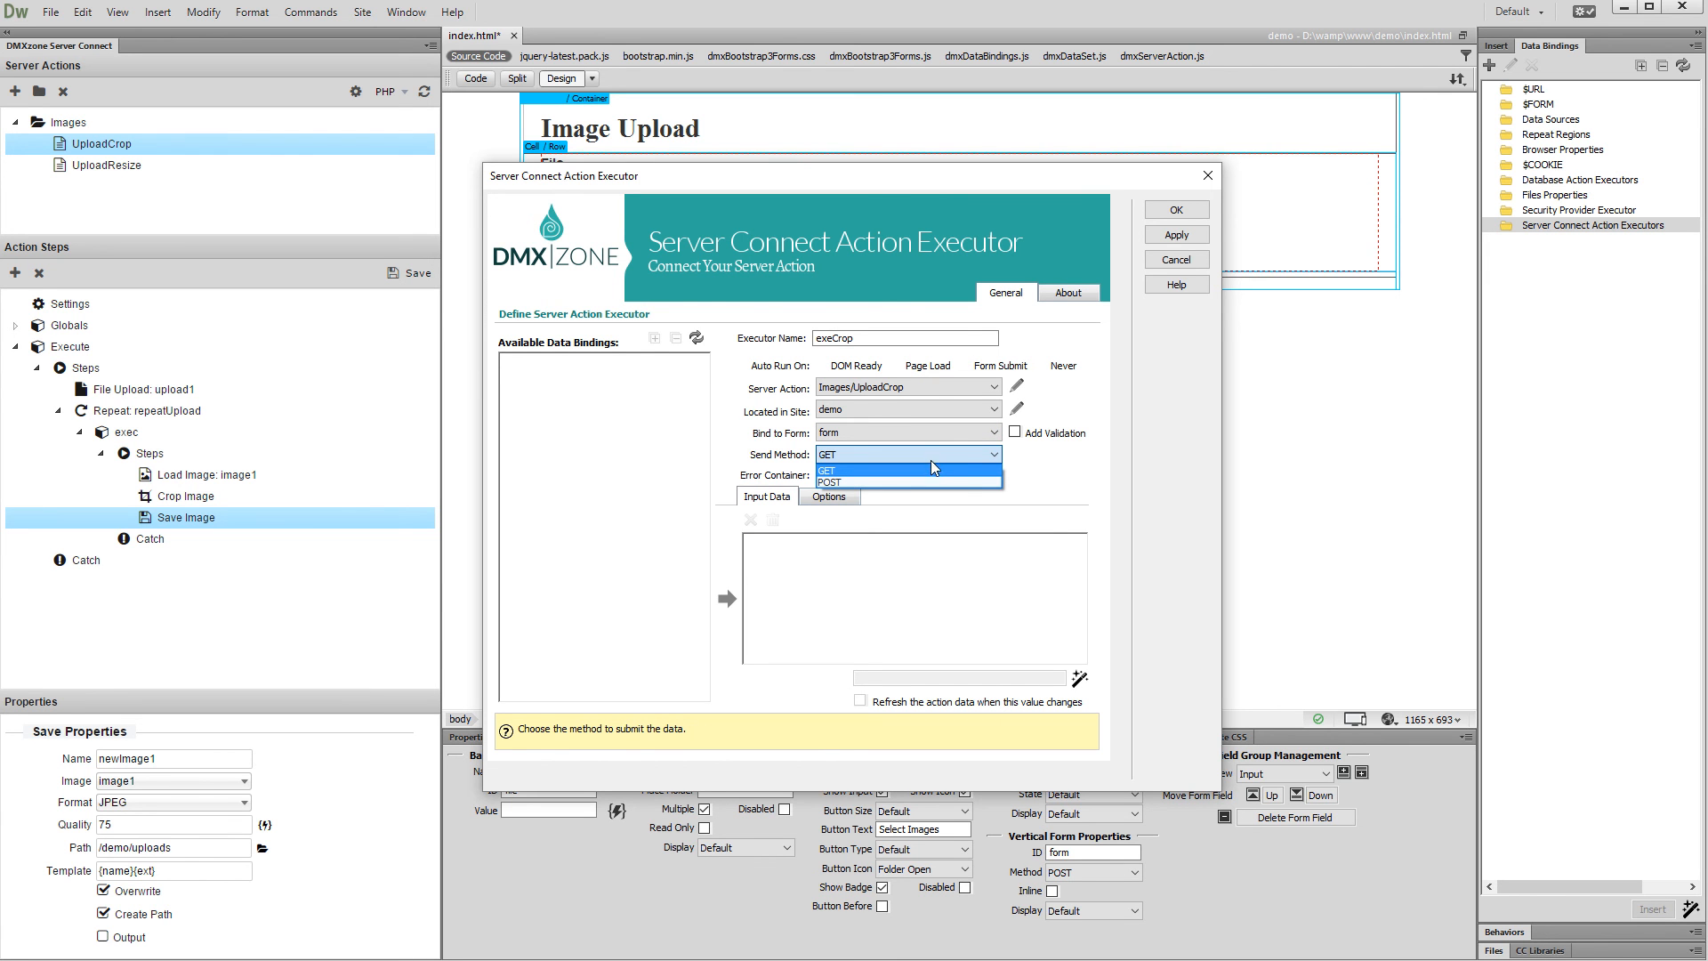
left_click(826, 482)
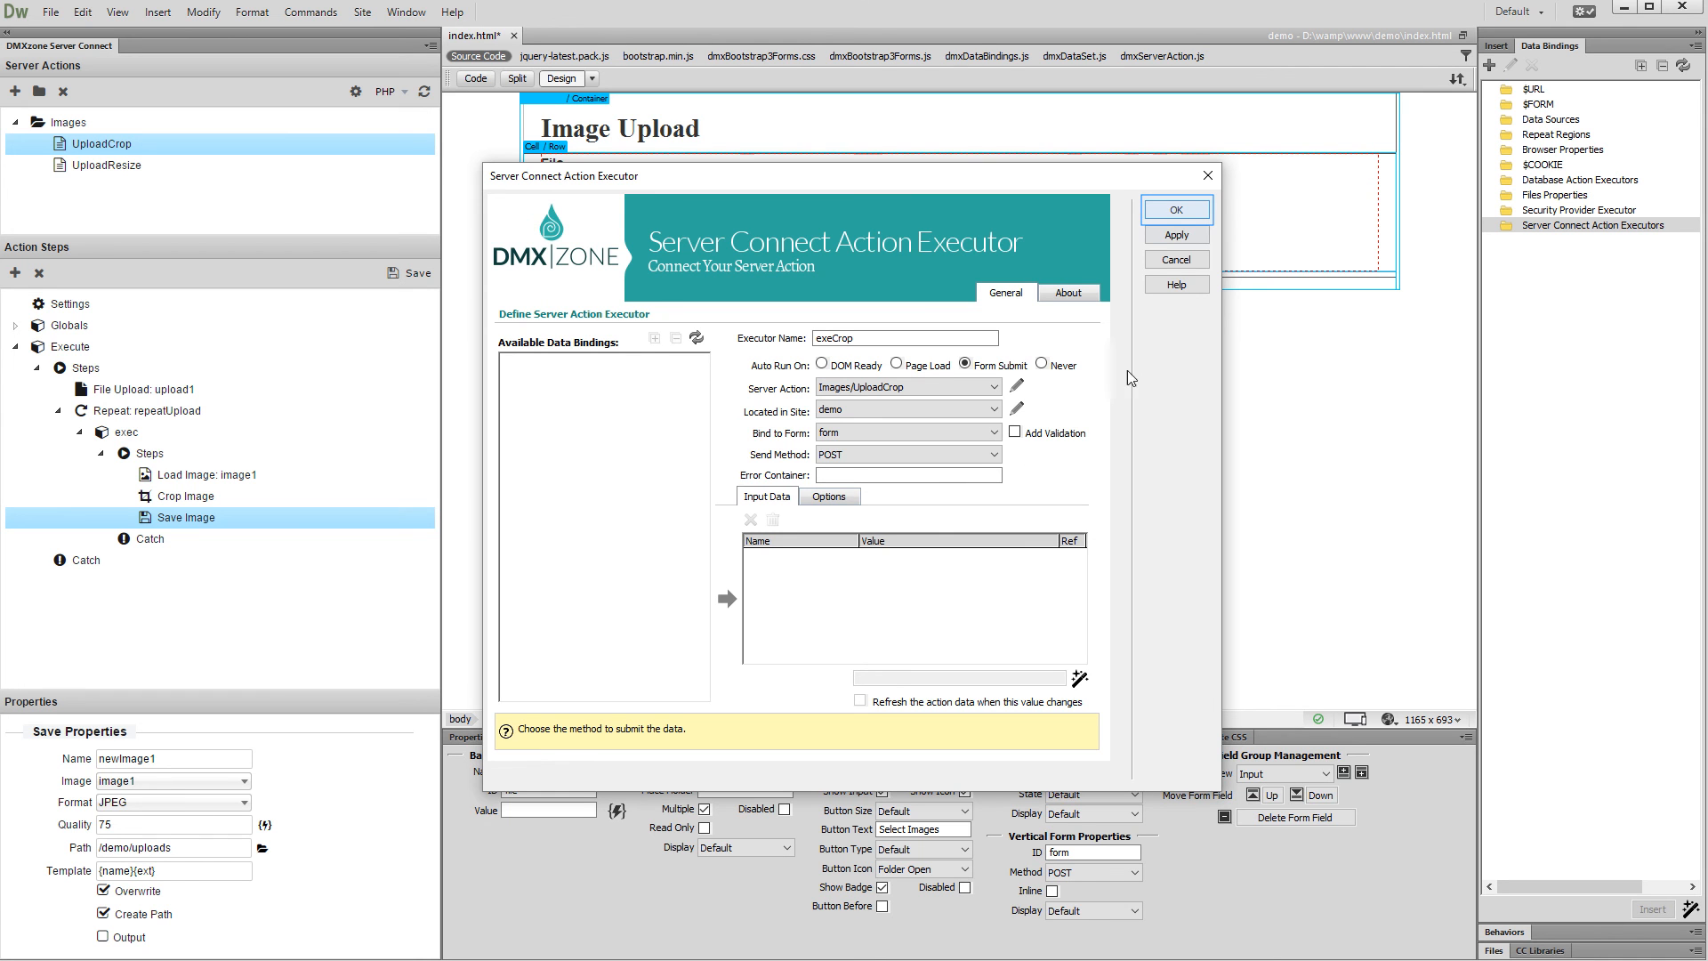
left_click(1175, 209)
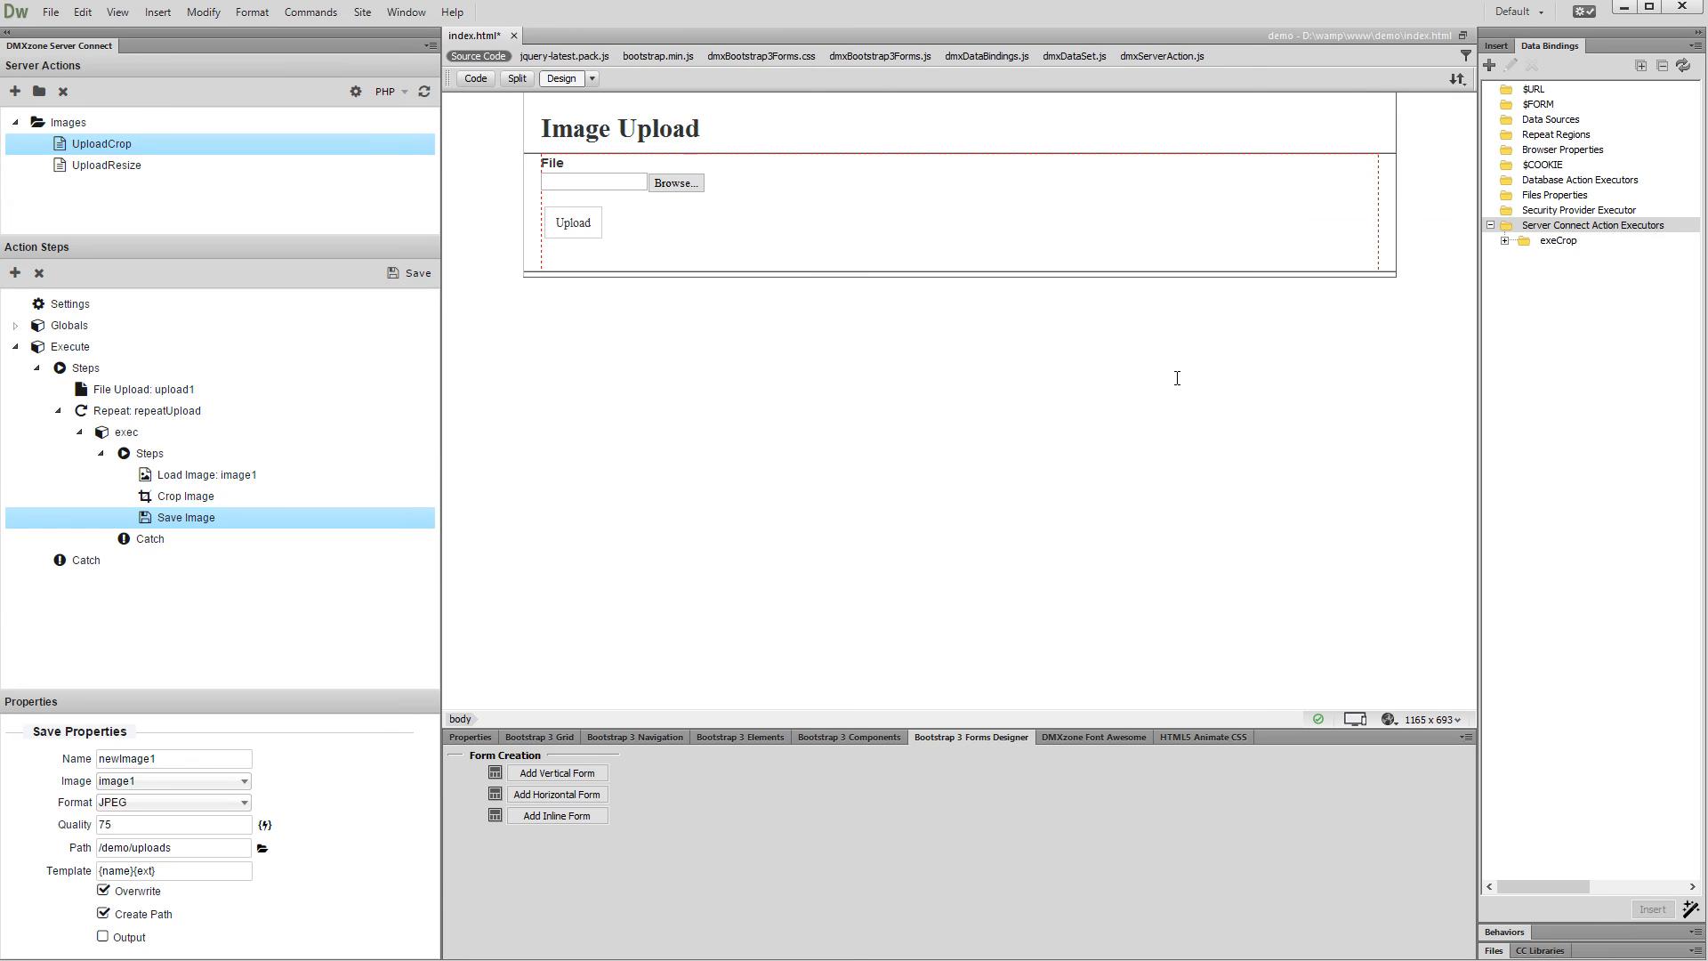
Step: Upload 2.jpg, 3.jpg and 4.jpg in Chrome and view the cropped images in uploads
left_click(674, 182)
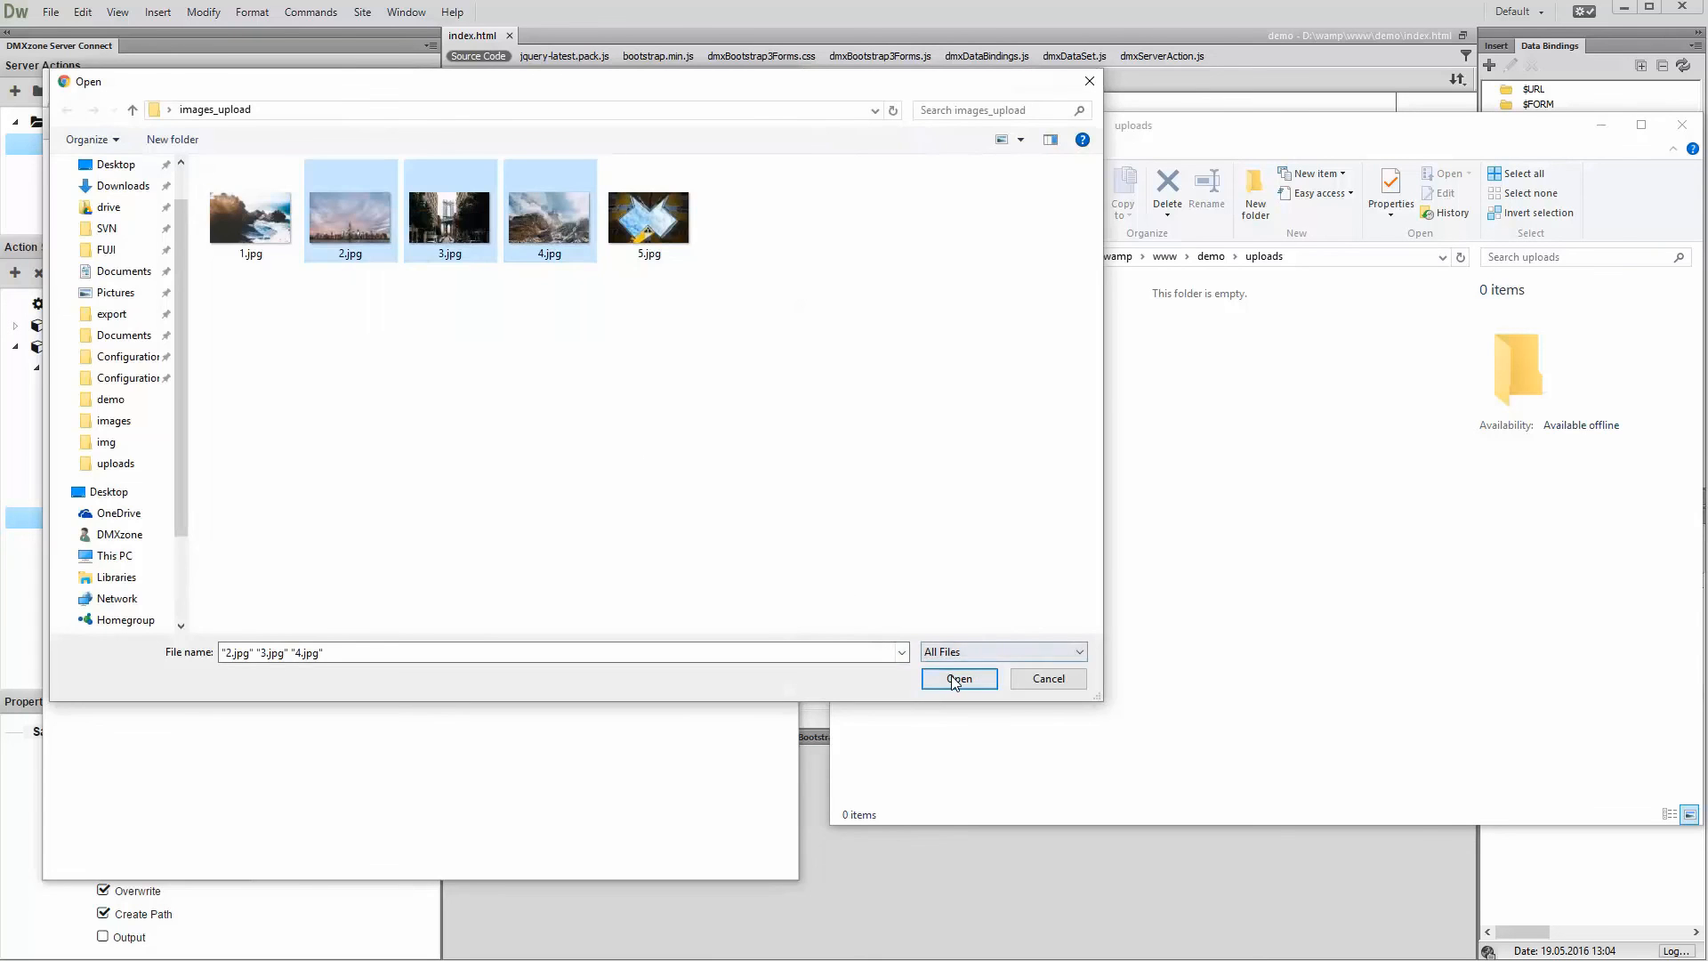
left_click(957, 679)
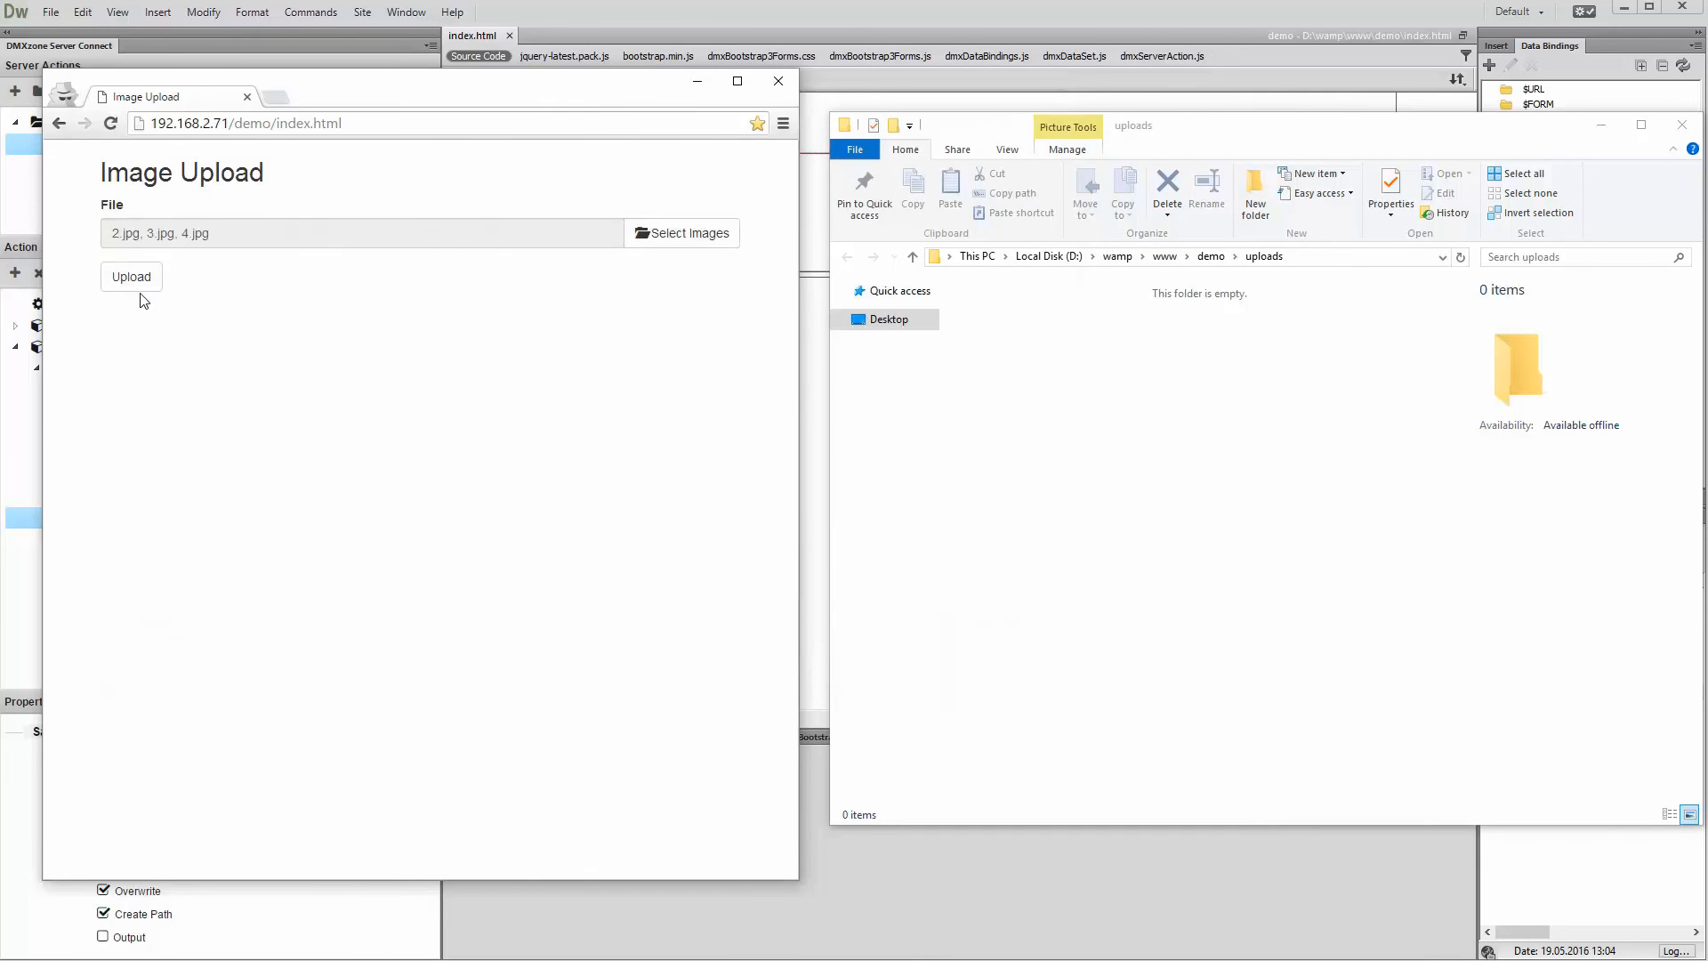
left_click(130, 276)
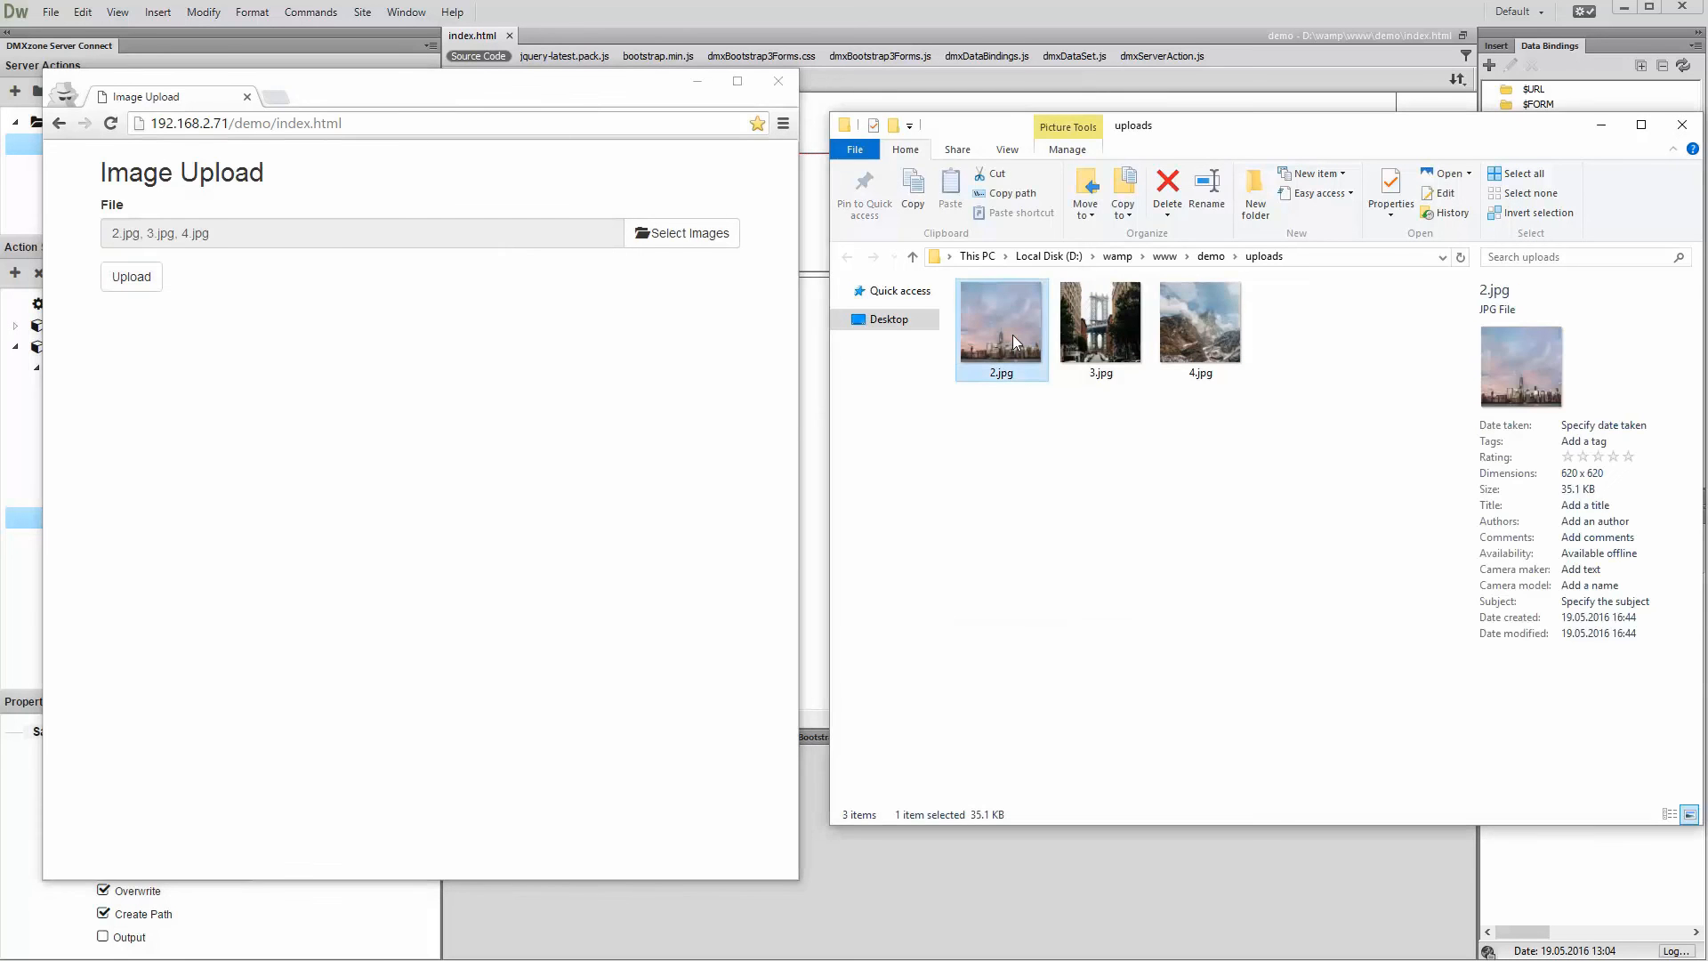
double_click(1001, 319)
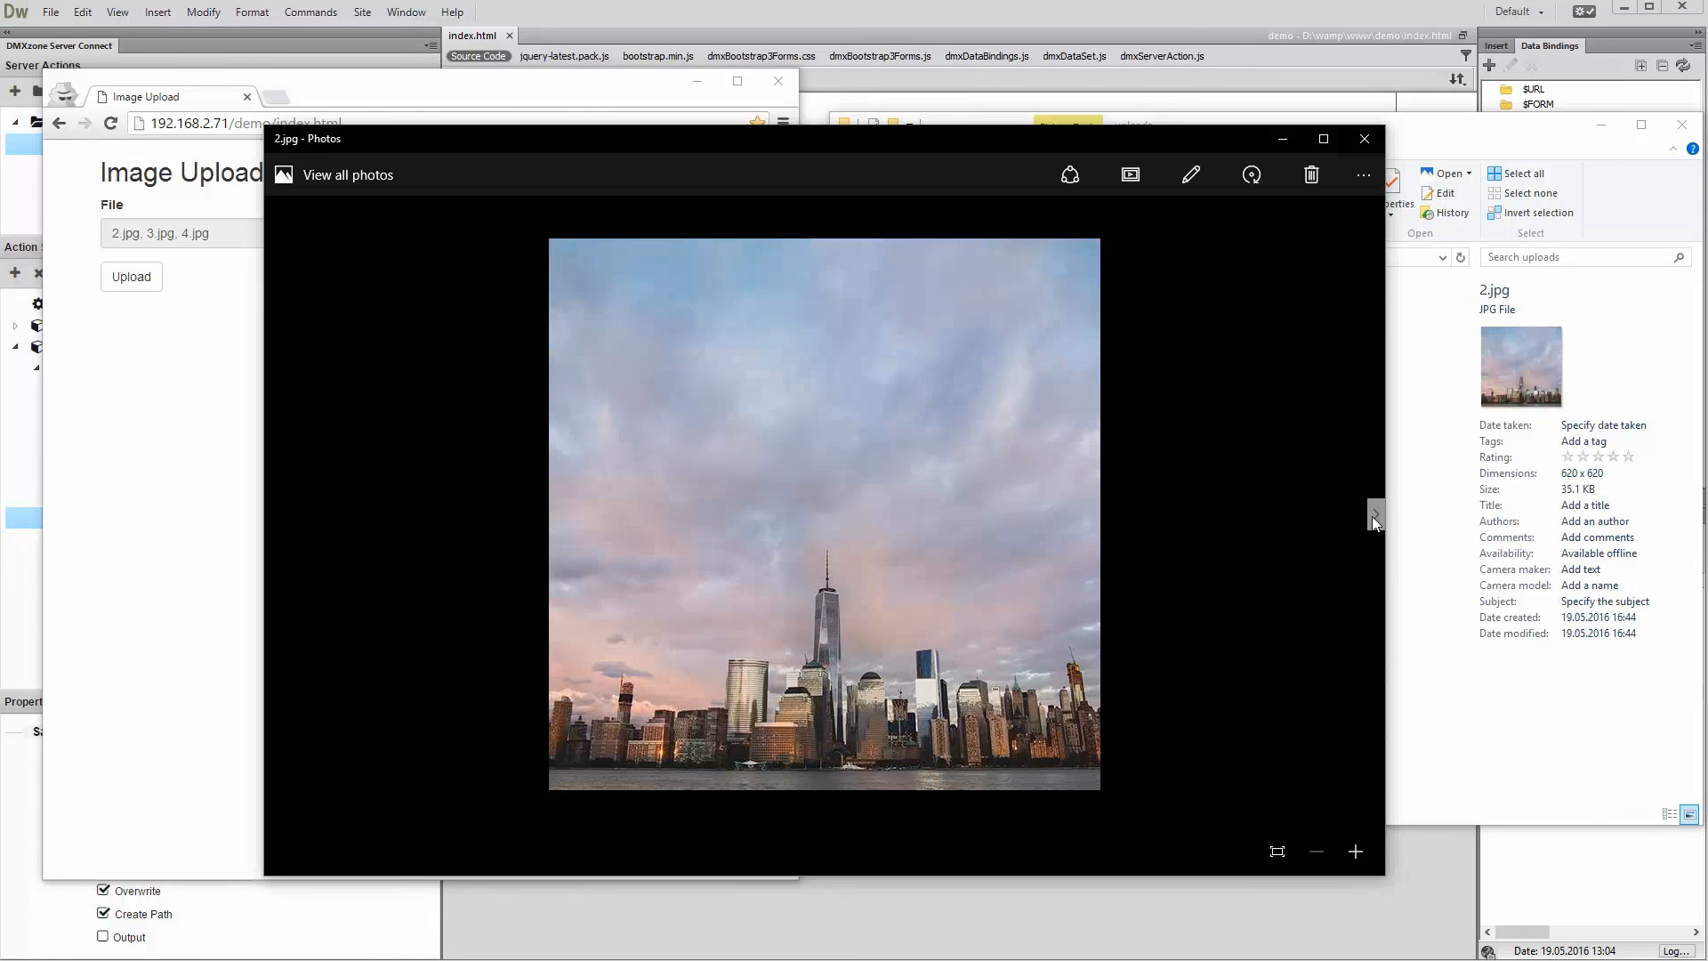
left_click(1374, 514)
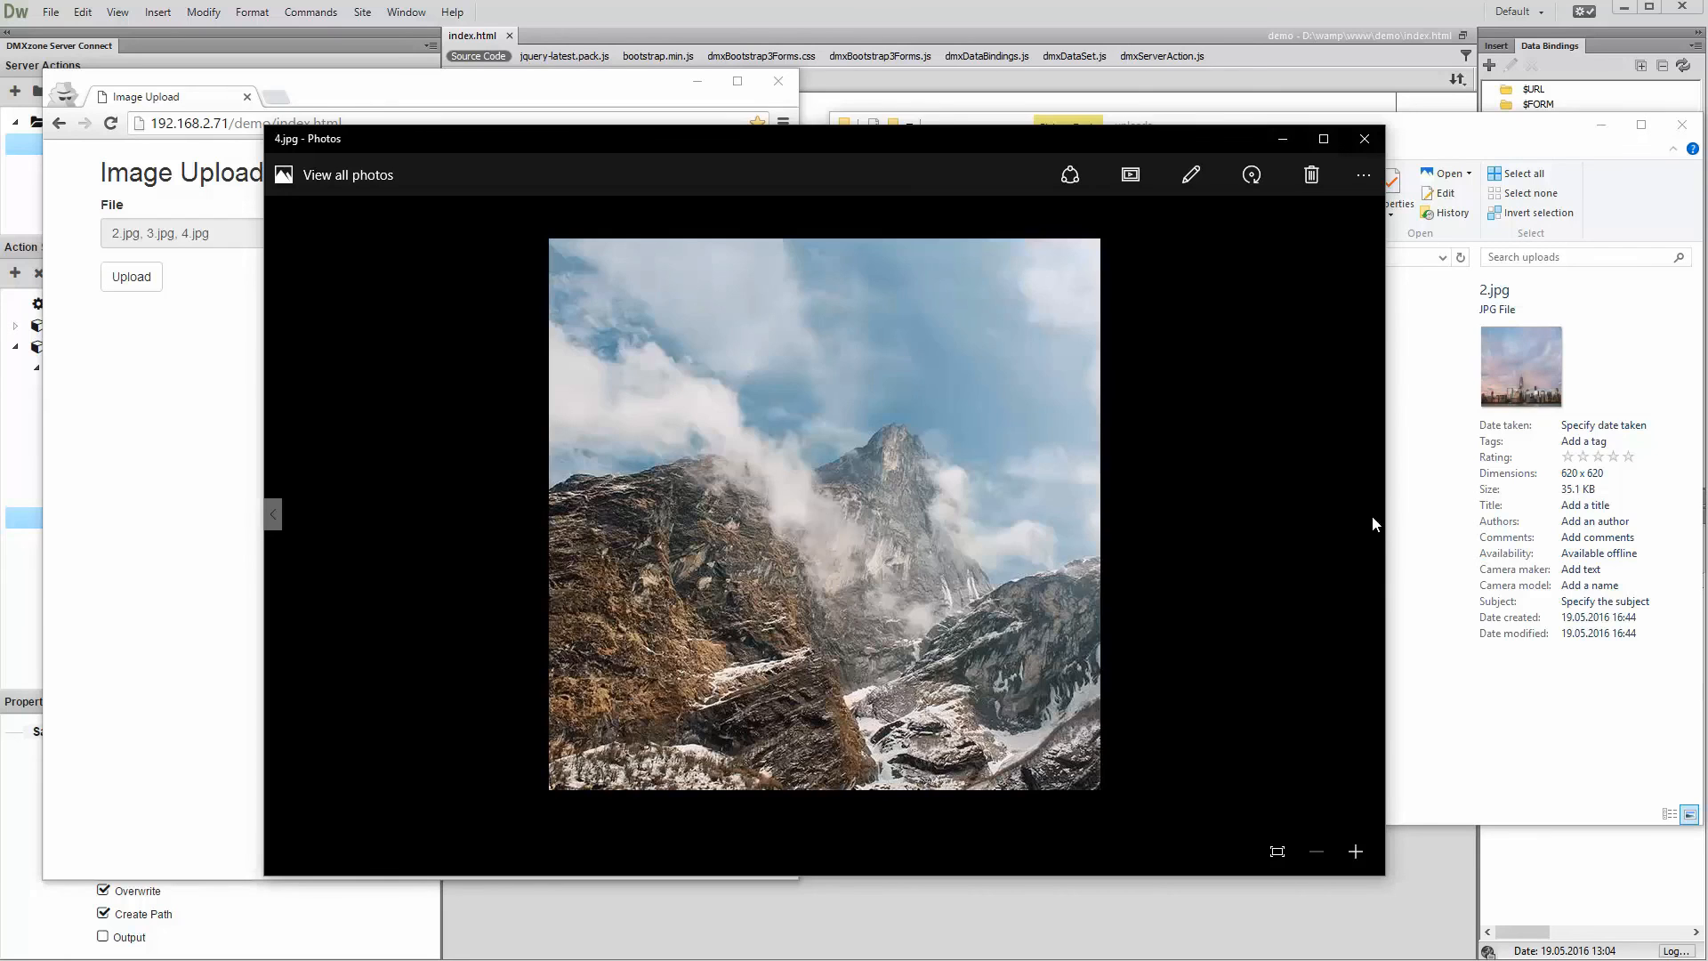
mouse_move(1176, 596)
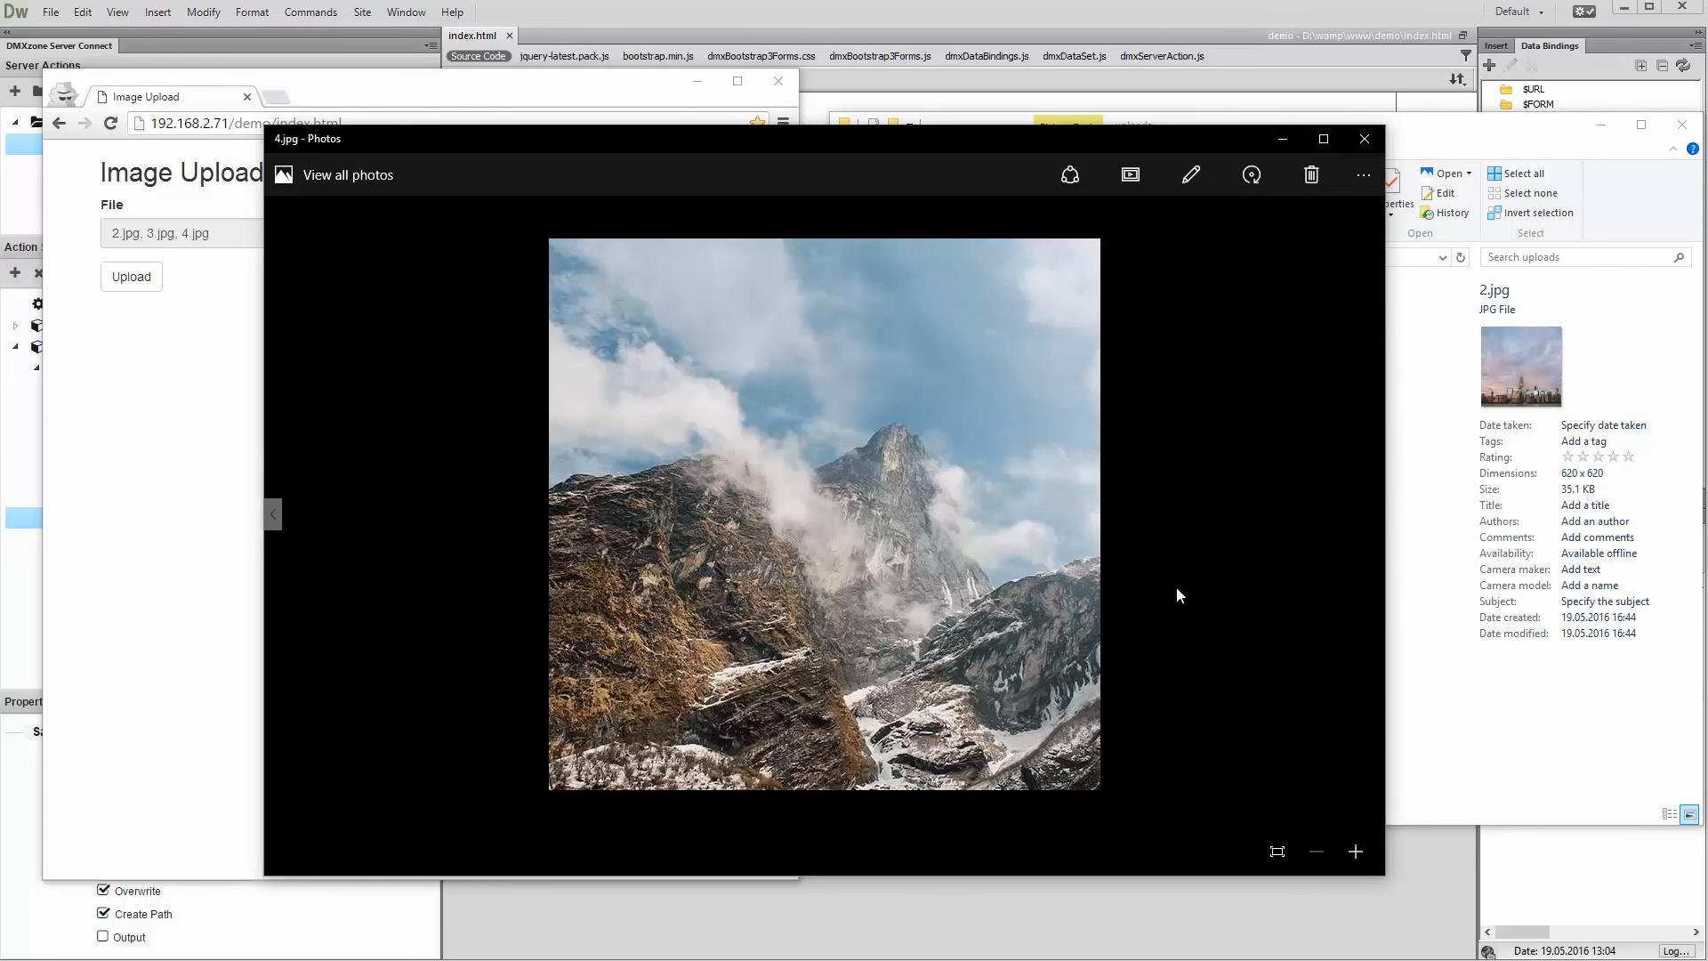